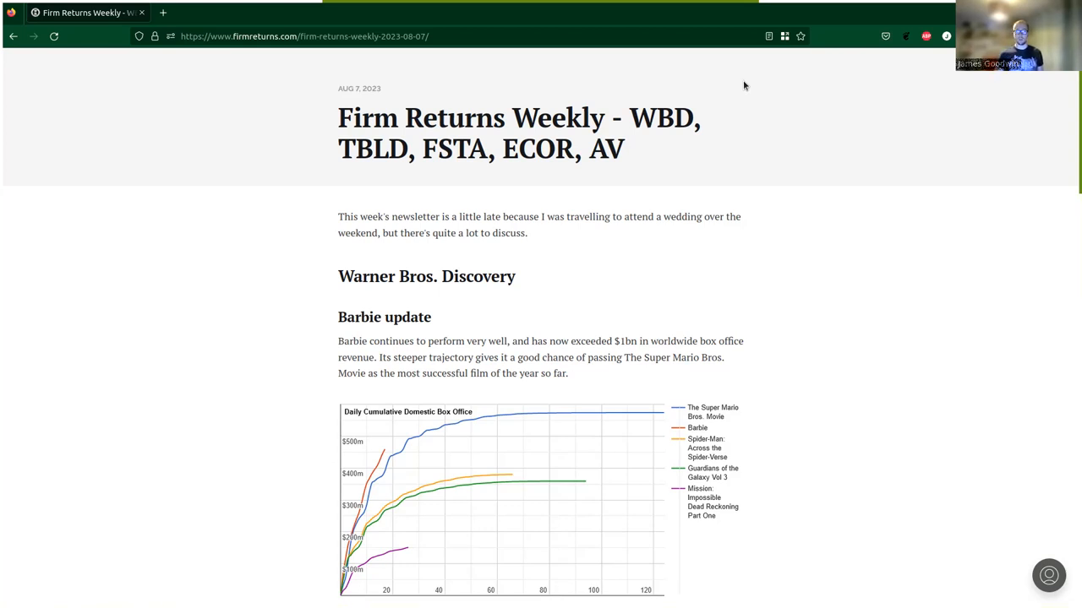
{"action": "scroll", "scroll_direction": "down", "scroll_amount": 3}
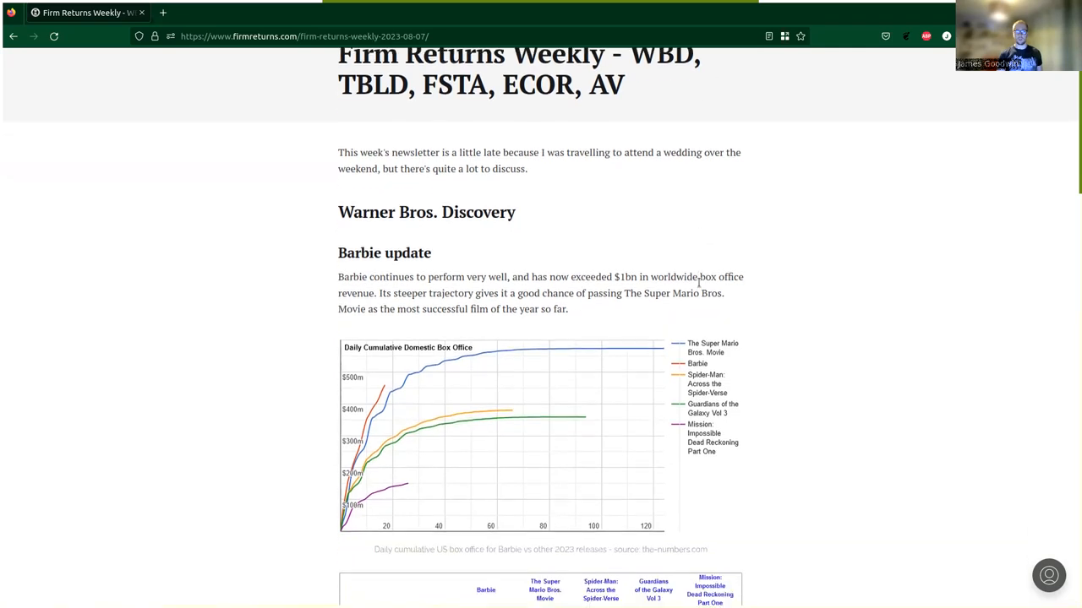
{"action": "scroll", "scroll_direction": "down", "scroll_amount": 3}
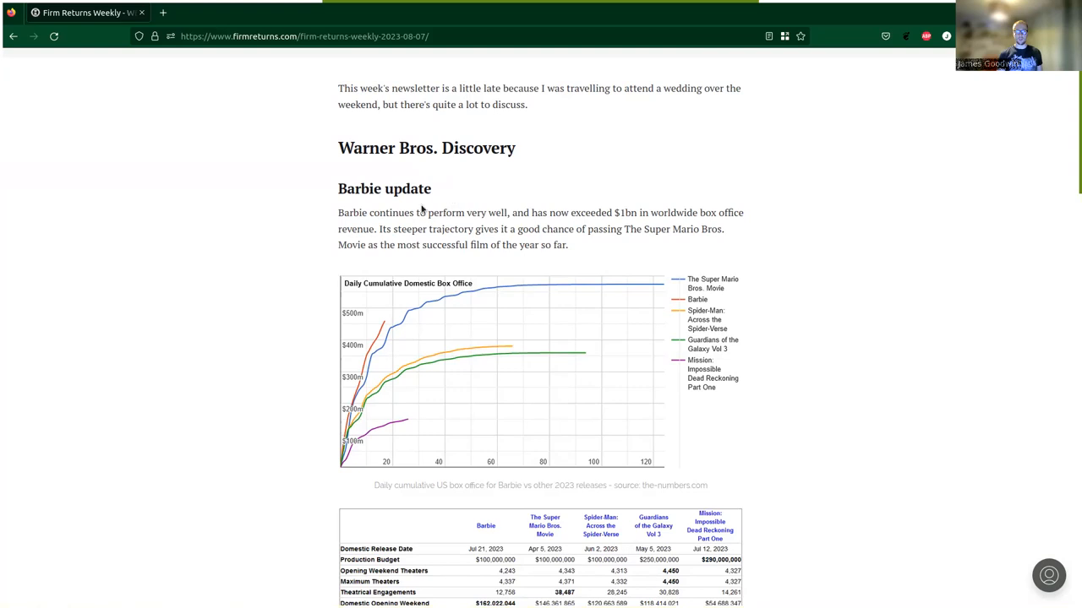
{"action": "mouse_move", "coordinate": [568, 218]}
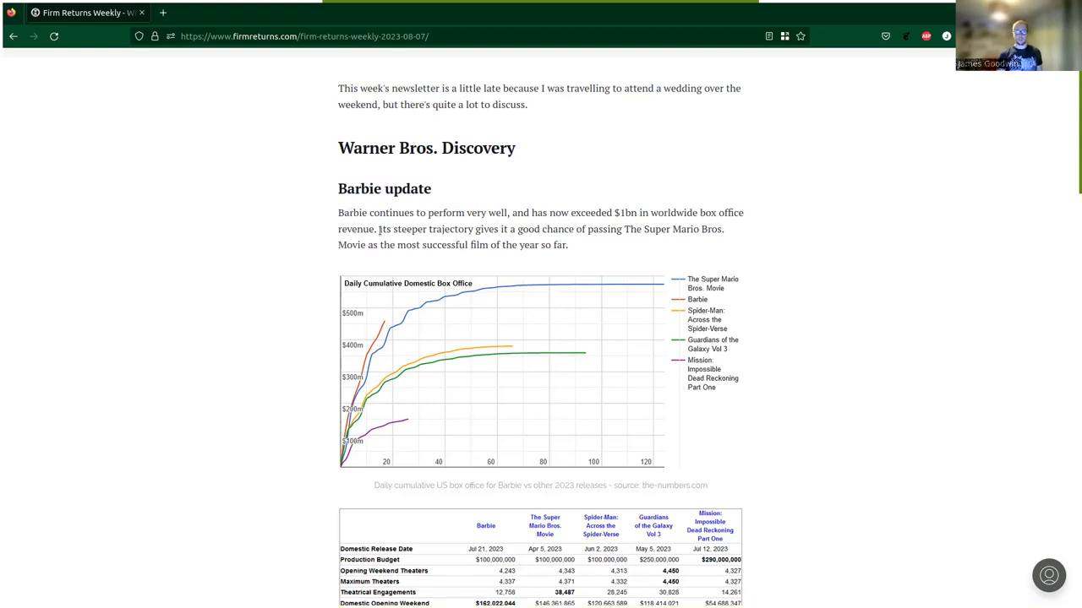
{"action": "mouse_move", "coordinate": [556, 223]}
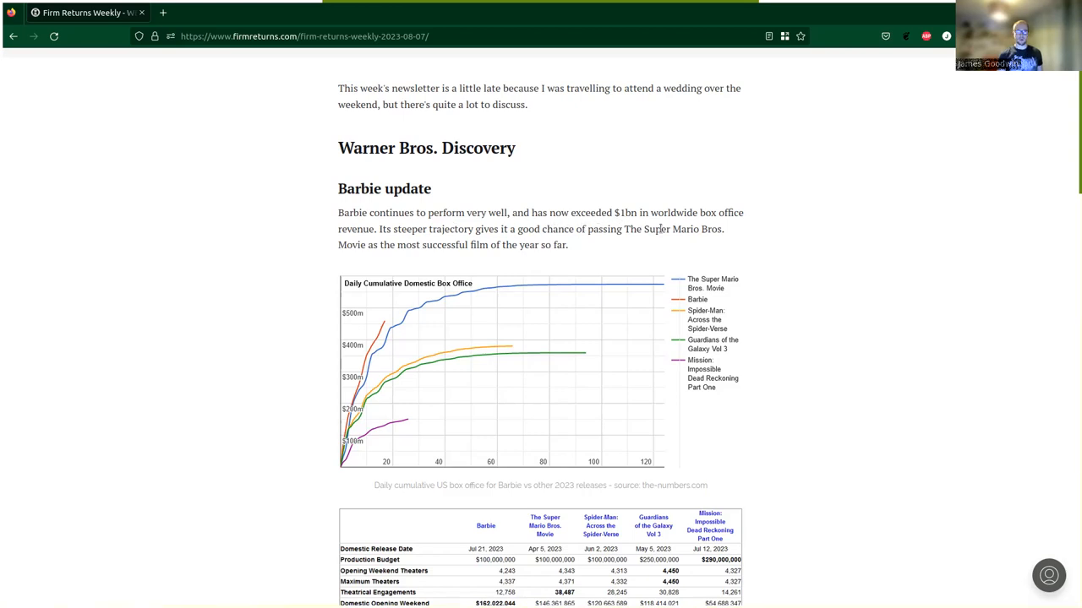
{"action": "mouse_move", "coordinate": [406, 247]}
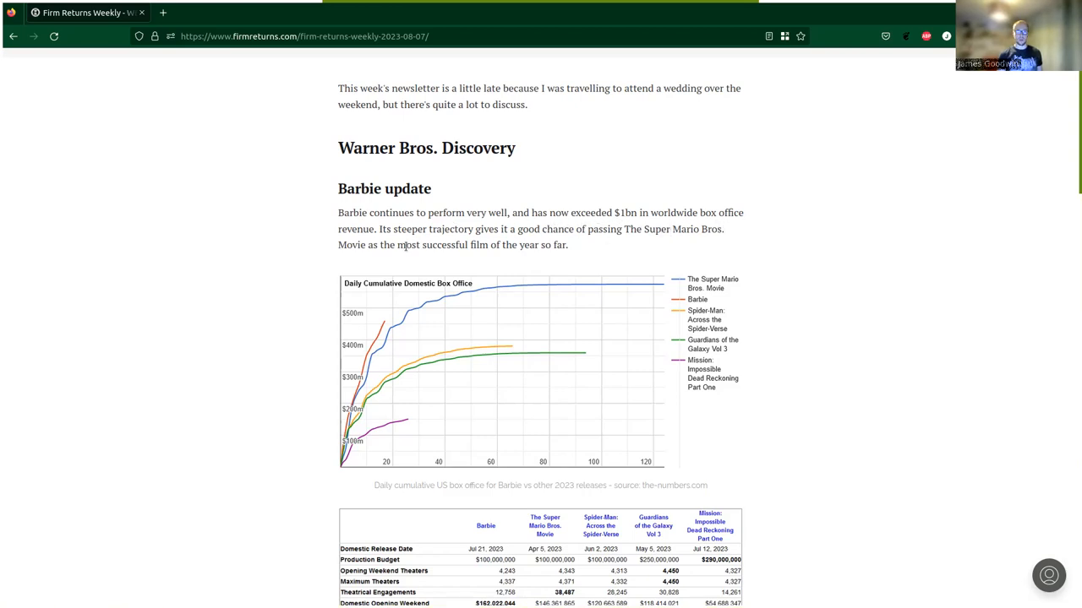
{"action": "mouse_move", "coordinate": [487, 240]}
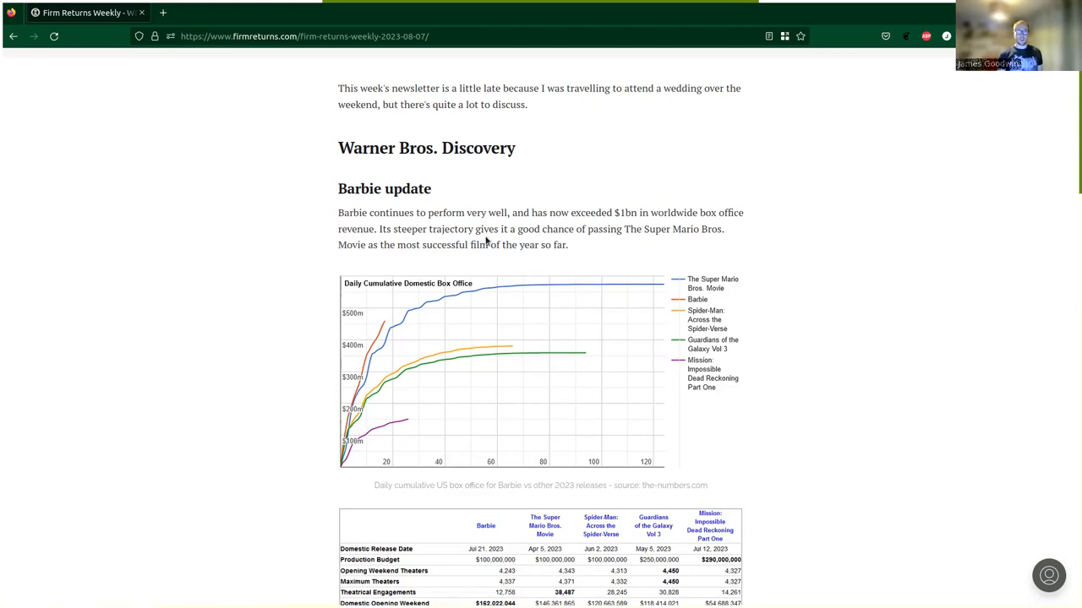
{"action": "mouse_move", "coordinate": [531, 243]}
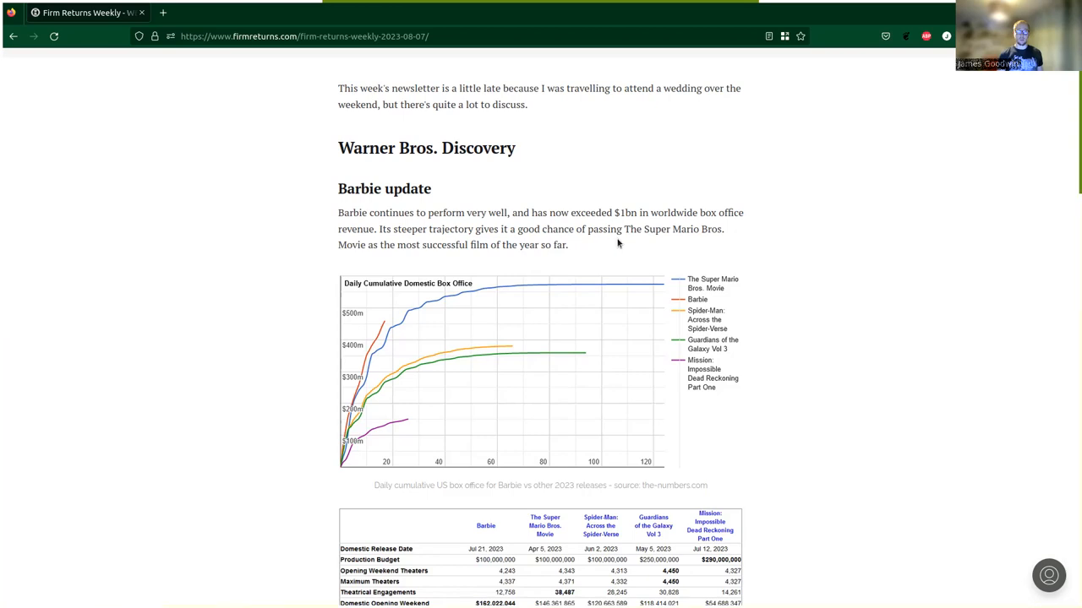
{"action": "mouse_move", "coordinate": [578, 250]}
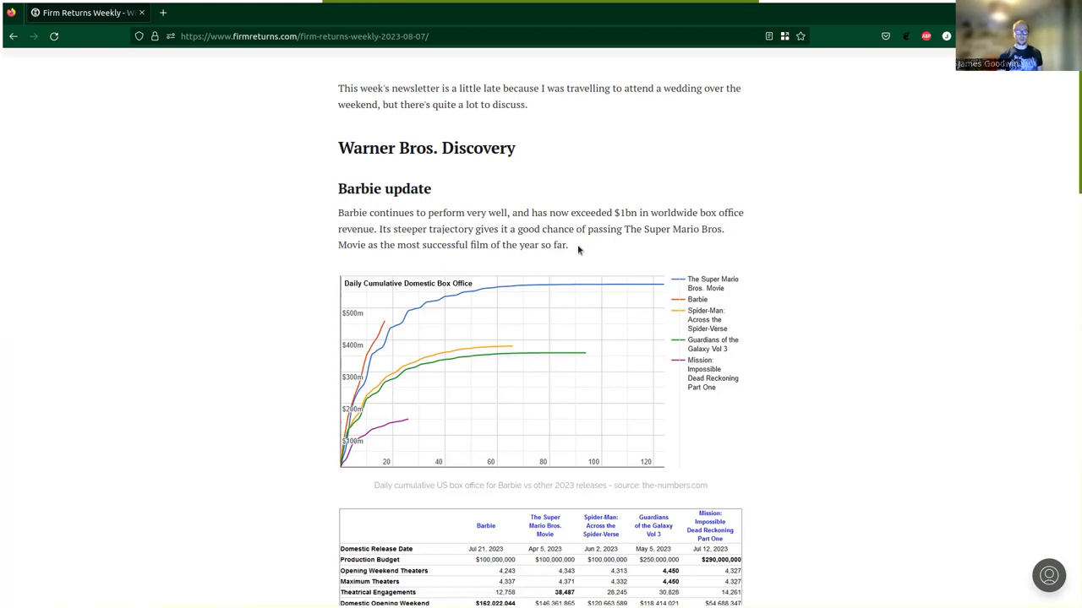
{"action": "mouse_move", "coordinate": [583, 250]}
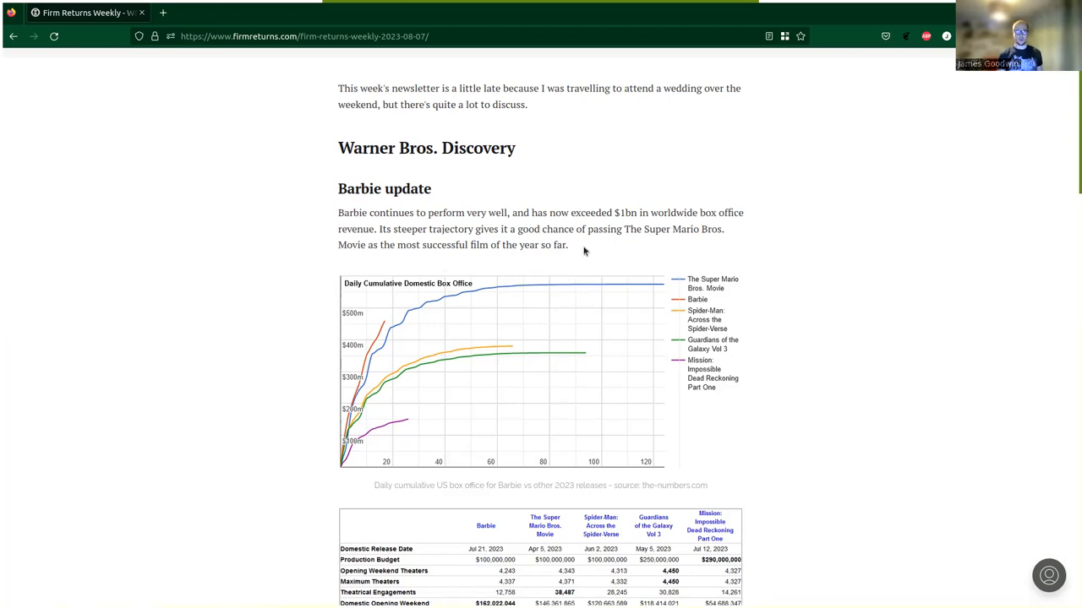
{"action": "mouse_move", "coordinate": [573, 257]}
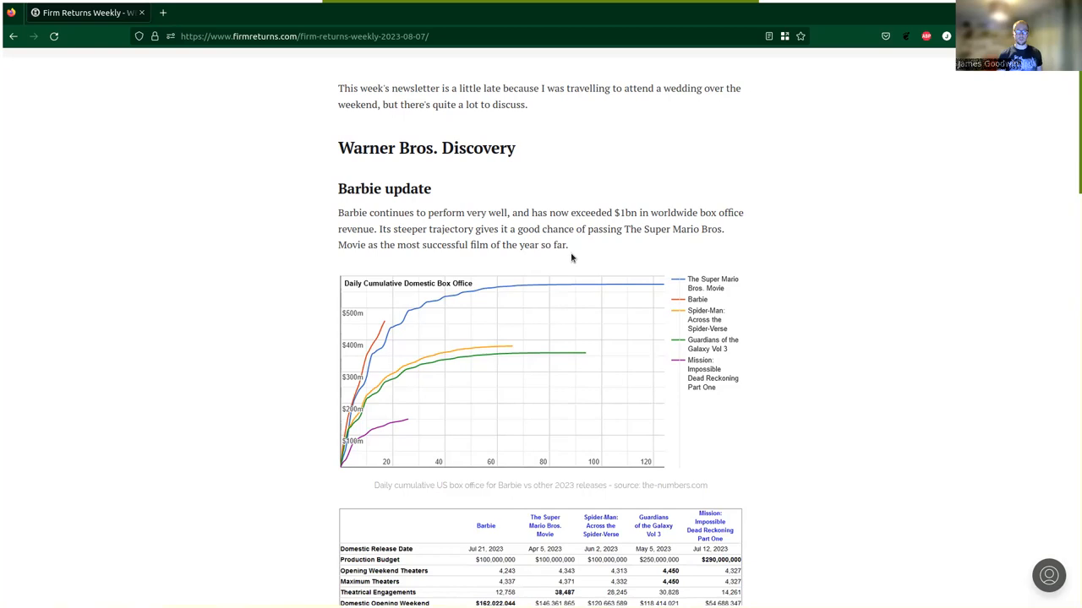
{"action": "mouse_move", "coordinate": [592, 247]}
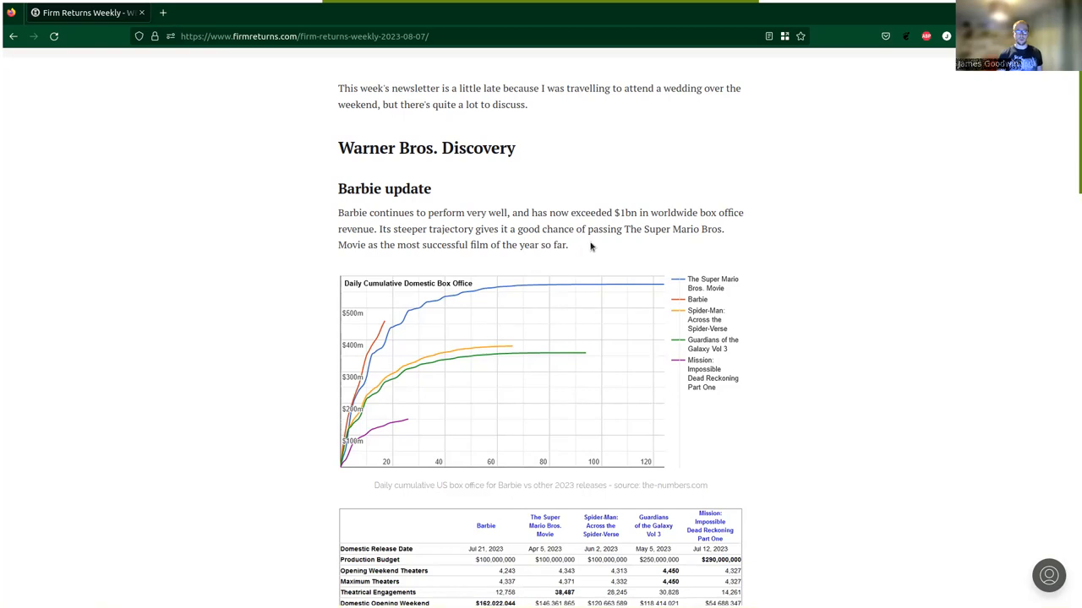
{"action": "mouse_move", "coordinate": [753, 304]}
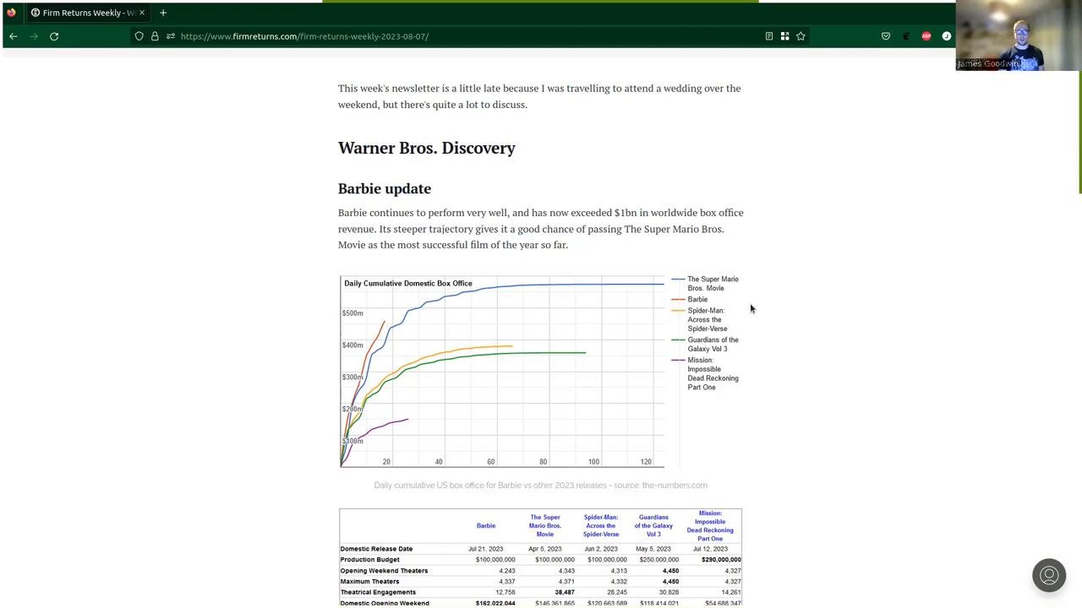
{"action": "mouse_move", "coordinate": [747, 301]}
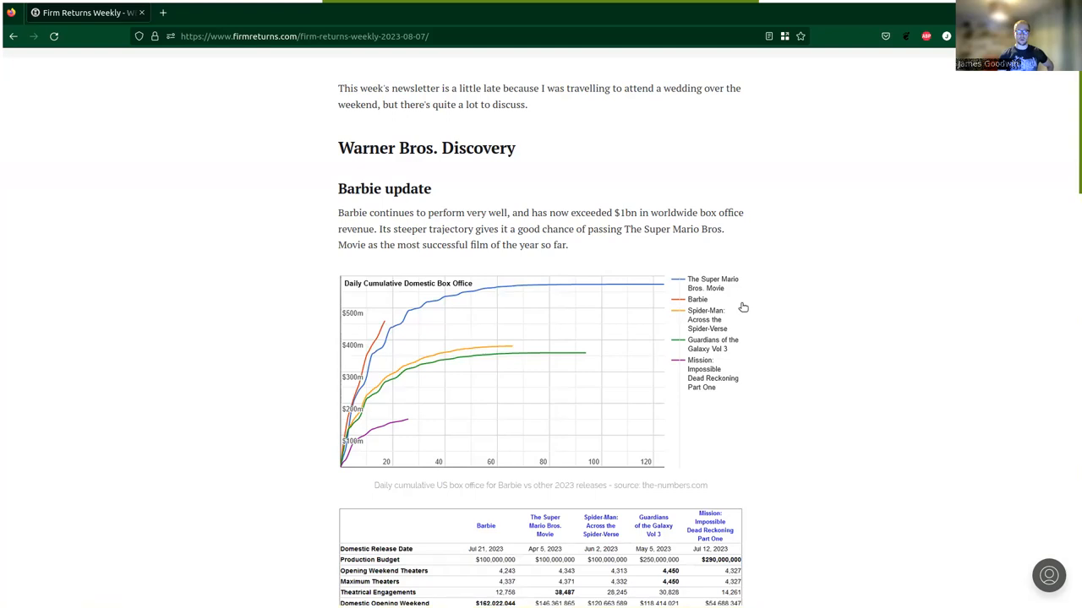
{"action": "mouse_move", "coordinate": [316, 350]}
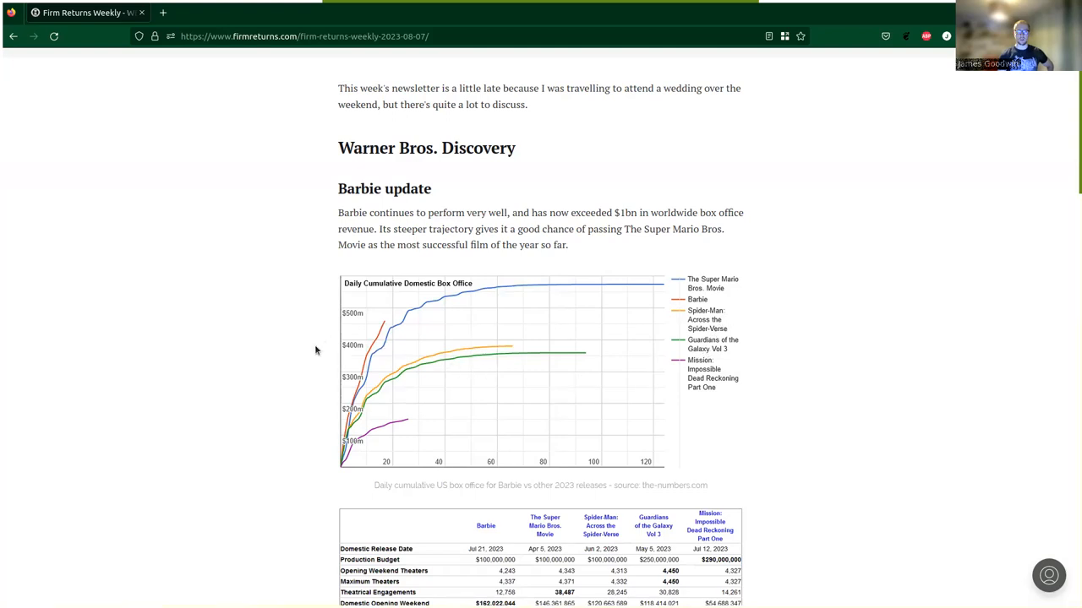
{"action": "scroll", "scroll_direction": "down", "scroll_amount": 3}
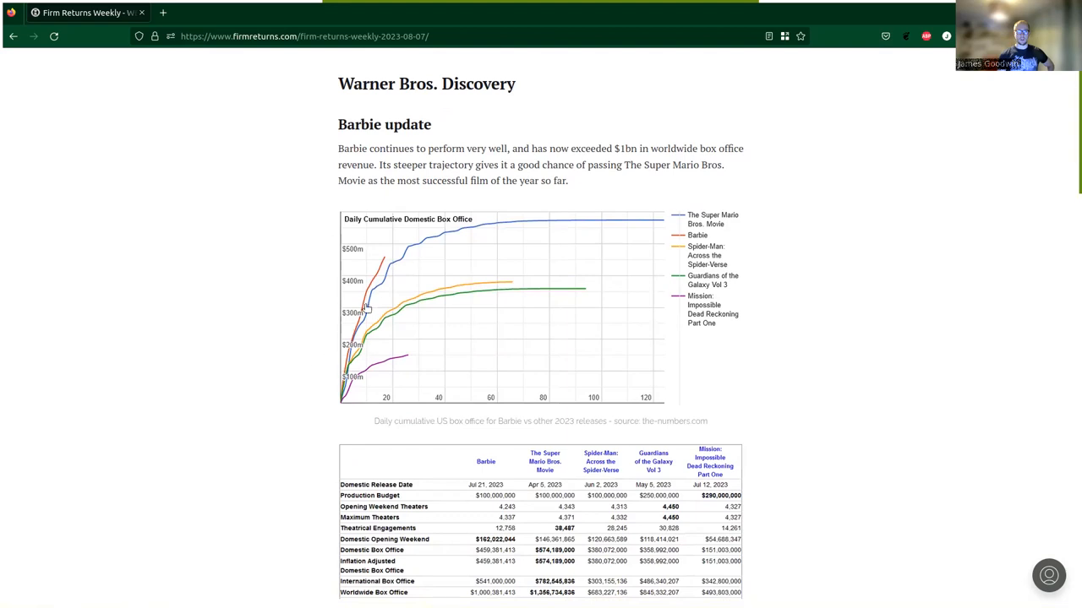
{"action": "mouse_move", "coordinate": [399, 252]}
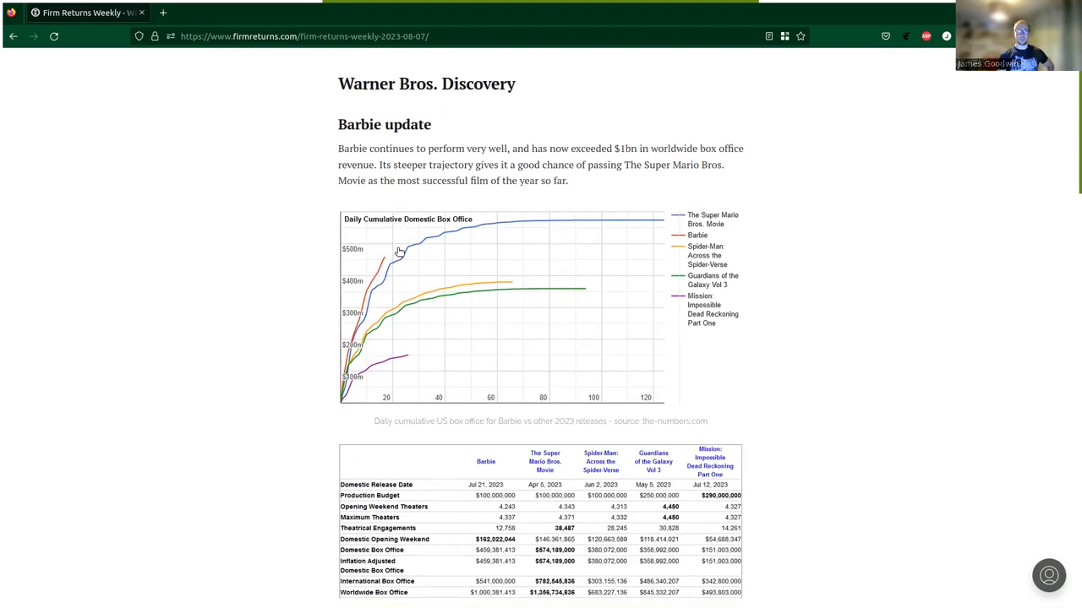
{"action": "mouse_move", "coordinate": [421, 360]}
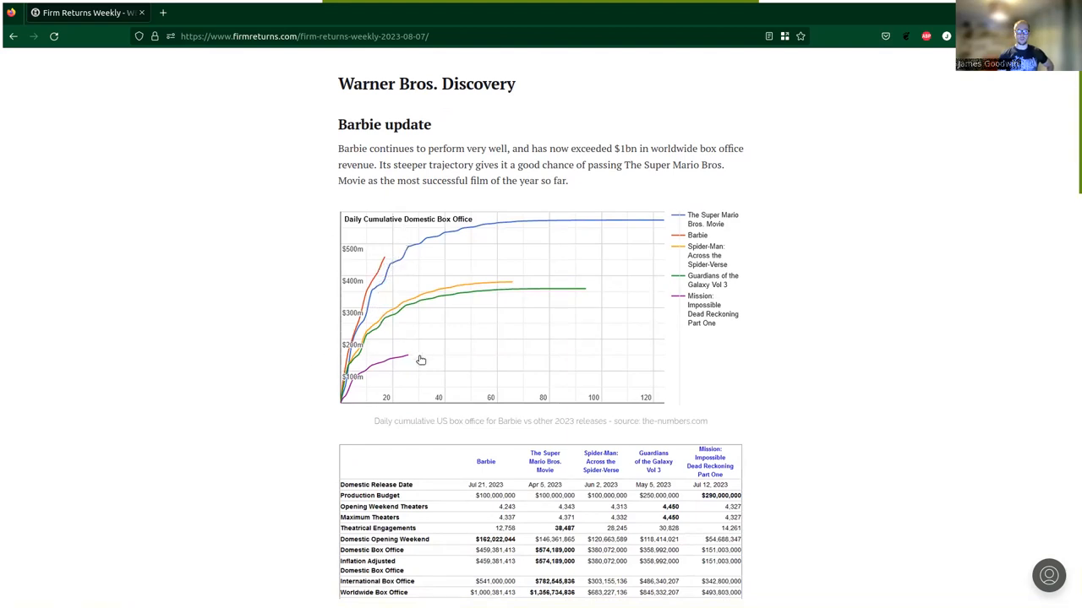
{"action": "mouse_move", "coordinate": [532, 382]}
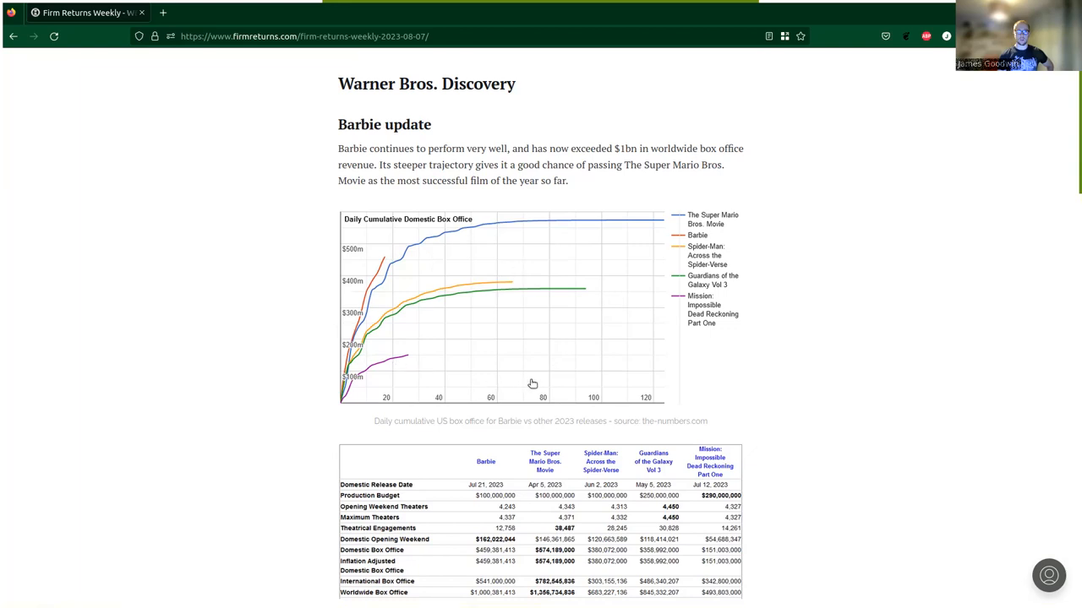
{"action": "mouse_move", "coordinate": [591, 380]}
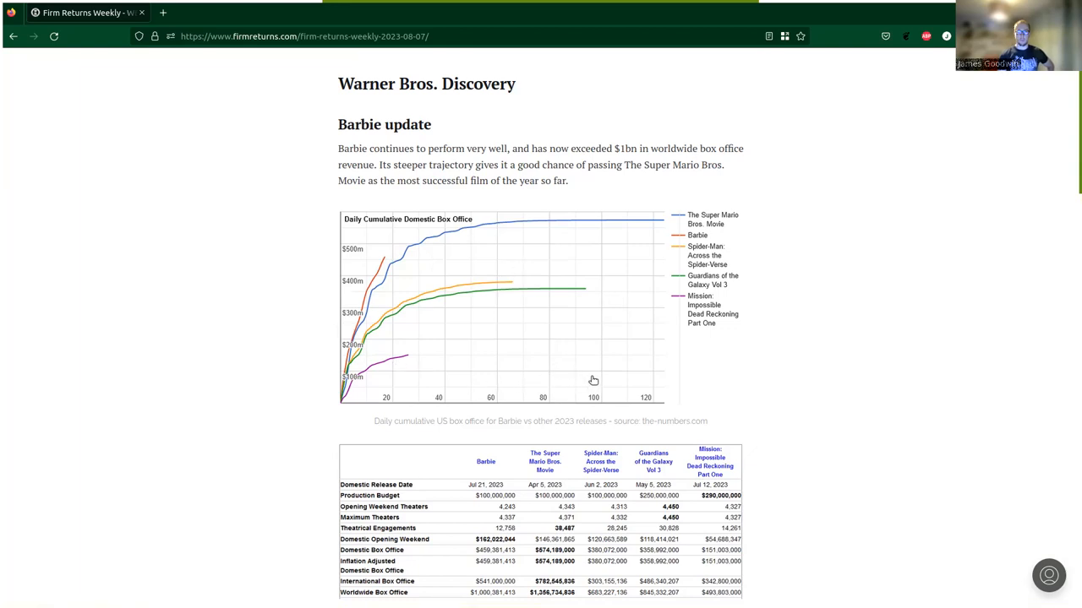
{"action": "mouse_move", "coordinate": [521, 386]}
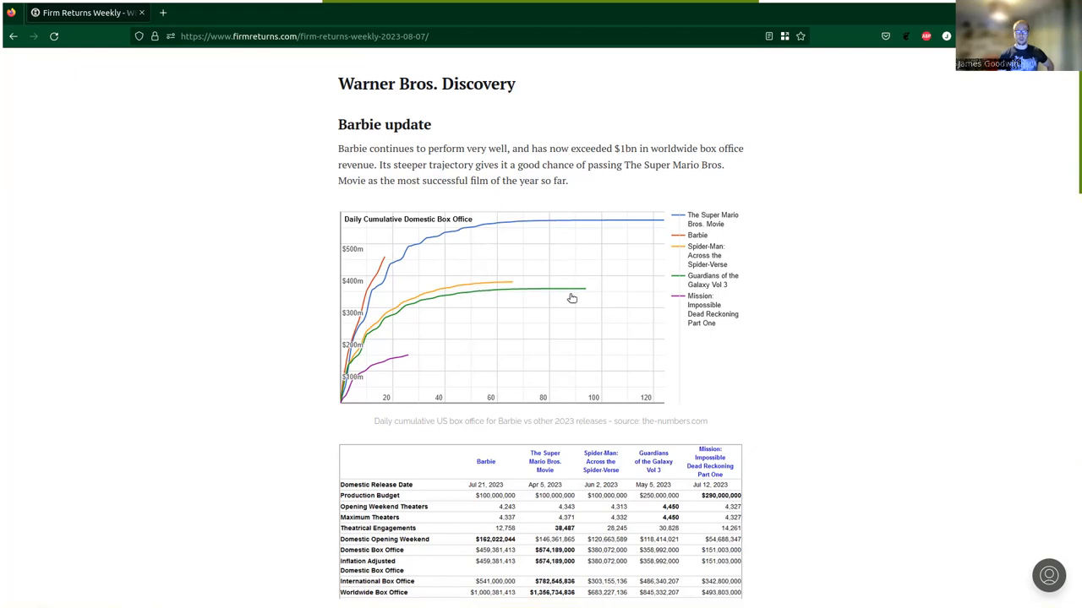
{"action": "mouse_move", "coordinate": [480, 294]}
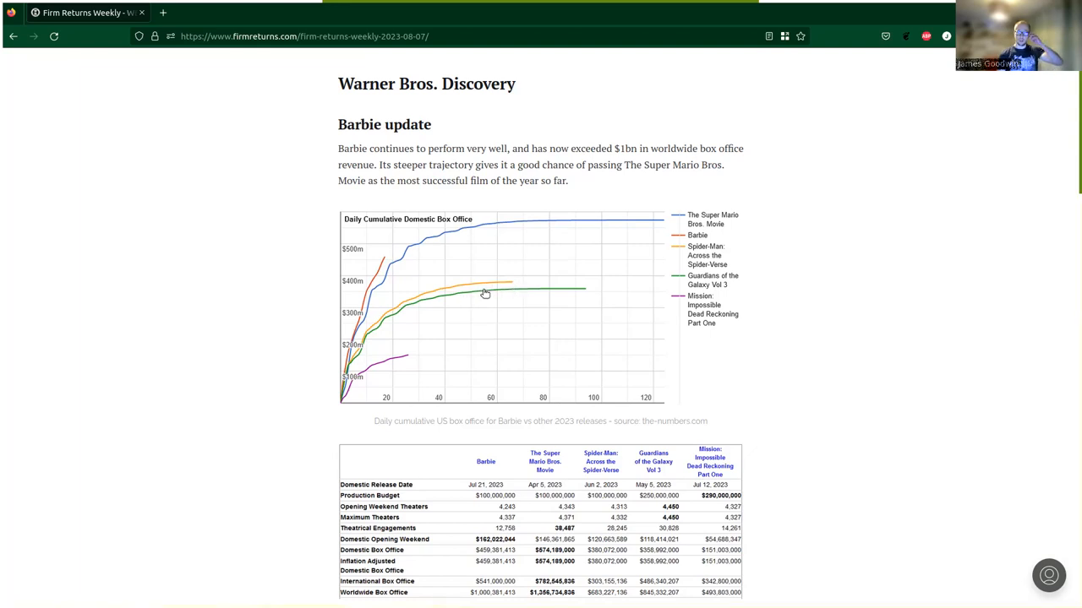
{"action": "mouse_move", "coordinate": [443, 342]}
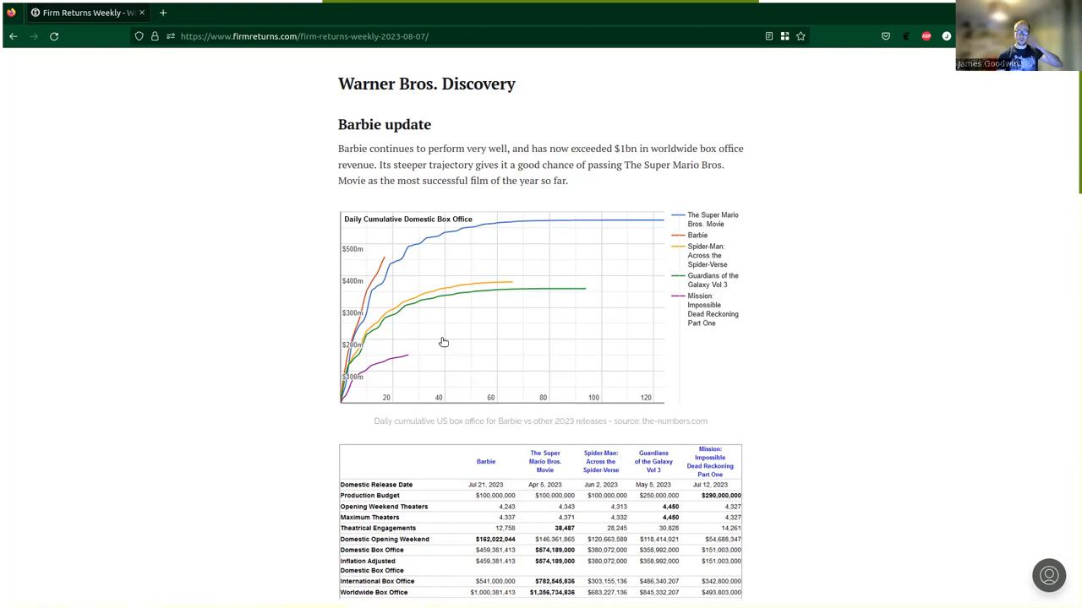
{"action": "mouse_move", "coordinate": [443, 364]}
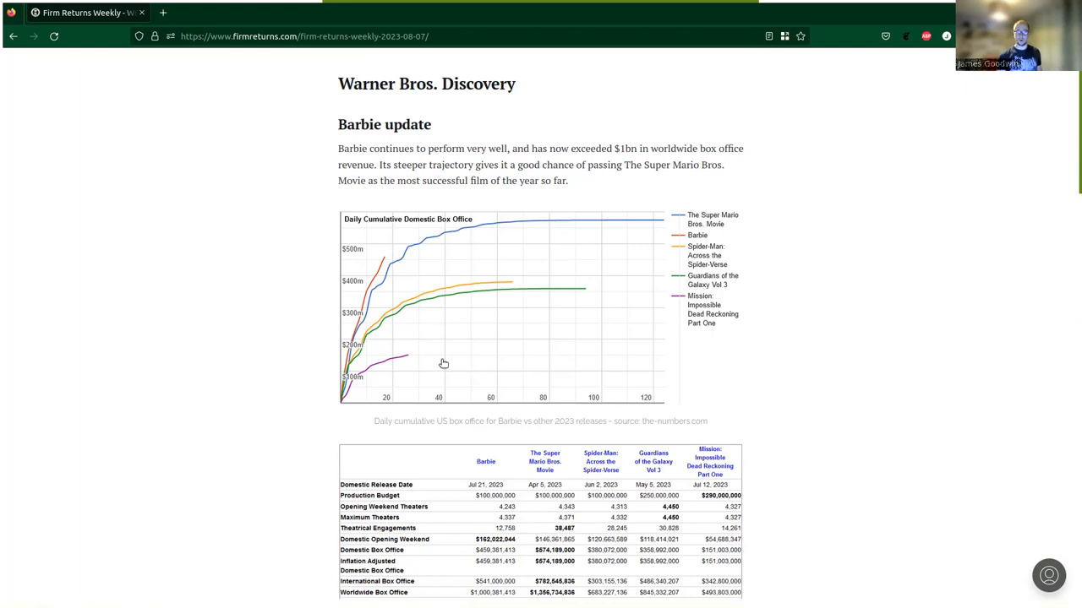
{"action": "scroll", "scroll_direction": "down", "scroll_amount": 3}
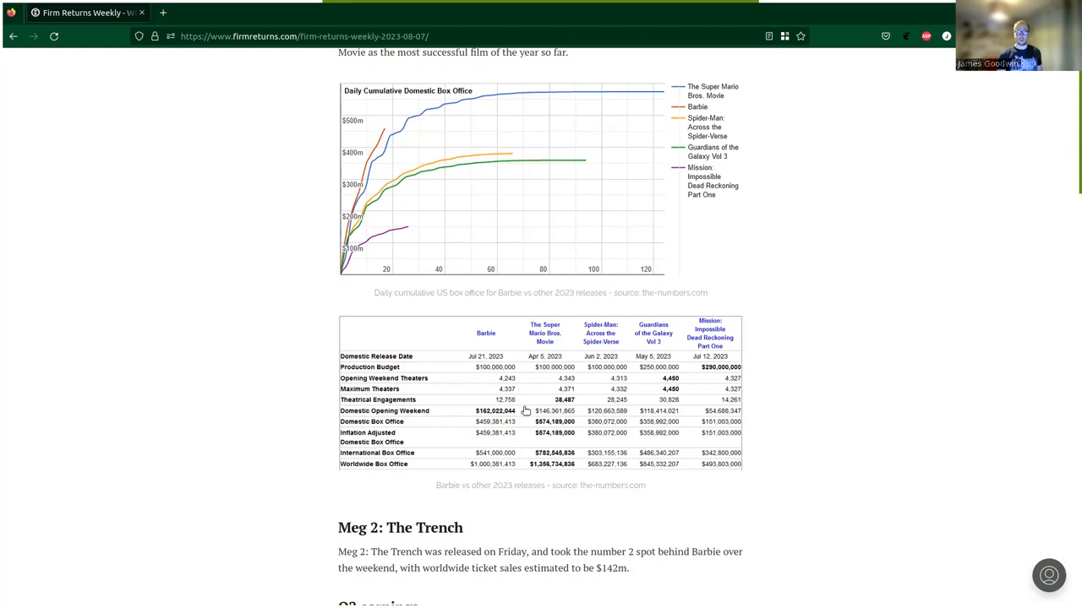
{"action": "mouse_move", "coordinate": [600, 399]}
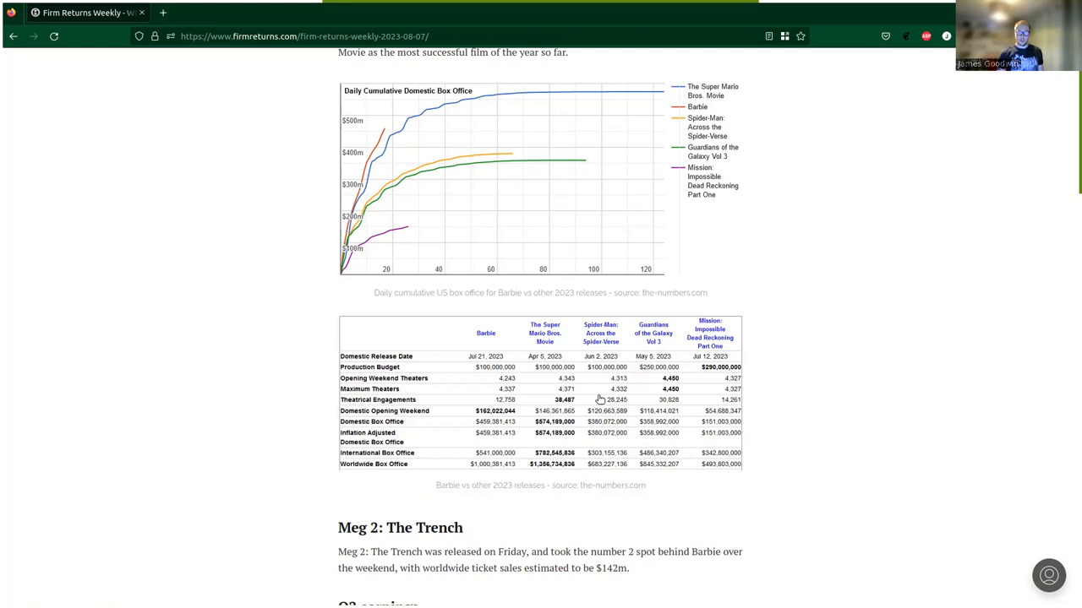
{"action": "scroll", "scroll_direction": "down", "scroll_amount": 3}
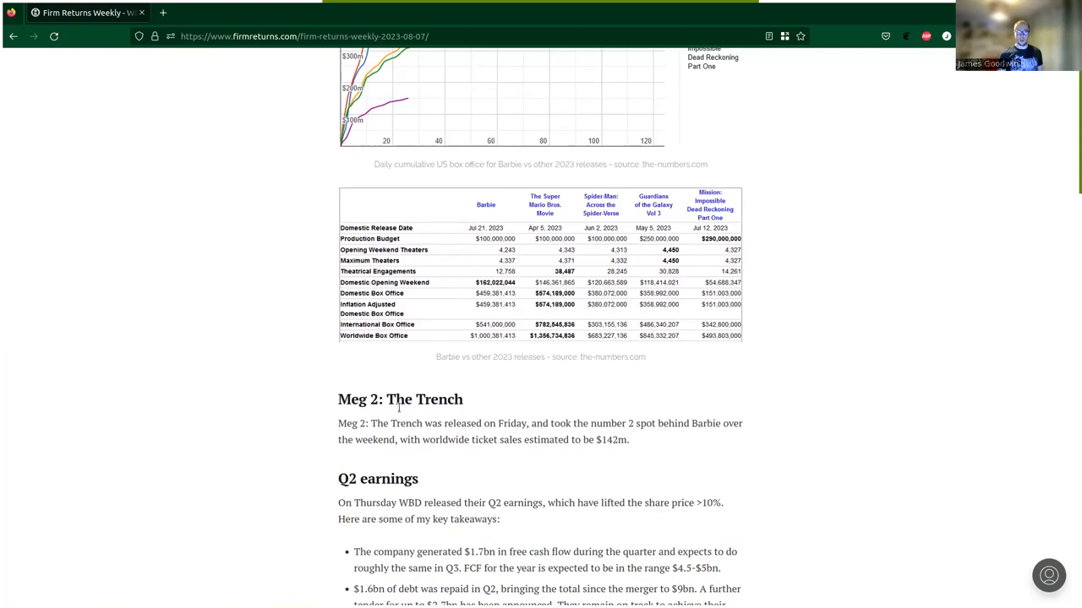
{"action": "mouse_move", "coordinate": [361, 436]}
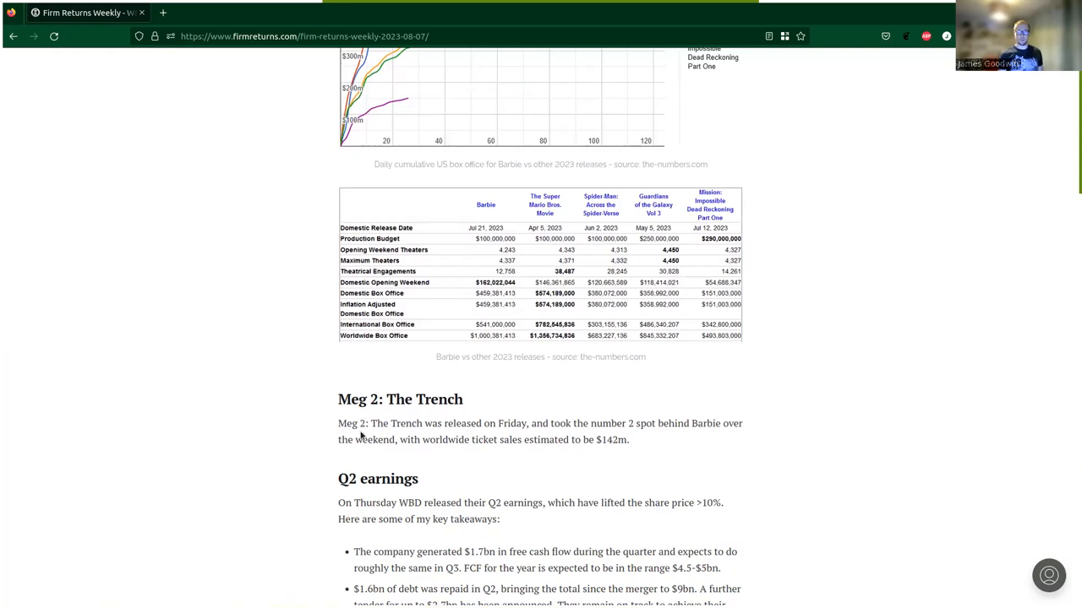
{"action": "mouse_move", "coordinate": [591, 431]}
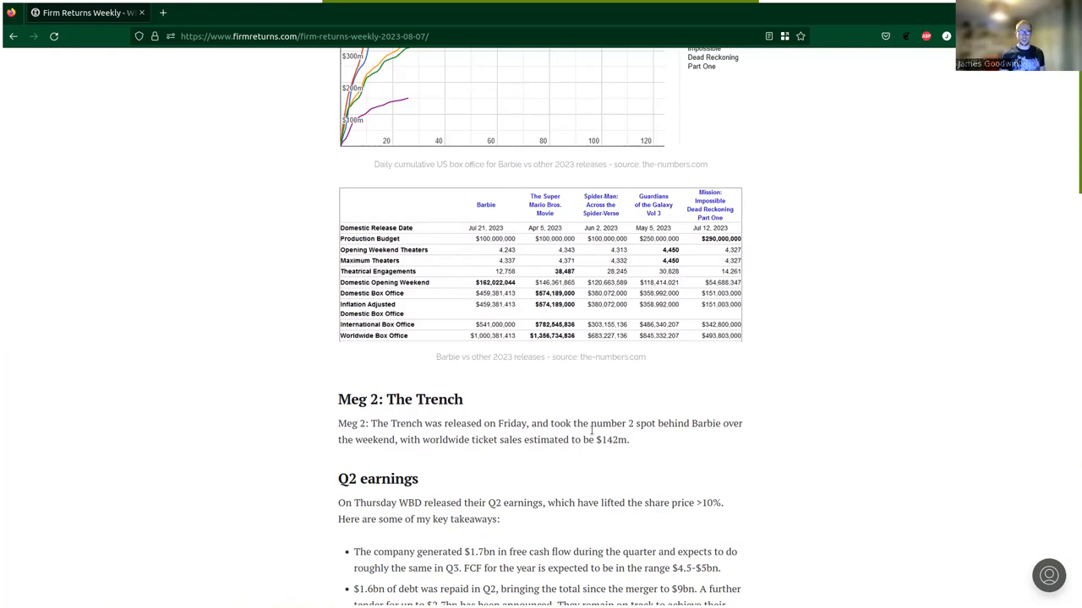
{"action": "mouse_move", "coordinate": [715, 453]}
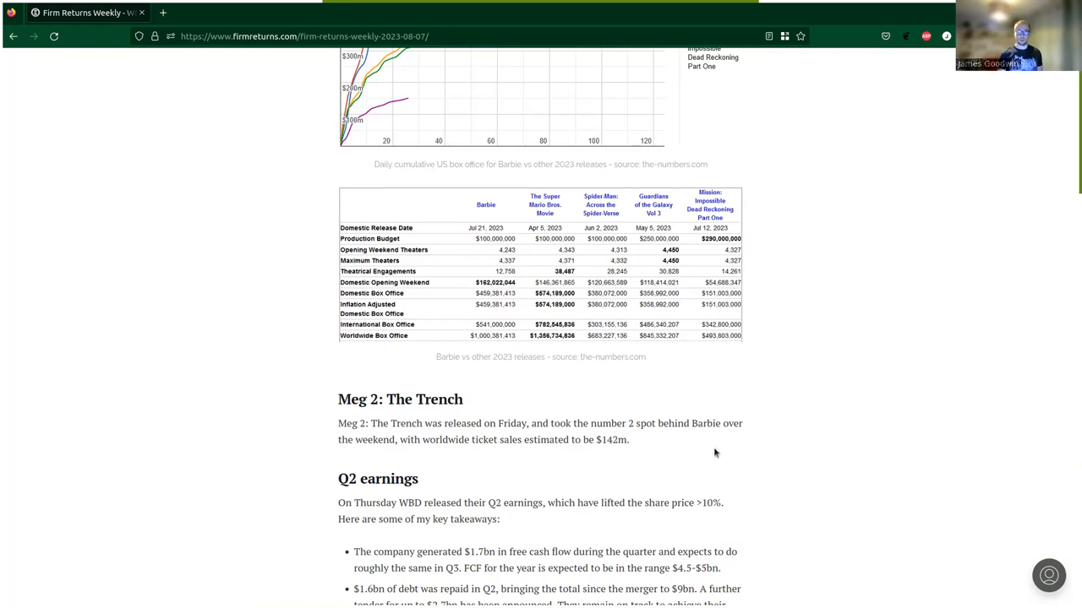
{"action": "mouse_move", "coordinate": [494, 463]}
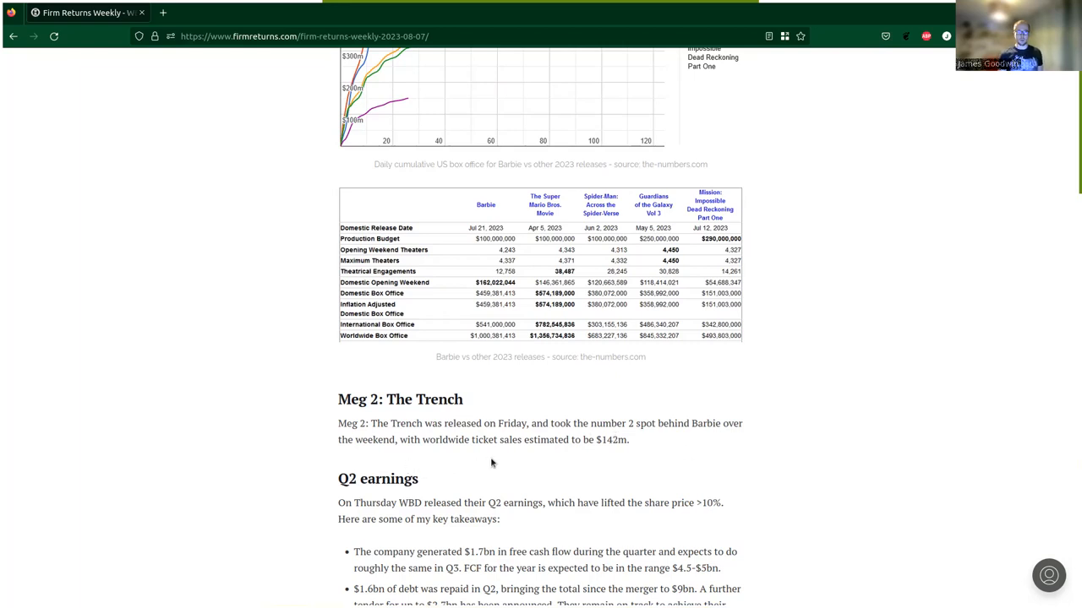
{"action": "mouse_move", "coordinate": [615, 458]}
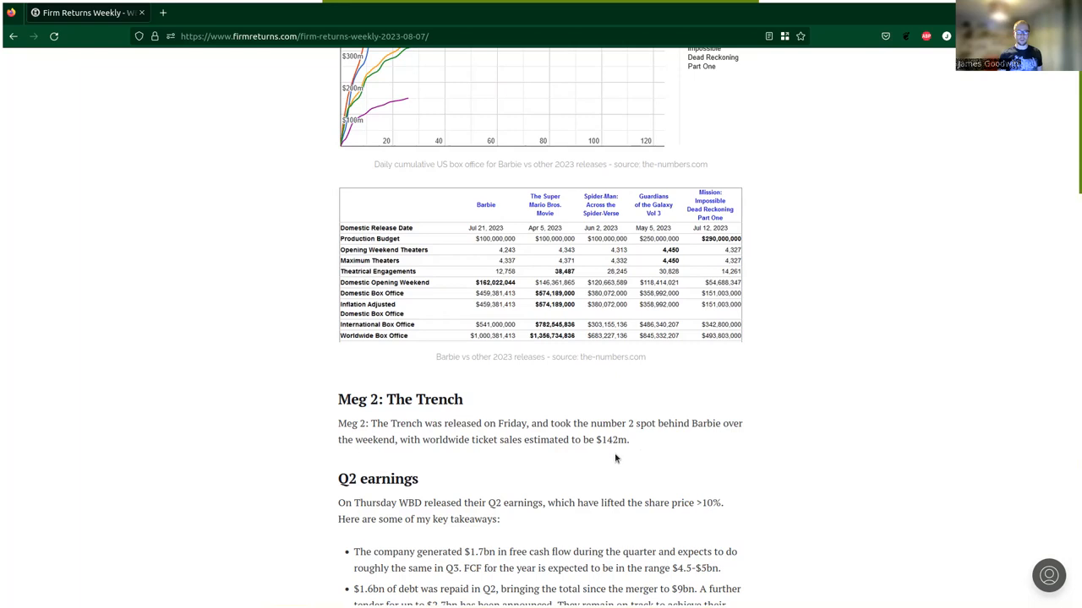
{"action": "mouse_move", "coordinate": [676, 460]}
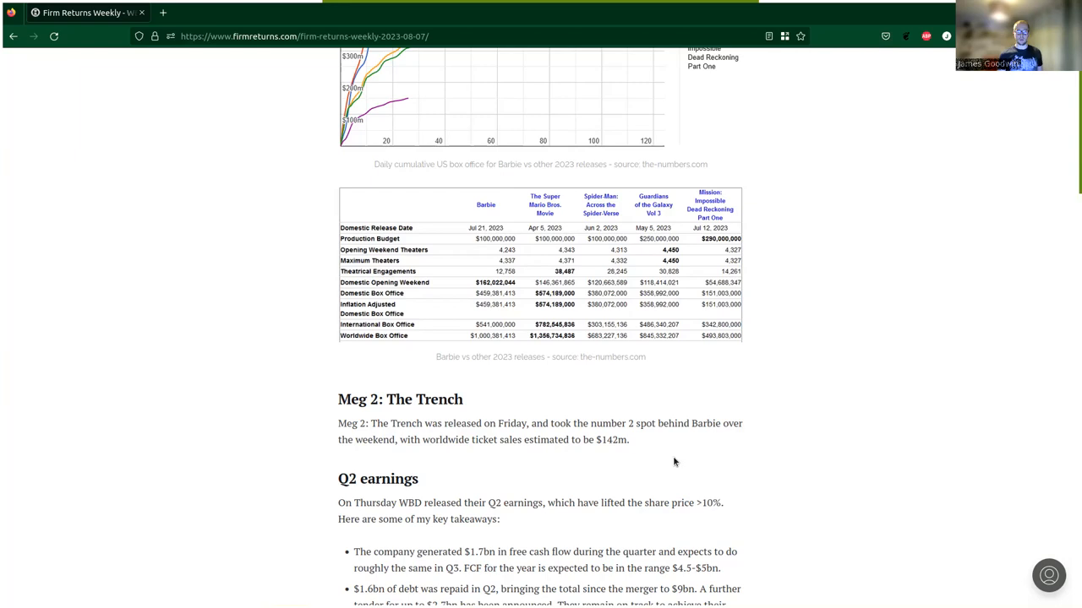
{"action": "scroll", "scroll_direction": "down", "scroll_amount": 3}
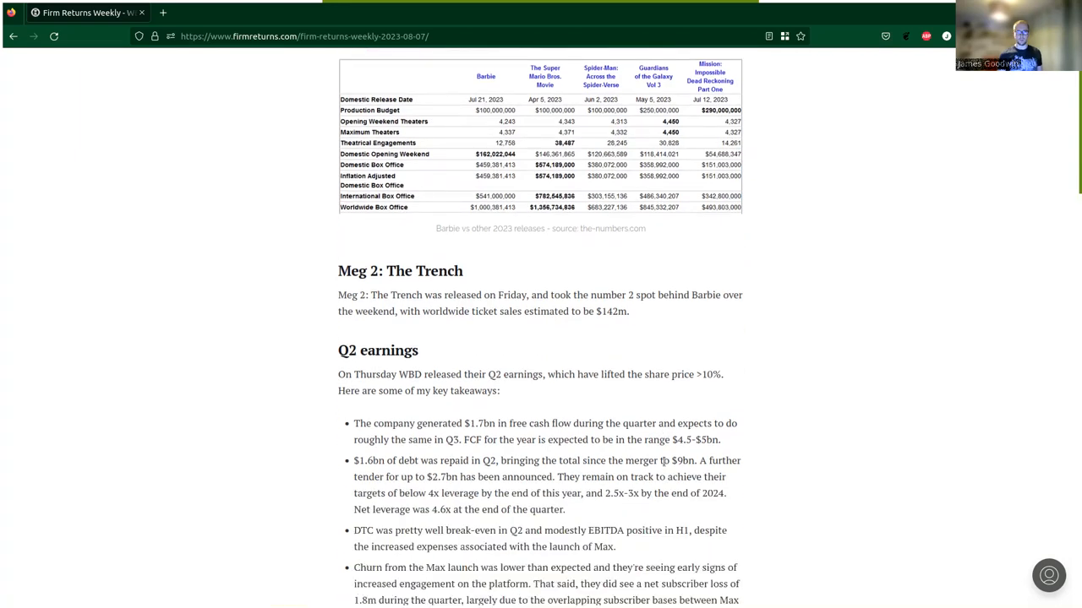
{"action": "scroll", "scroll_direction": "down", "scroll_amount": 3}
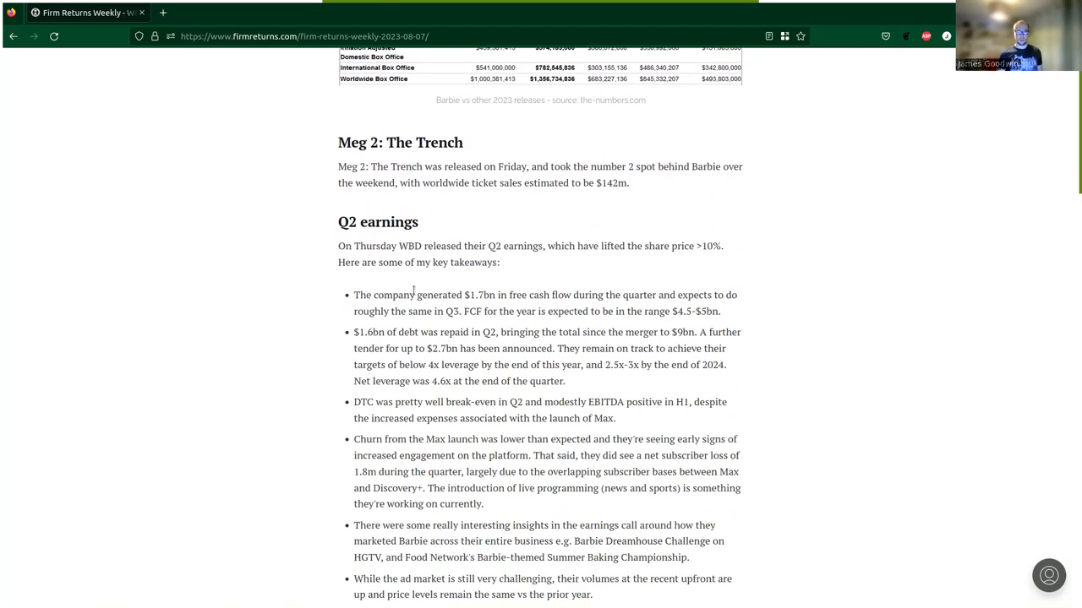
{"action": "mouse_move", "coordinate": [602, 264]}
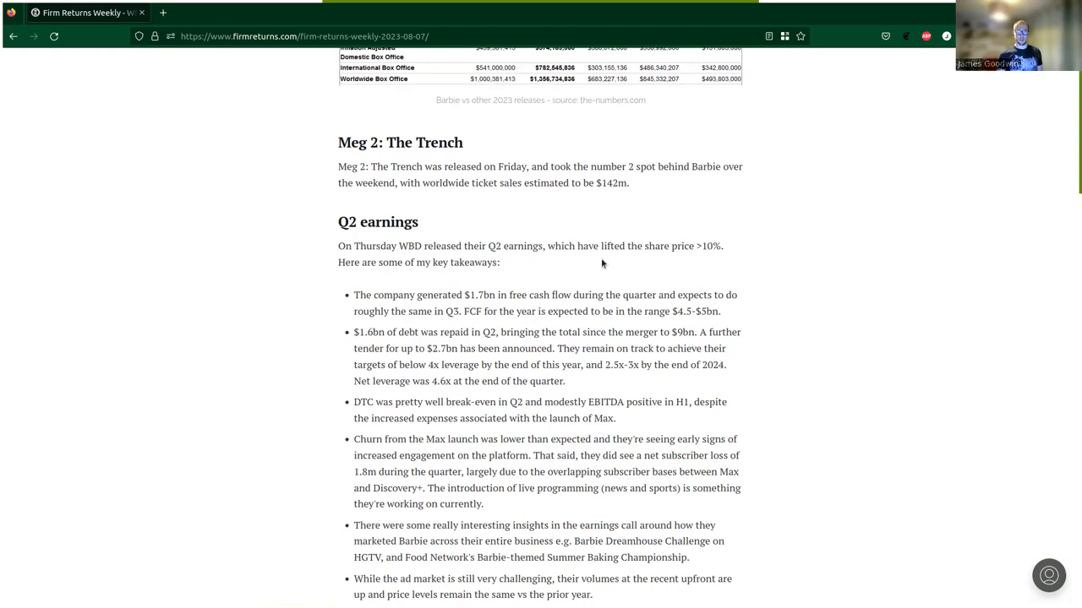
{"action": "mouse_move", "coordinate": [590, 263]}
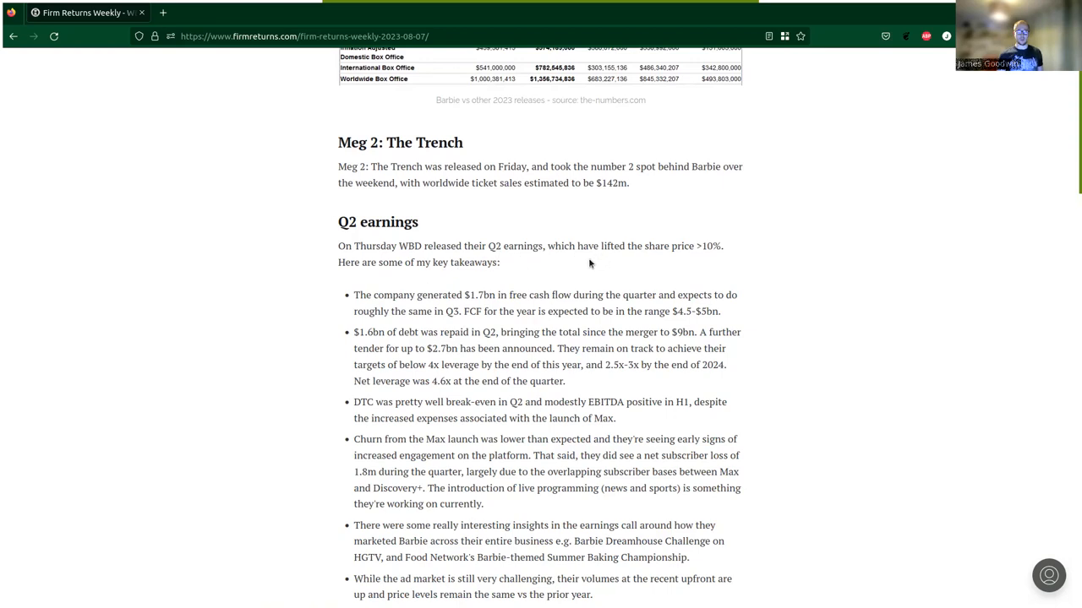
{"action": "mouse_move", "coordinate": [656, 265]}
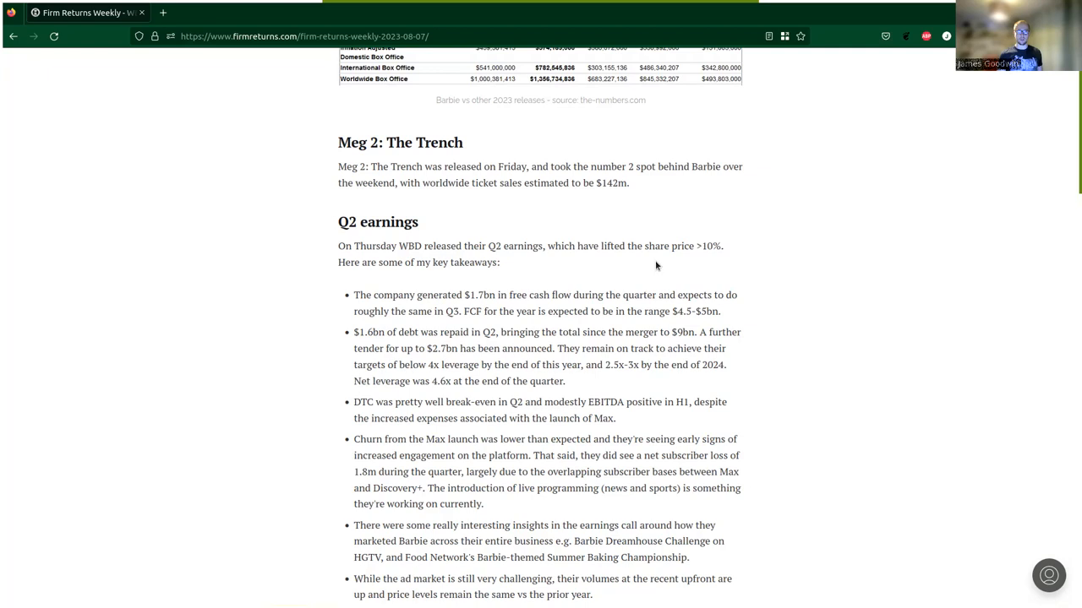
{"action": "mouse_move", "coordinate": [718, 260]}
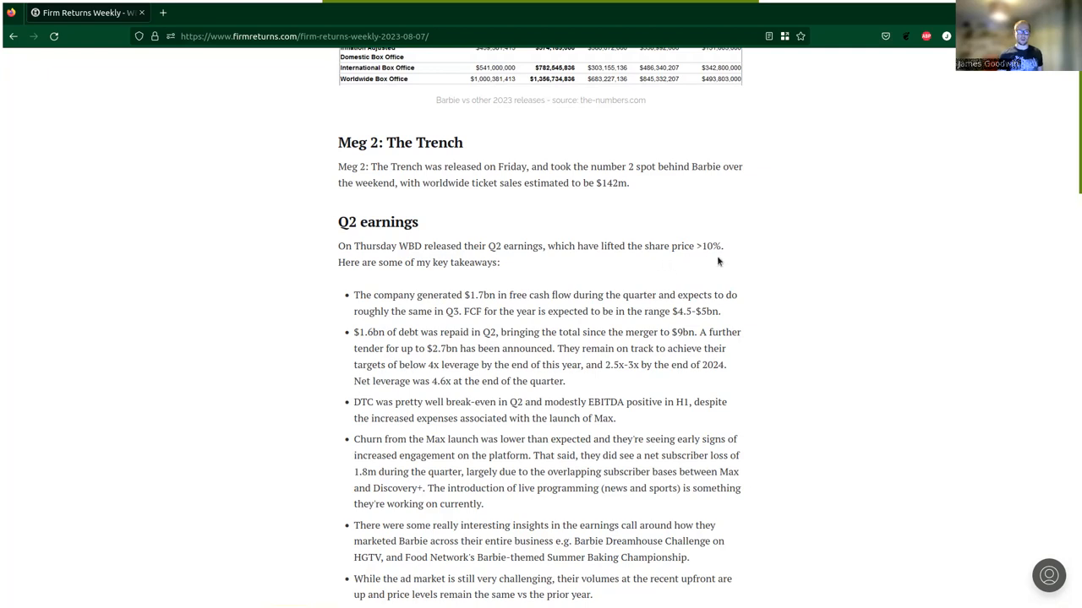
{"action": "mouse_move", "coordinate": [673, 267]}
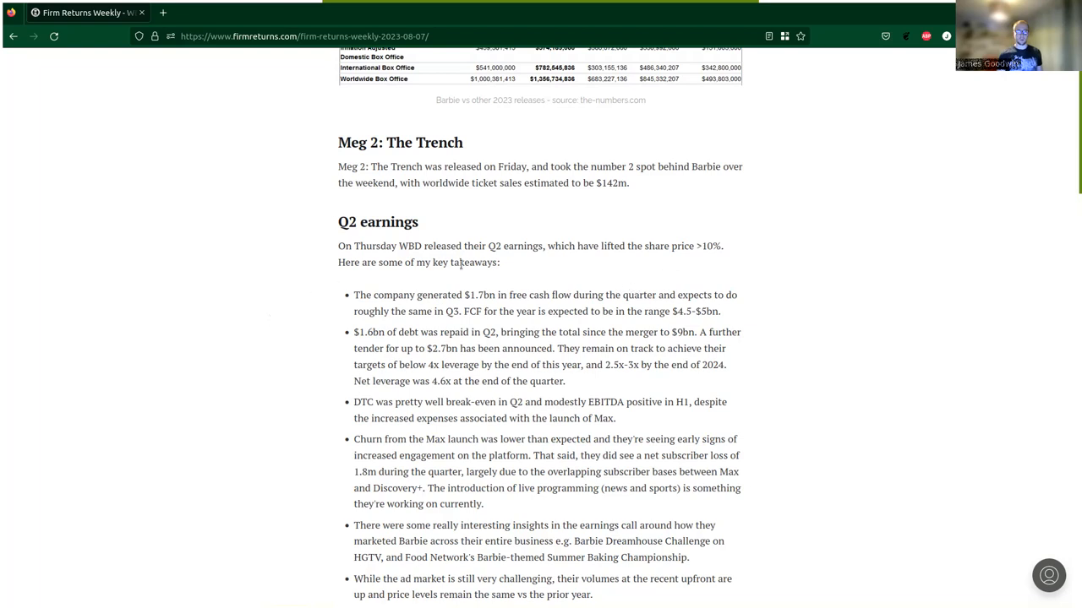
{"action": "scroll", "scroll_direction": "down", "scroll_amount": 3}
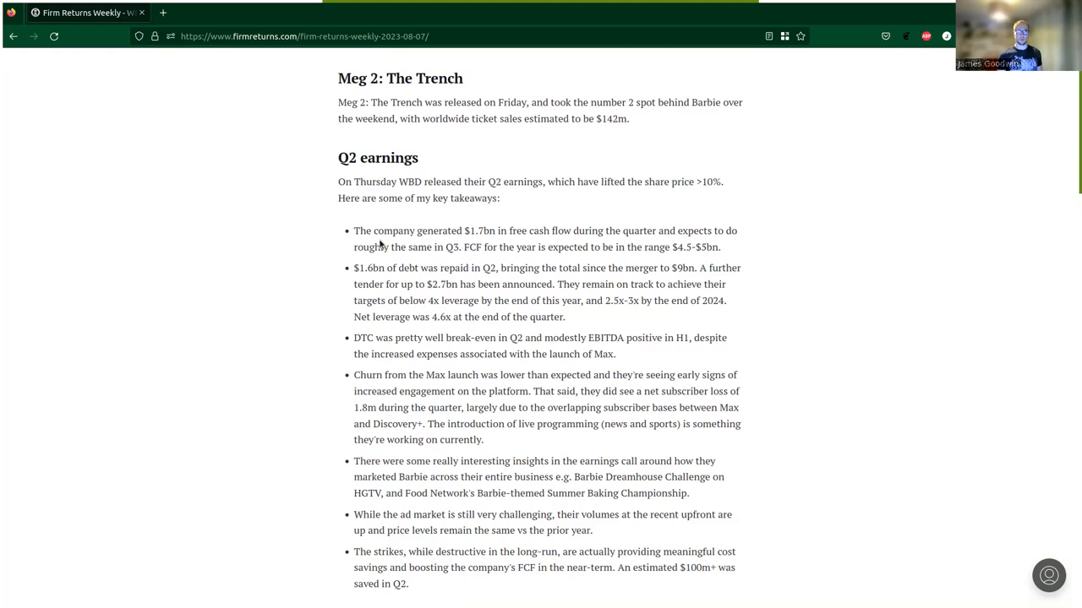
{"action": "mouse_move", "coordinate": [483, 237]}
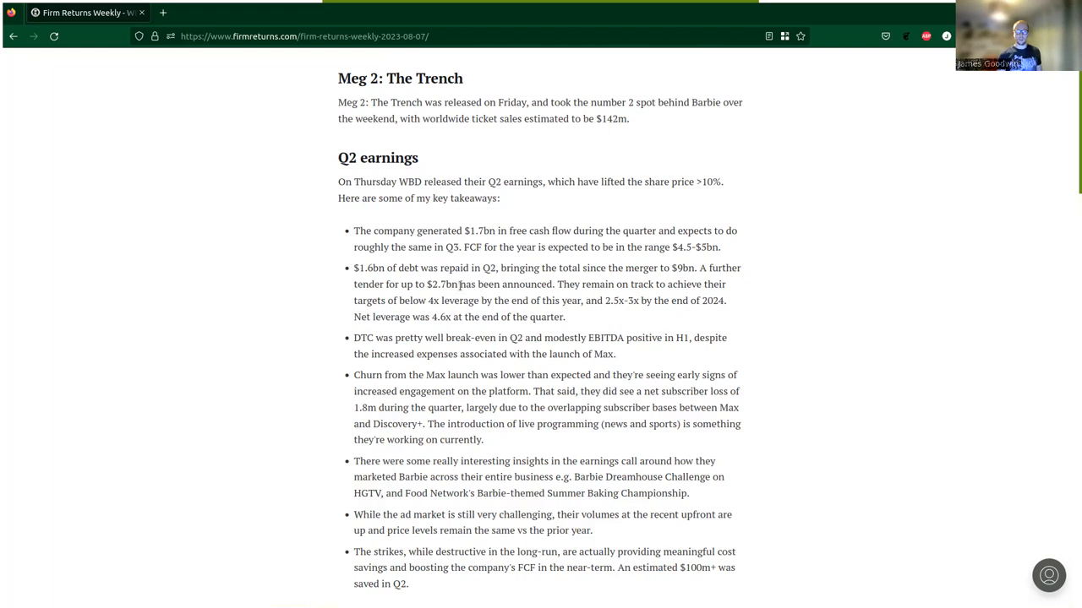
{"action": "mouse_move", "coordinate": [374, 282]}
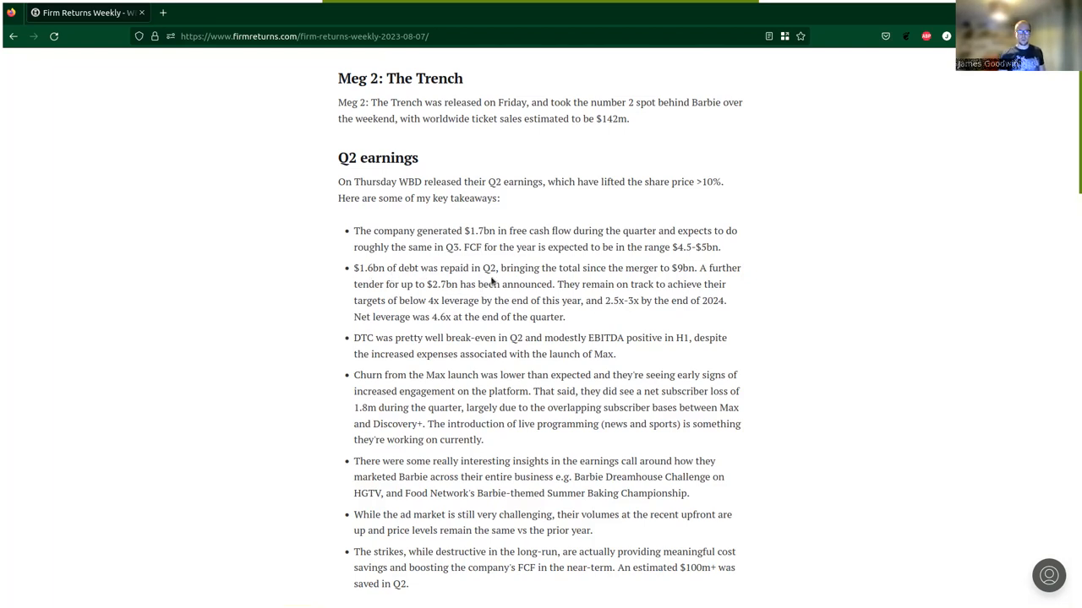
{"action": "mouse_move", "coordinate": [639, 279]}
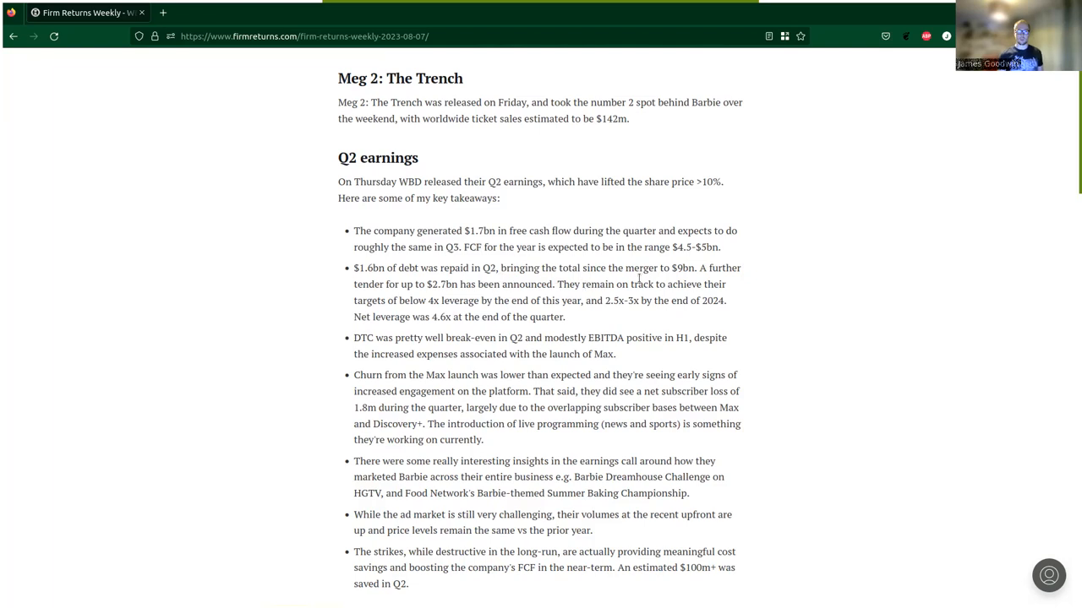
{"action": "mouse_move", "coordinate": [723, 288]}
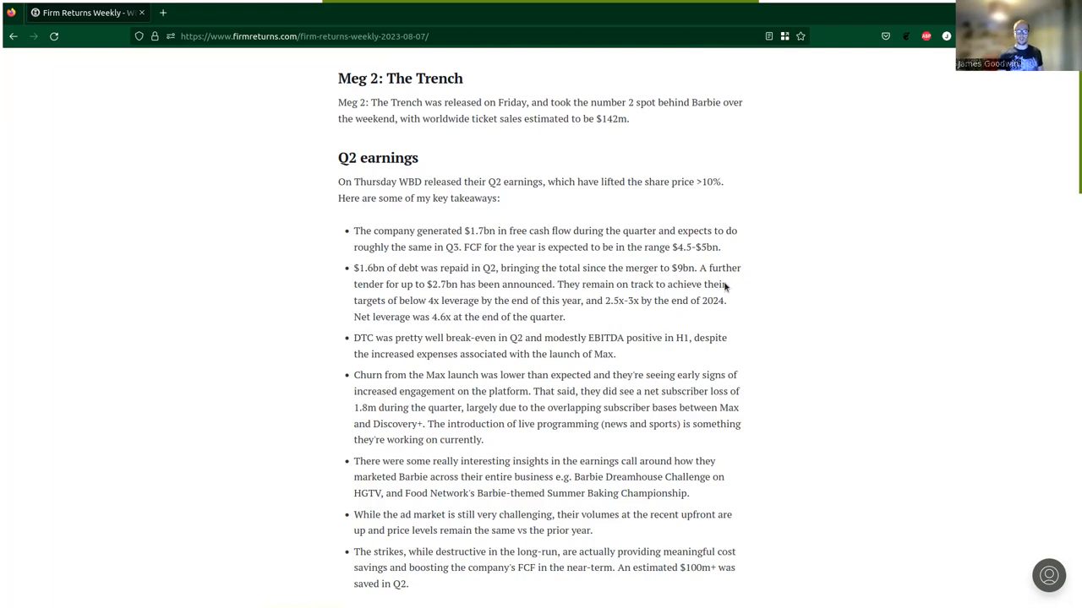
{"action": "mouse_move", "coordinate": [463, 297]}
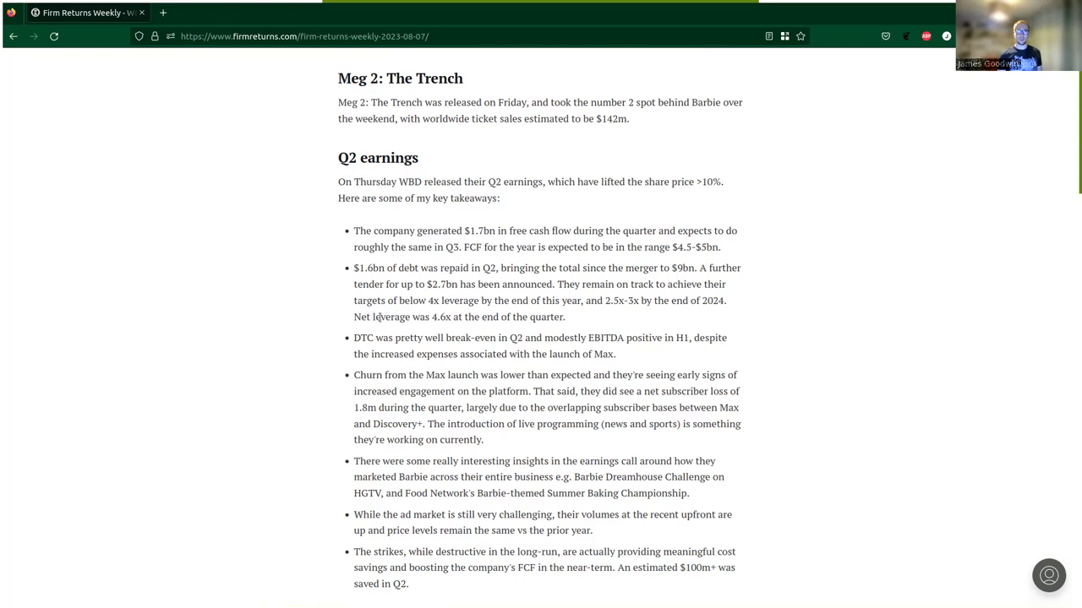
{"action": "mouse_move", "coordinate": [485, 311]}
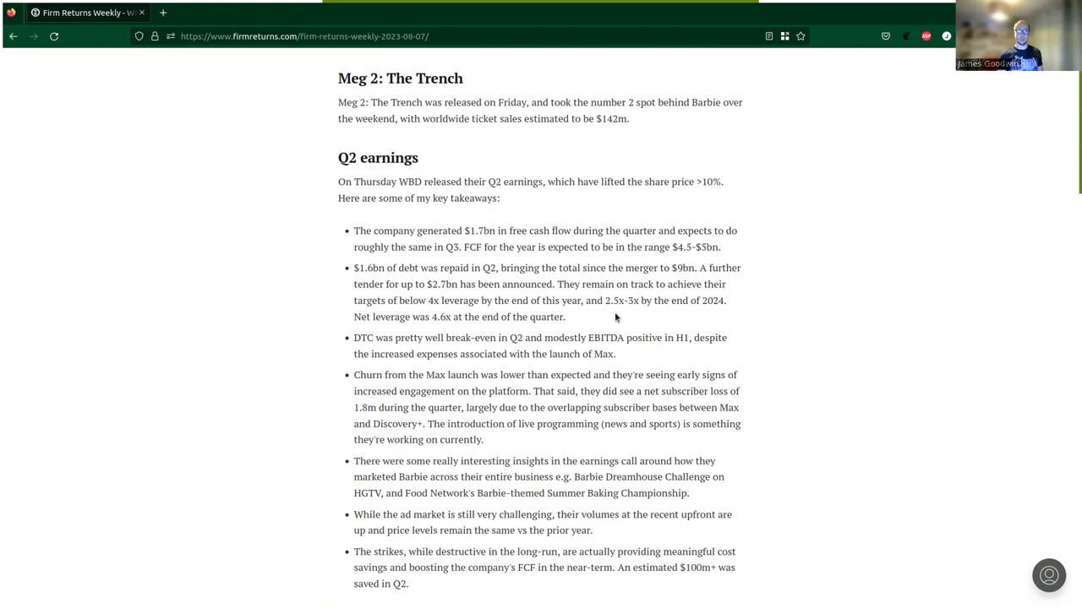
{"action": "mouse_move", "coordinate": [650, 319]}
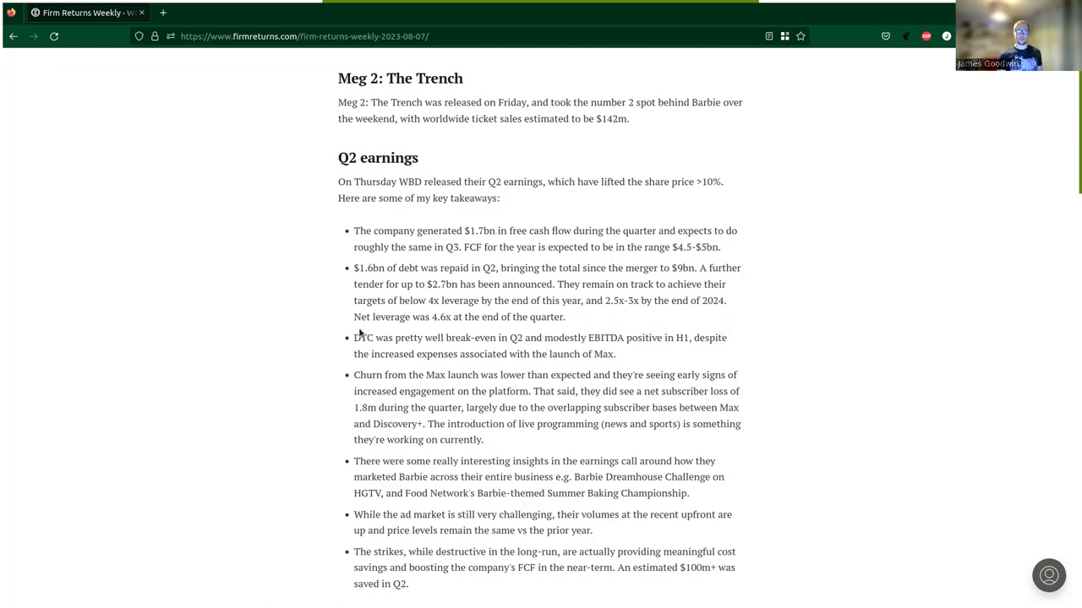
{"action": "mouse_move", "coordinate": [488, 332]}
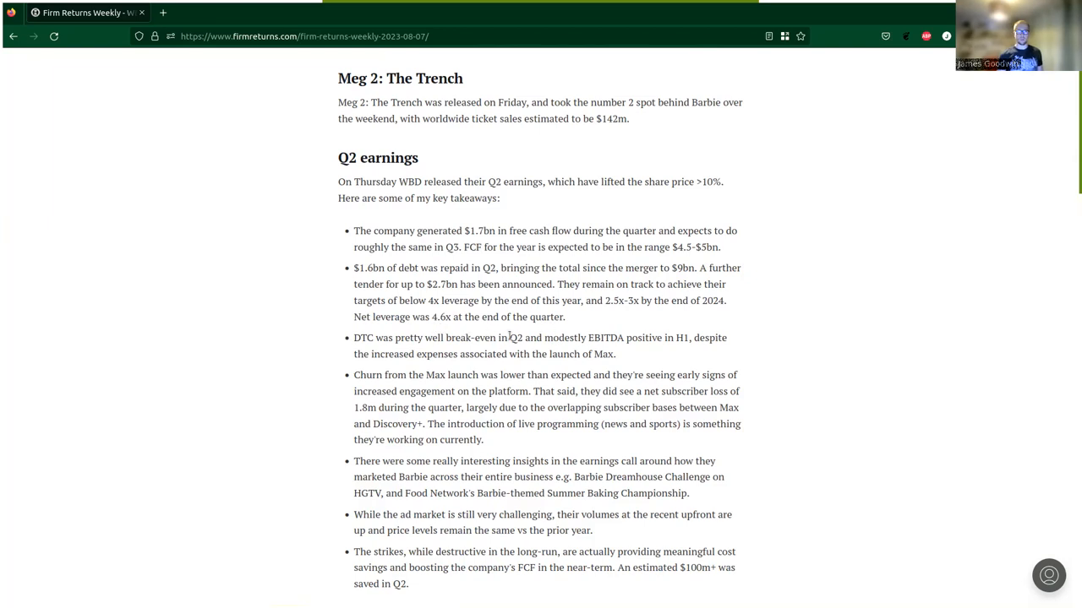
{"action": "mouse_move", "coordinate": [382, 355]}
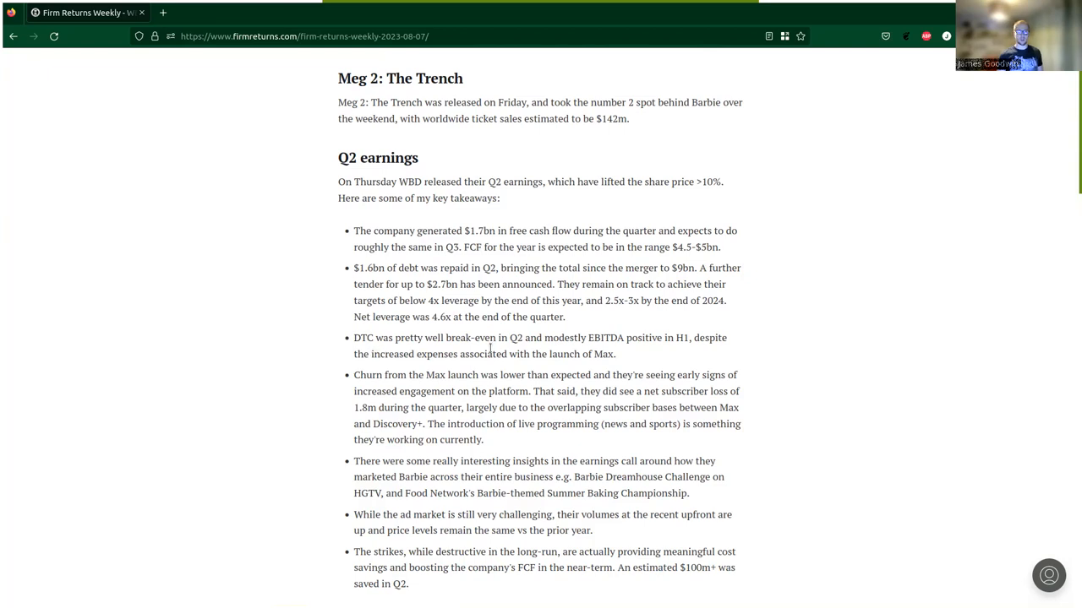
{"action": "mouse_move", "coordinate": [623, 366]}
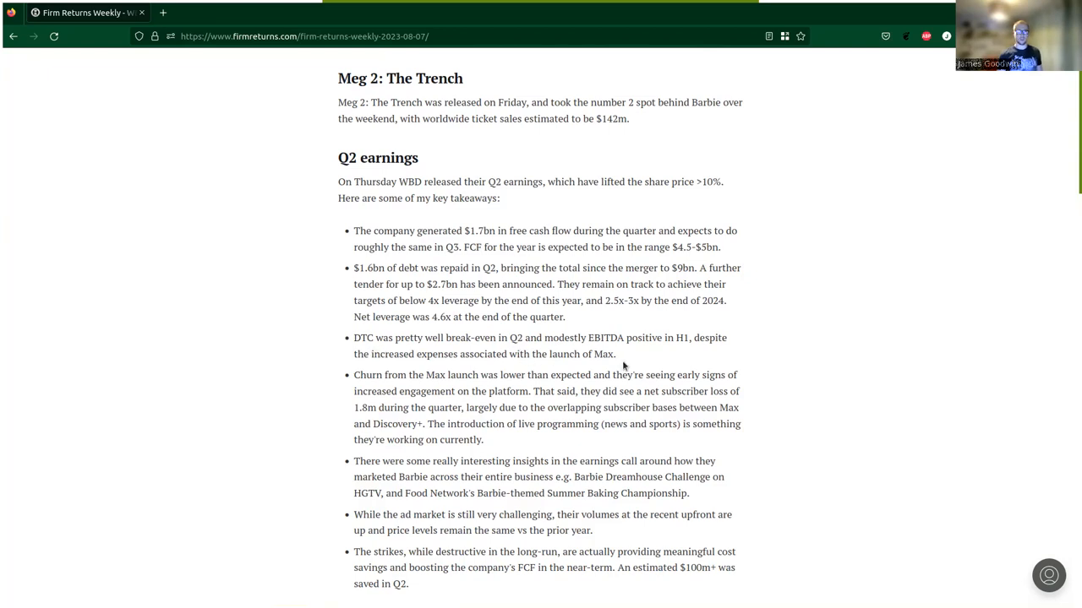
{"action": "mouse_move", "coordinate": [713, 355]}
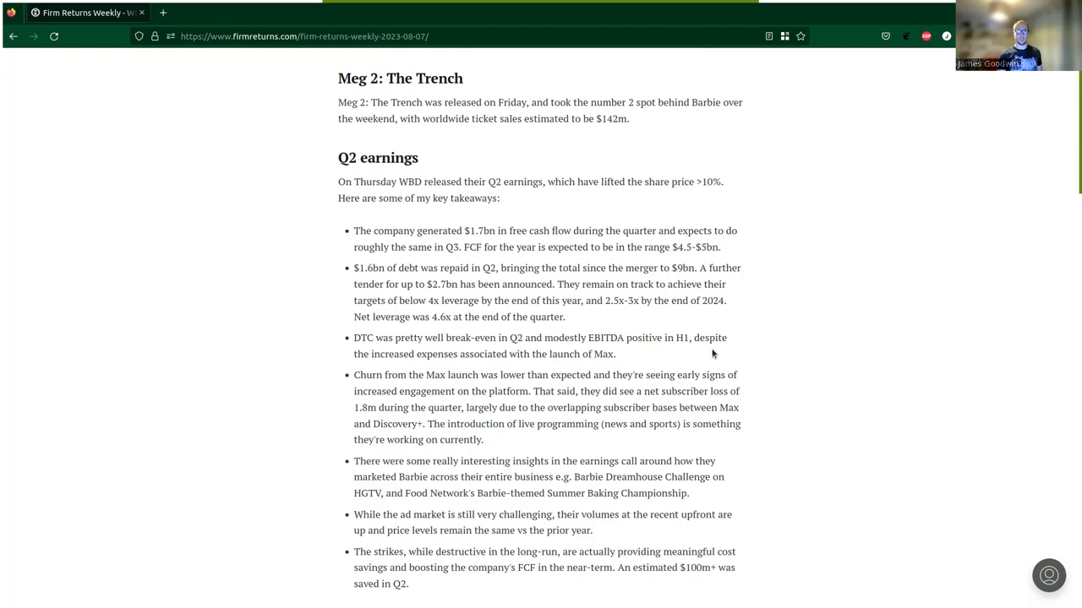
{"action": "mouse_move", "coordinate": [487, 372]}
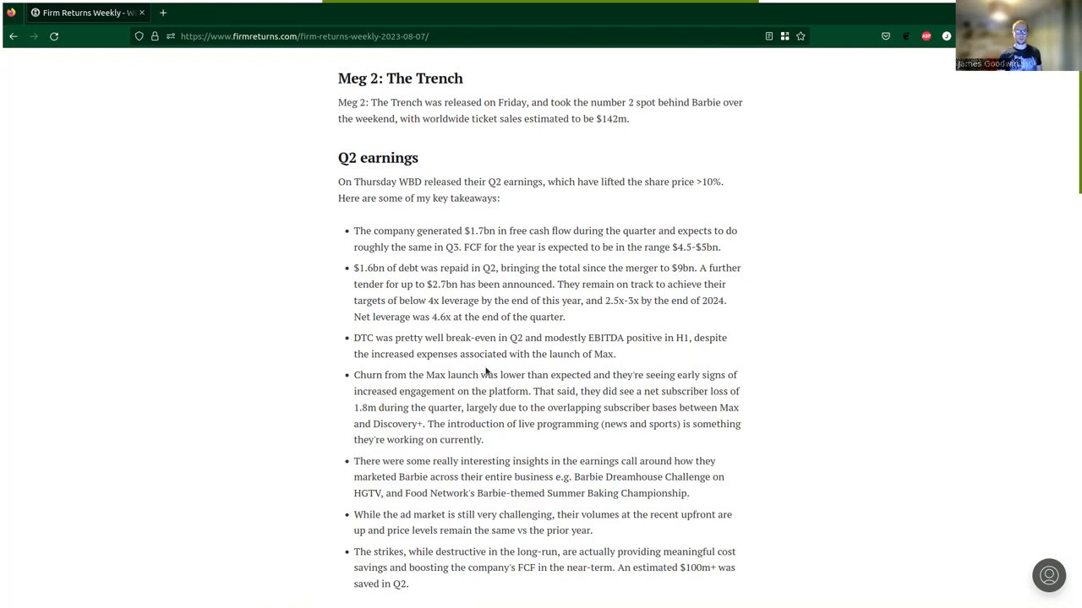
{"action": "mouse_move", "coordinate": [328, 400]}
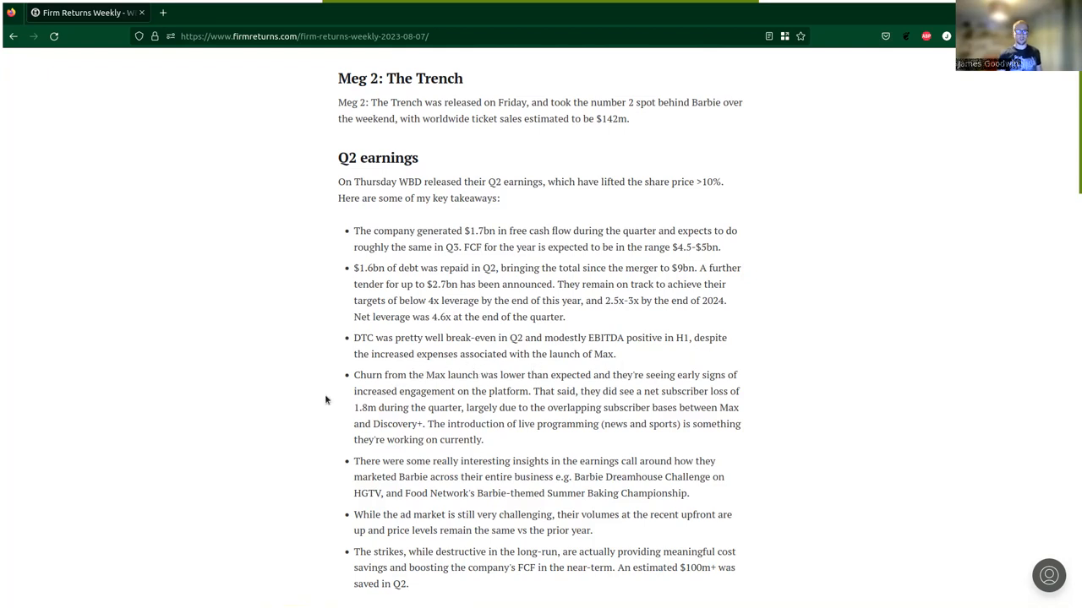
{"action": "mouse_move", "coordinate": [469, 387]}
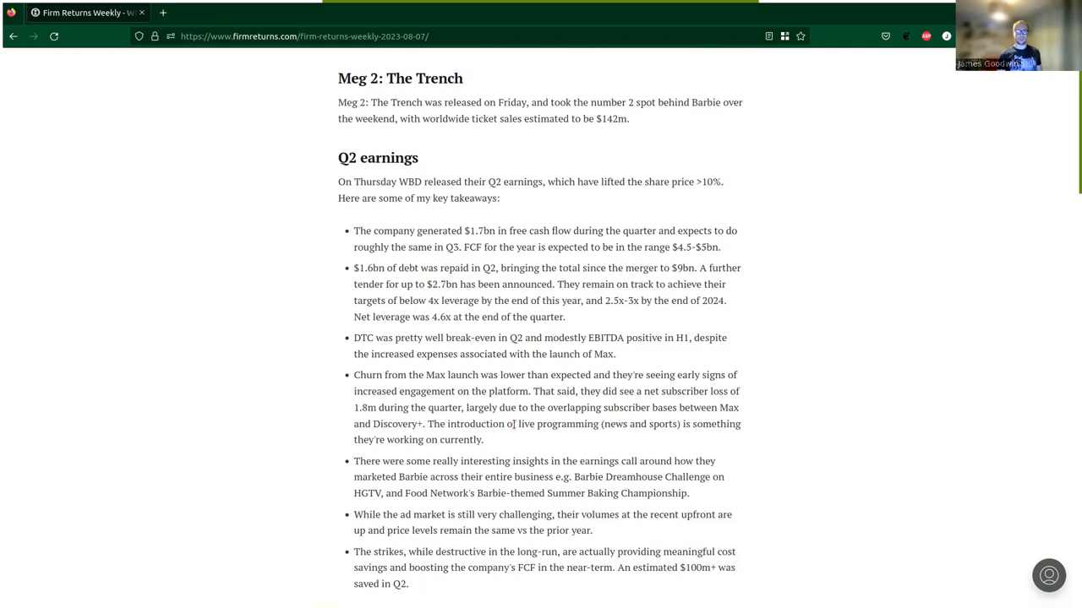
{"action": "mouse_move", "coordinate": [531, 430]}
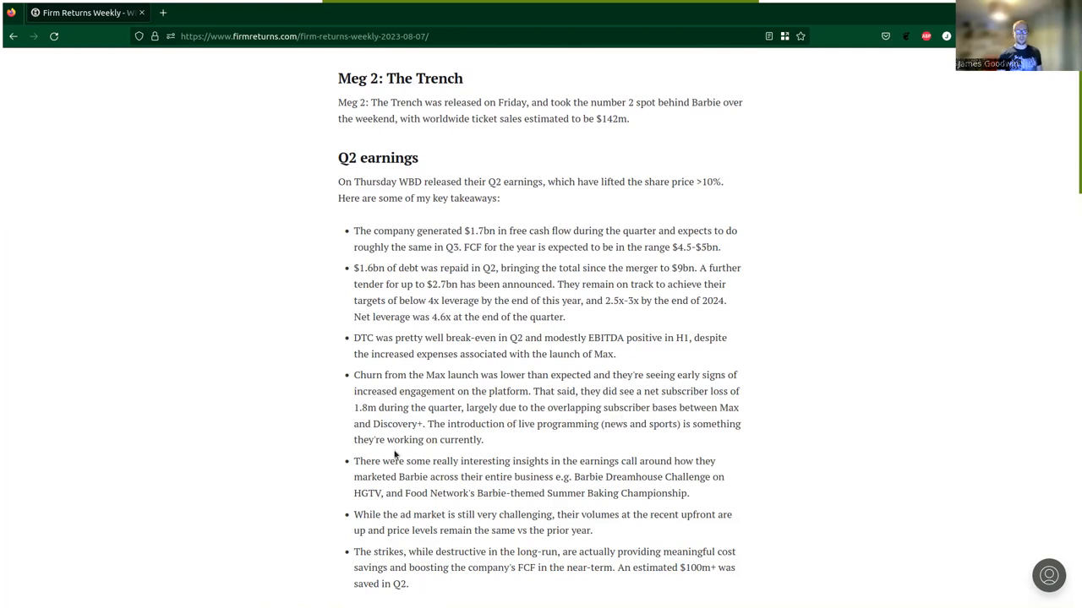
{"action": "mouse_move", "coordinate": [477, 423]}
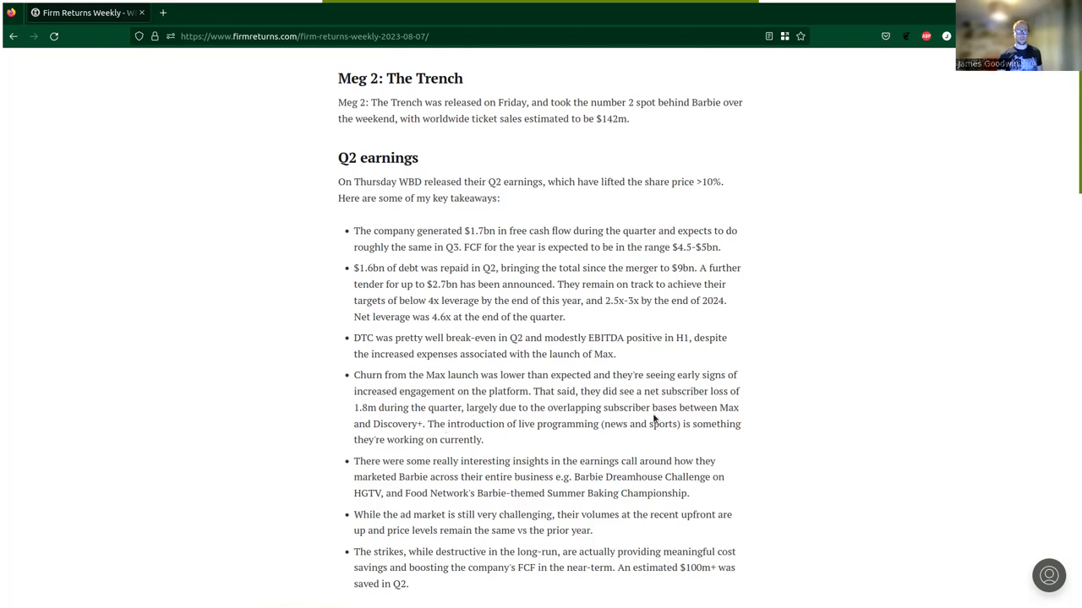
{"action": "mouse_move", "coordinate": [426, 463]}
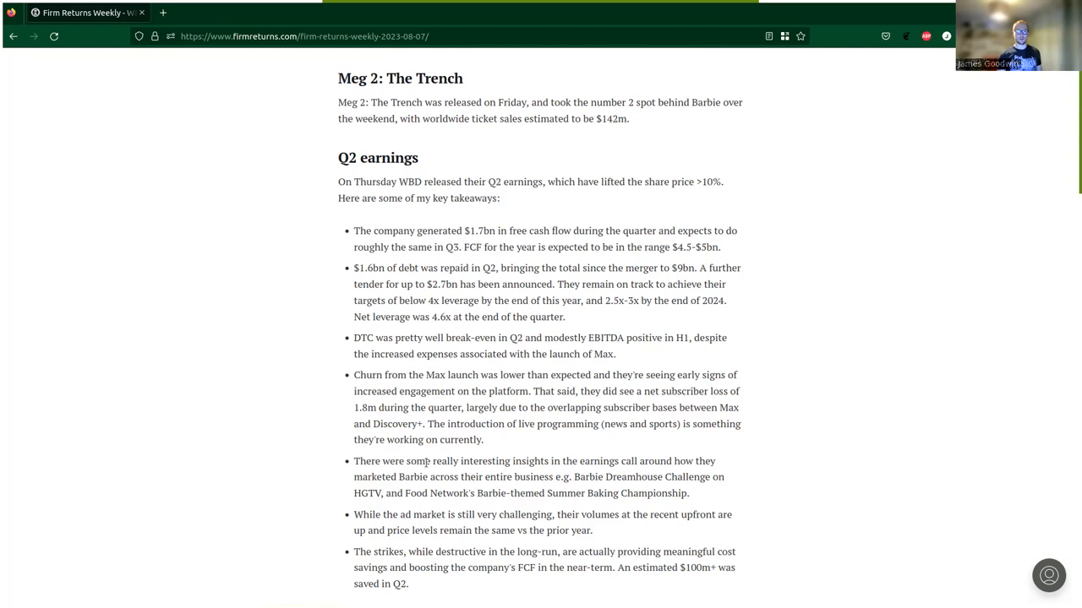
{"action": "mouse_move", "coordinate": [507, 453]}
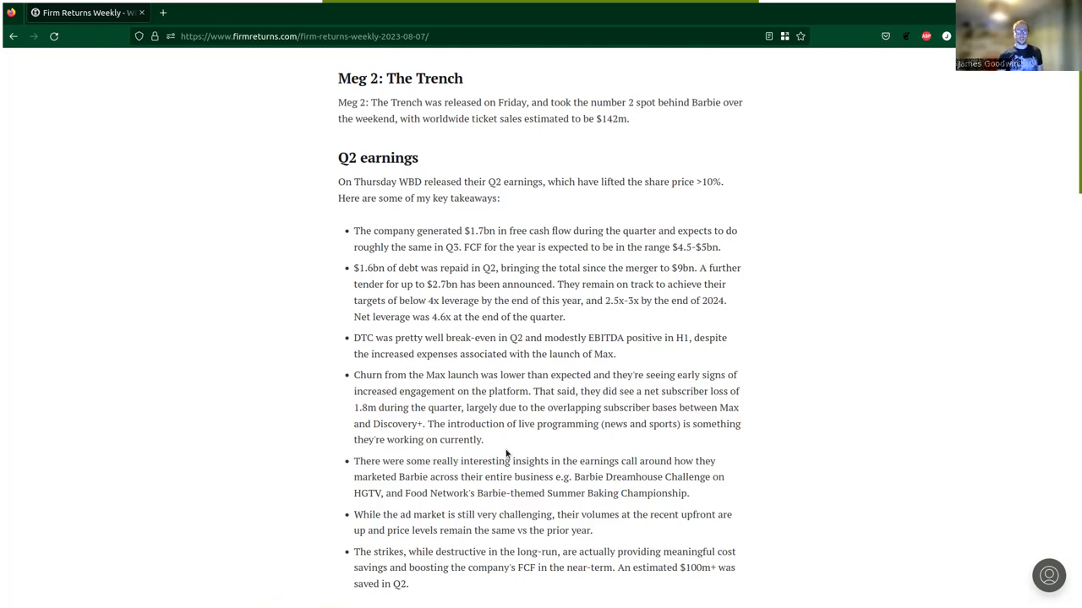
{"action": "mouse_move", "coordinate": [619, 443]}
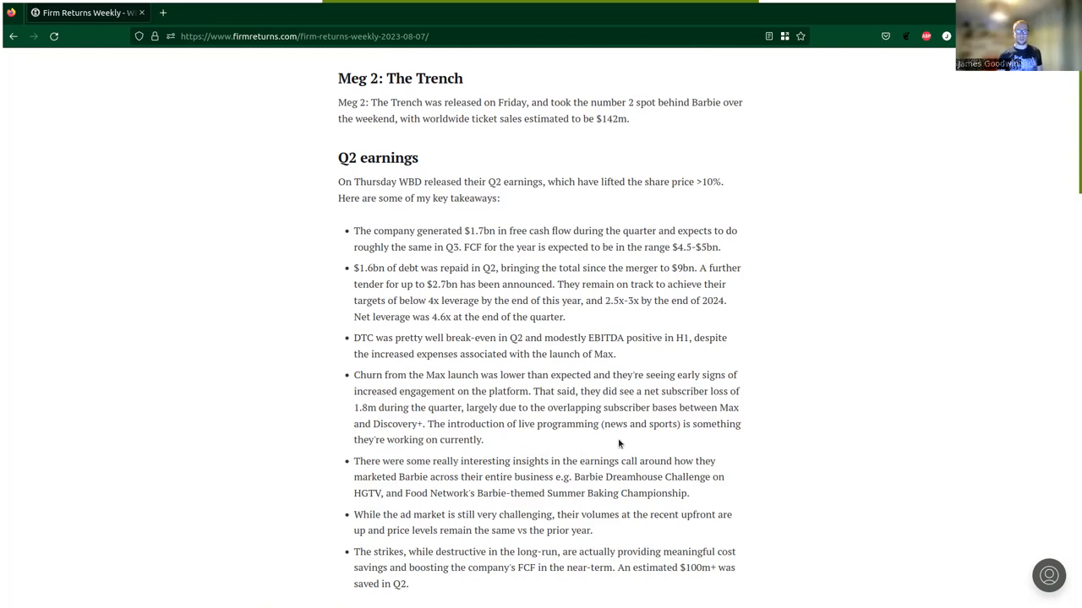
{"action": "mouse_move", "coordinate": [636, 443]}
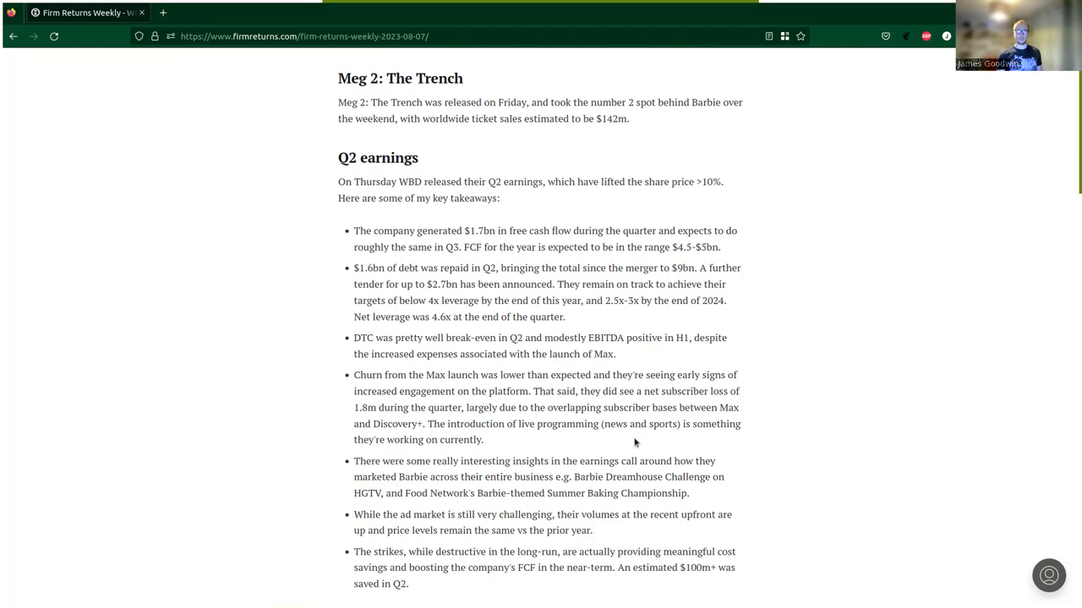
{"action": "mouse_move", "coordinate": [397, 456]}
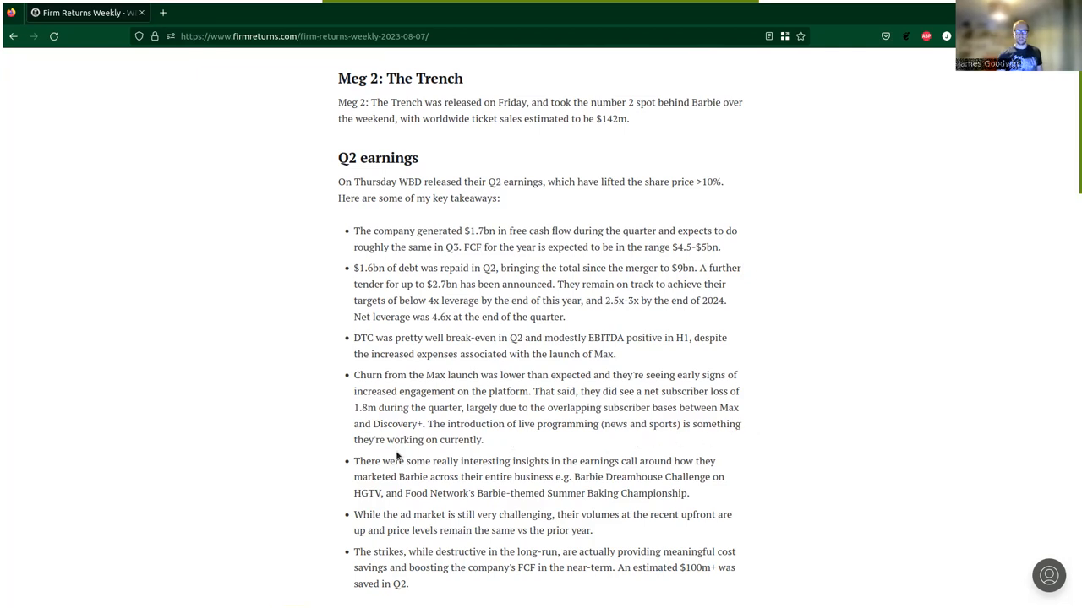
{"action": "mouse_move", "coordinate": [487, 456]}
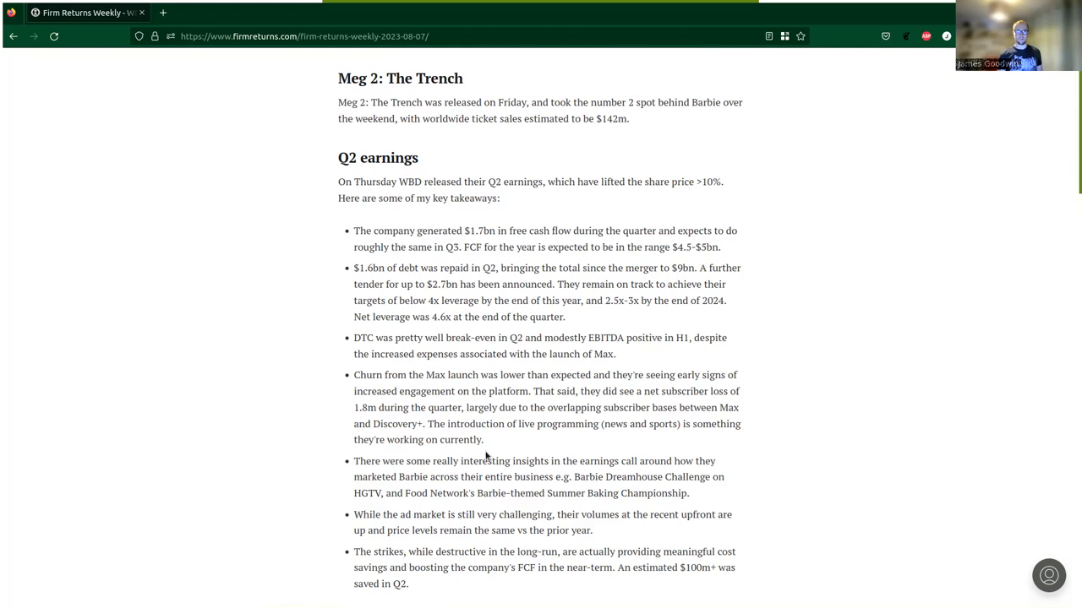
{"action": "scroll", "scroll_direction": "down", "scroll_amount": 3}
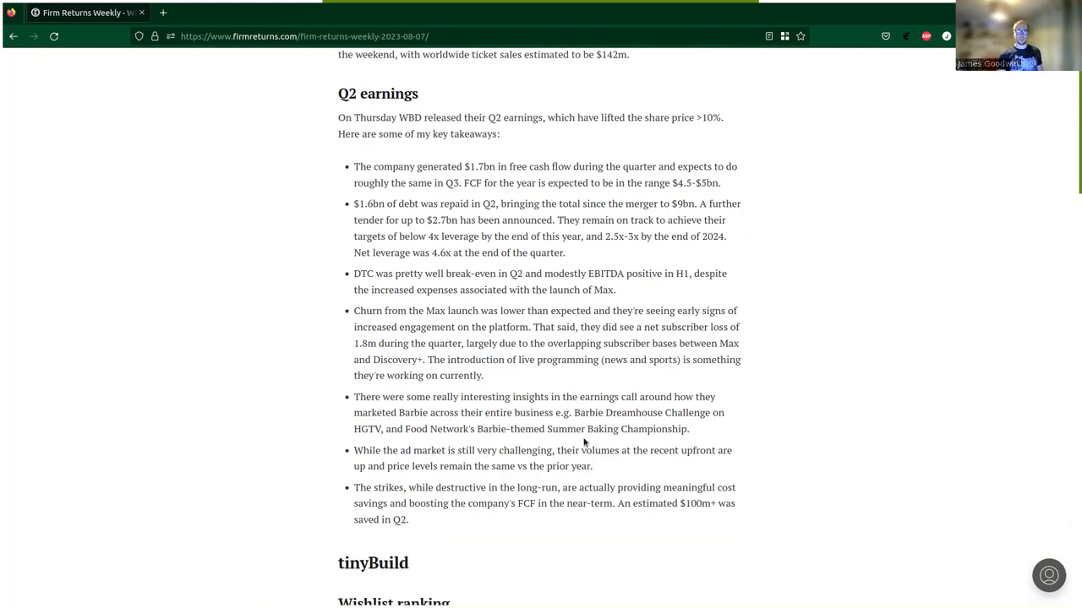
{"action": "mouse_move", "coordinate": [416, 417]}
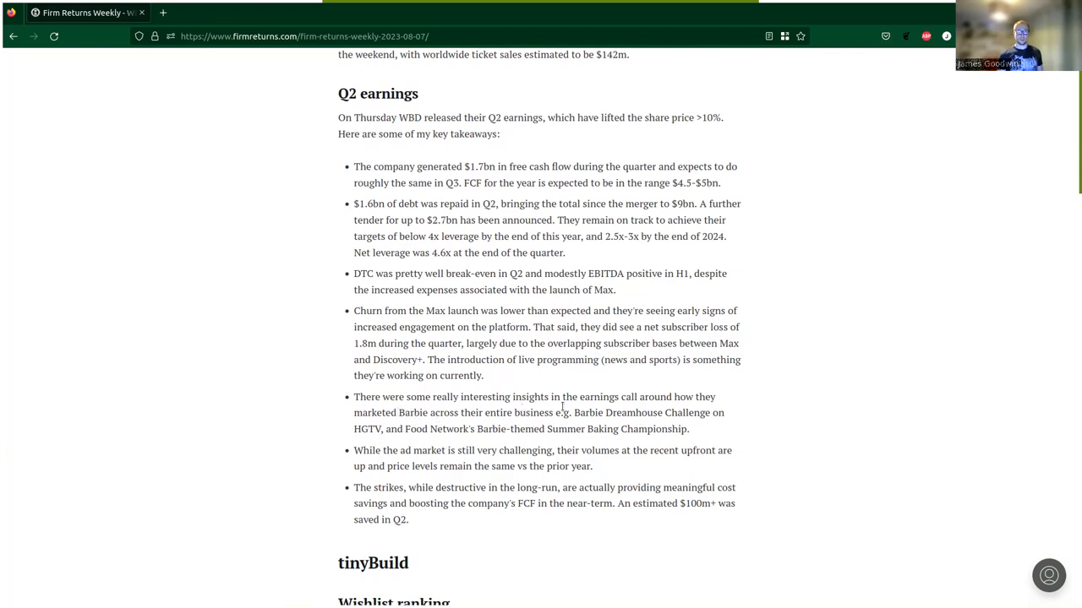
{"action": "mouse_move", "coordinate": [754, 422]}
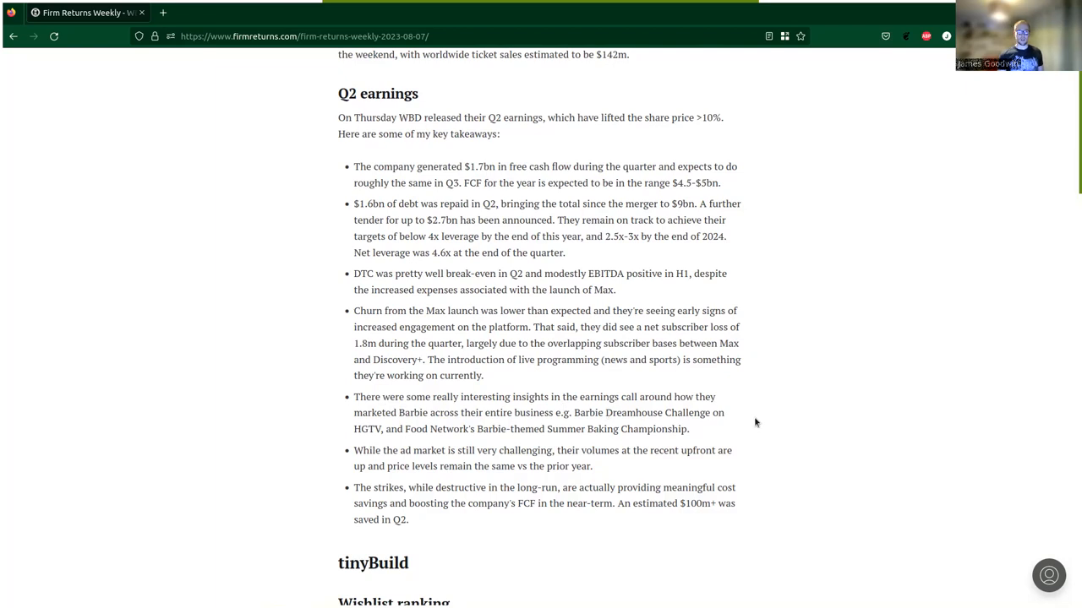
{"action": "mouse_move", "coordinate": [747, 439]}
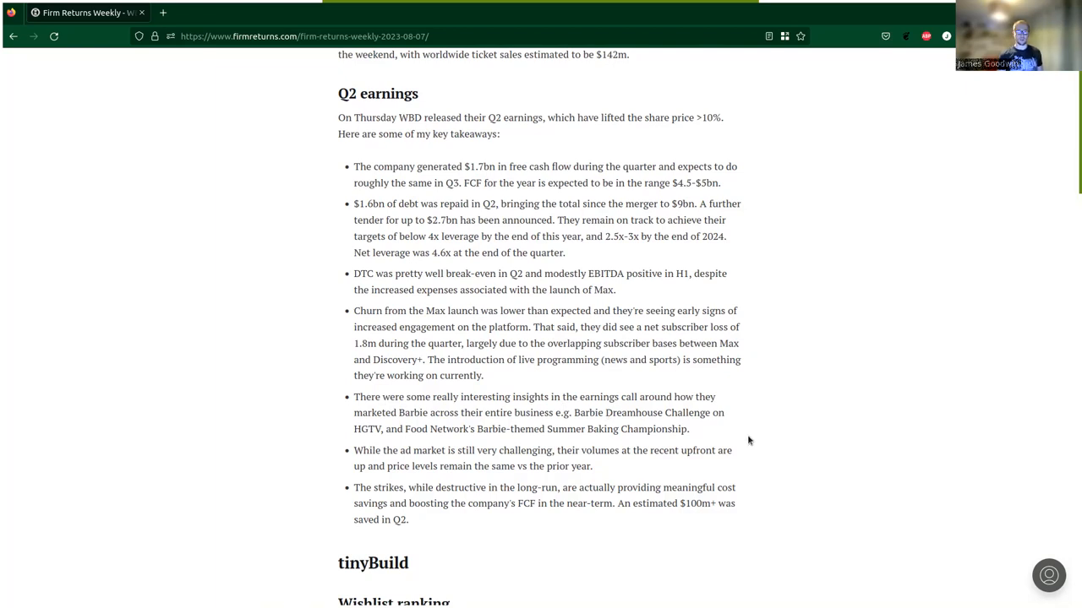
{"action": "mouse_move", "coordinate": [750, 436]}
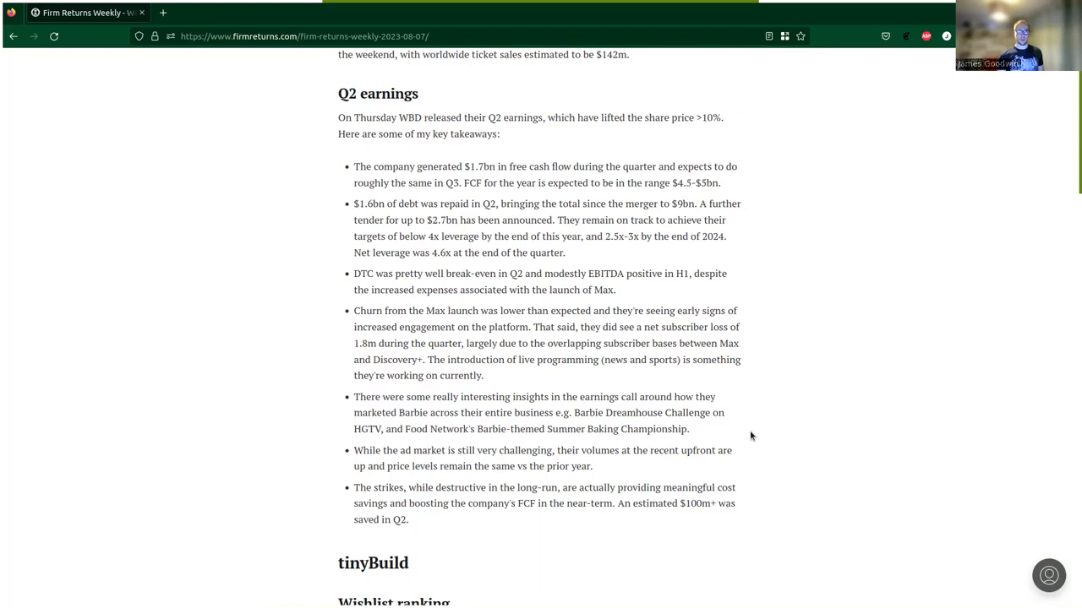
{"action": "mouse_move", "coordinate": [747, 436]}
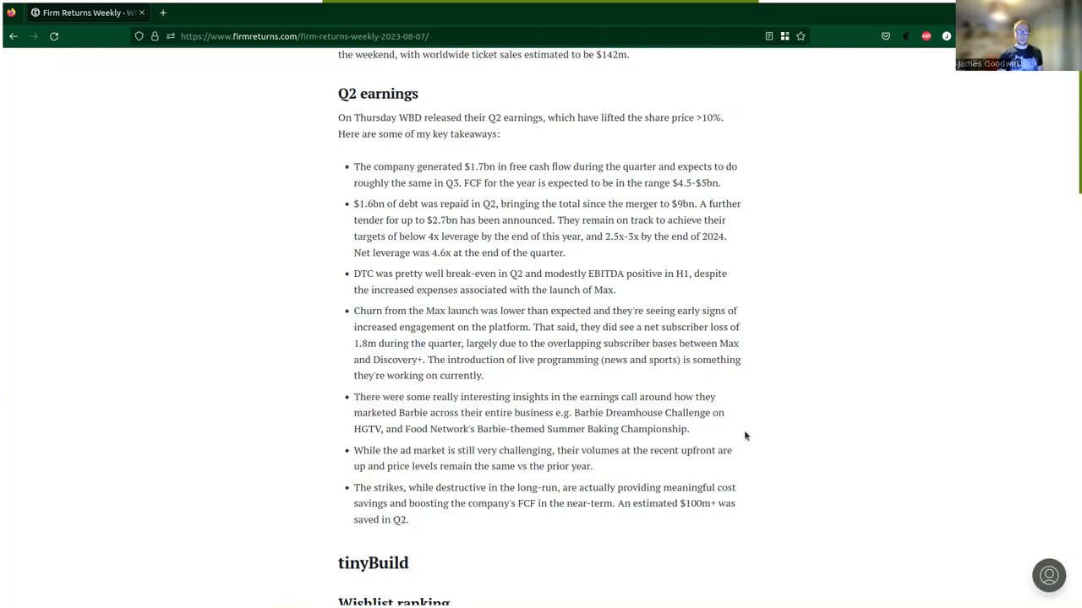
{"action": "mouse_move", "coordinate": [515, 446]}
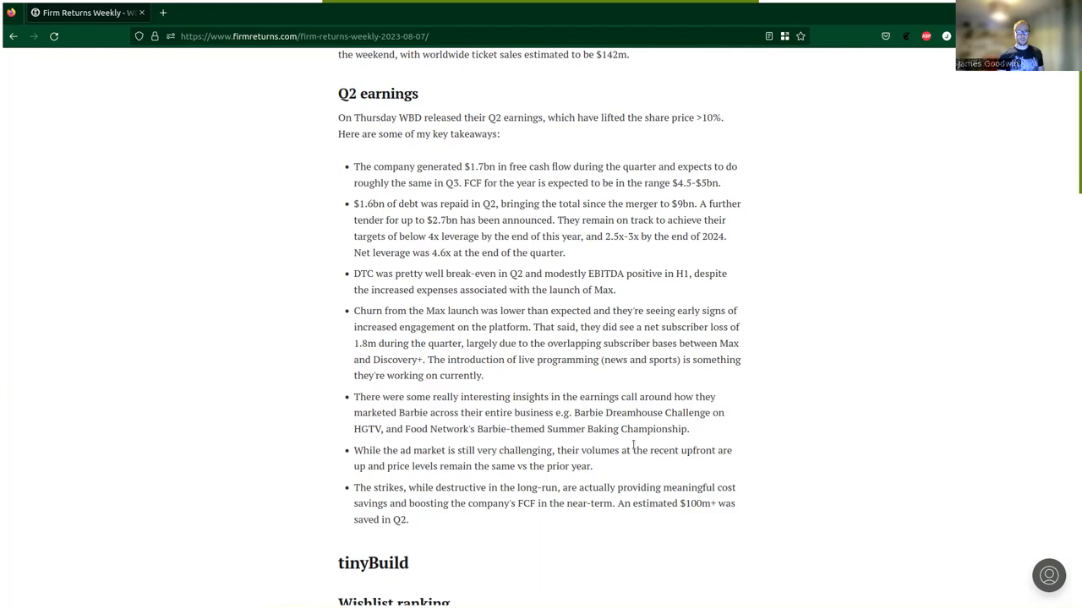
{"action": "mouse_move", "coordinate": [652, 465]}
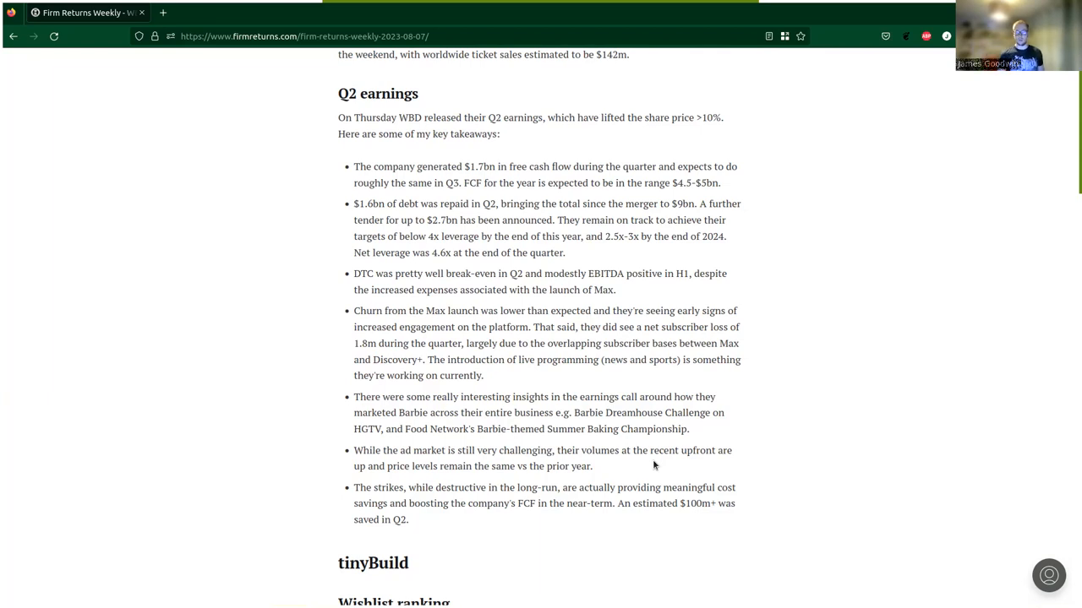
{"action": "mouse_move", "coordinate": [627, 447]}
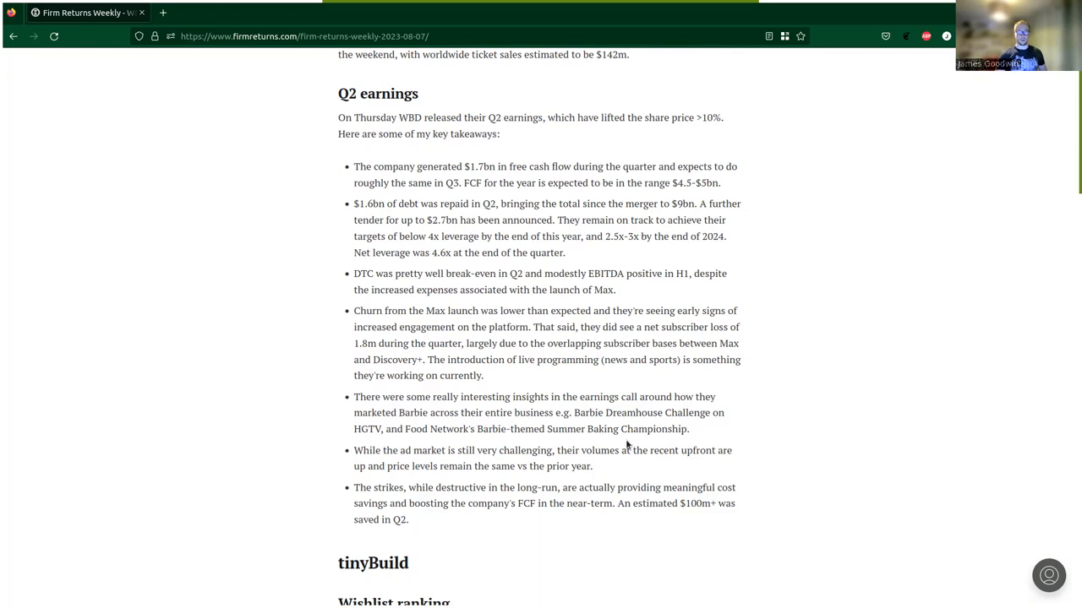
{"action": "mouse_move", "coordinate": [627, 446]}
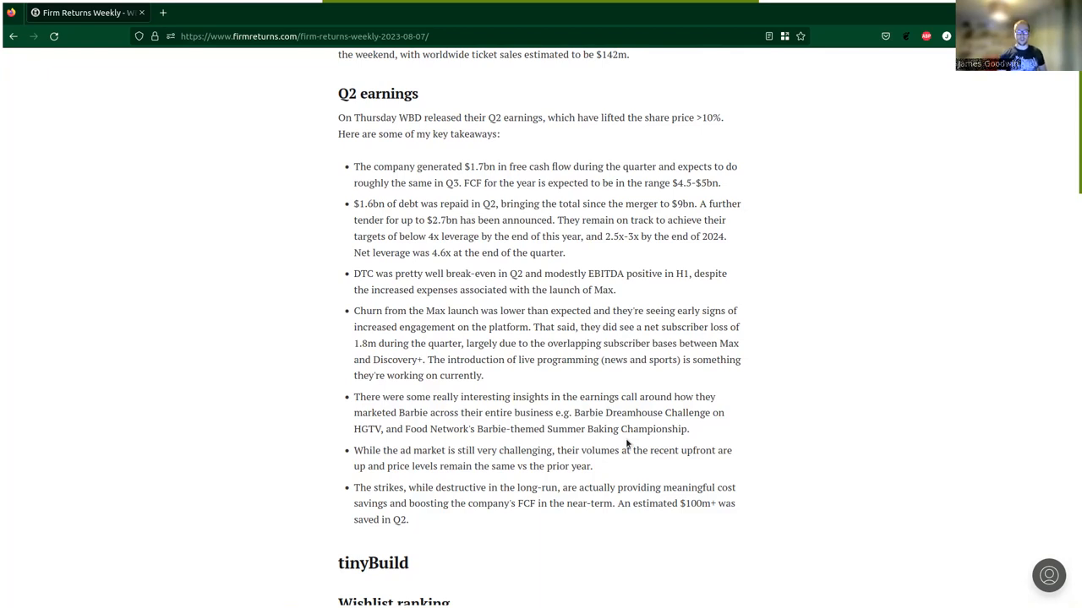
{"action": "mouse_move", "coordinate": [713, 434]}
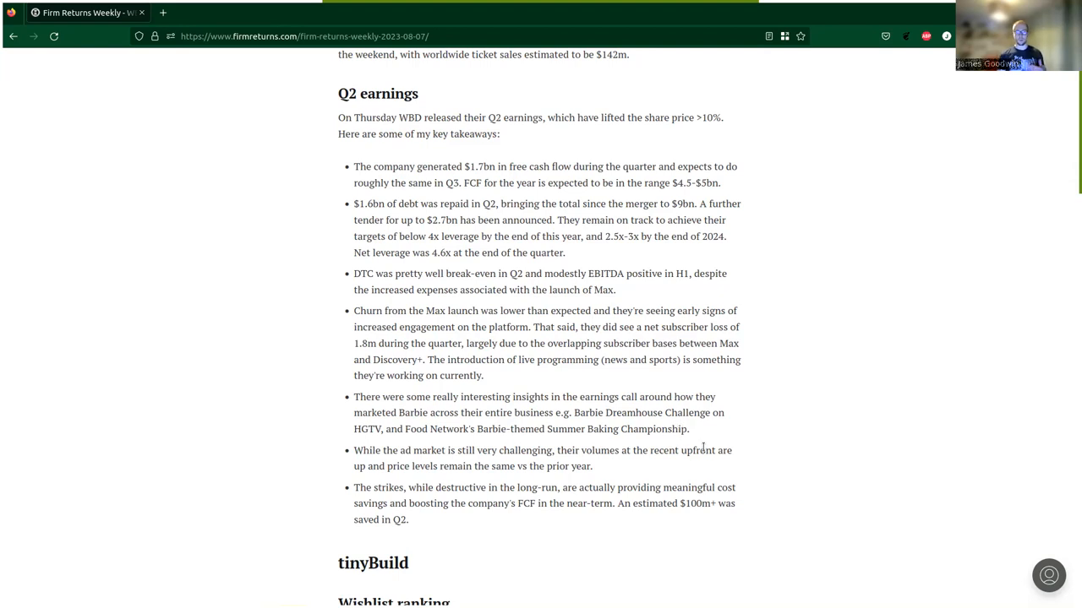
{"action": "mouse_move", "coordinate": [743, 480]}
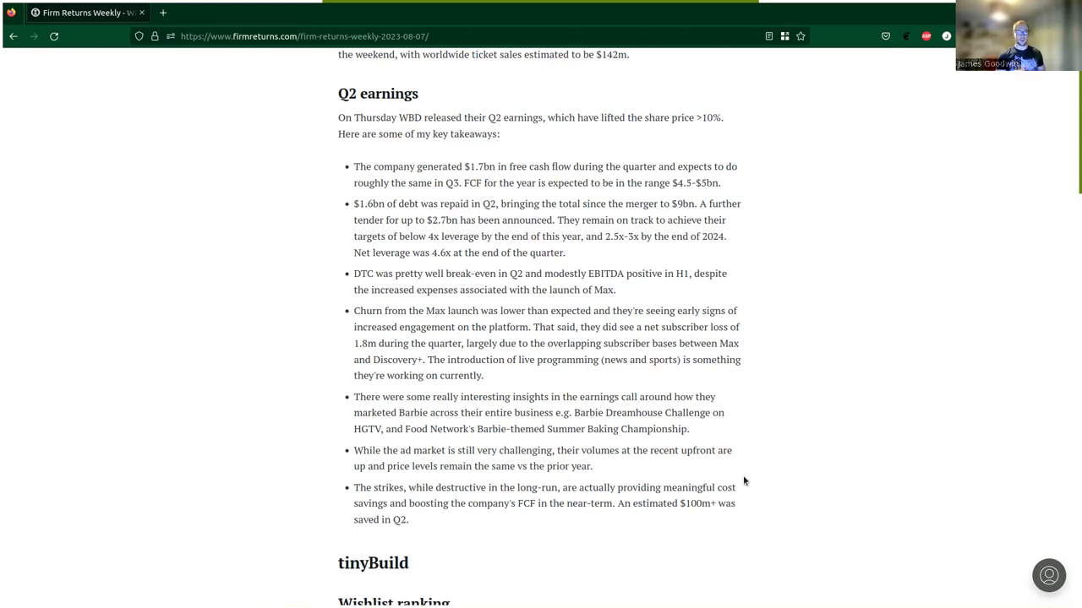
{"action": "mouse_move", "coordinate": [752, 477]}
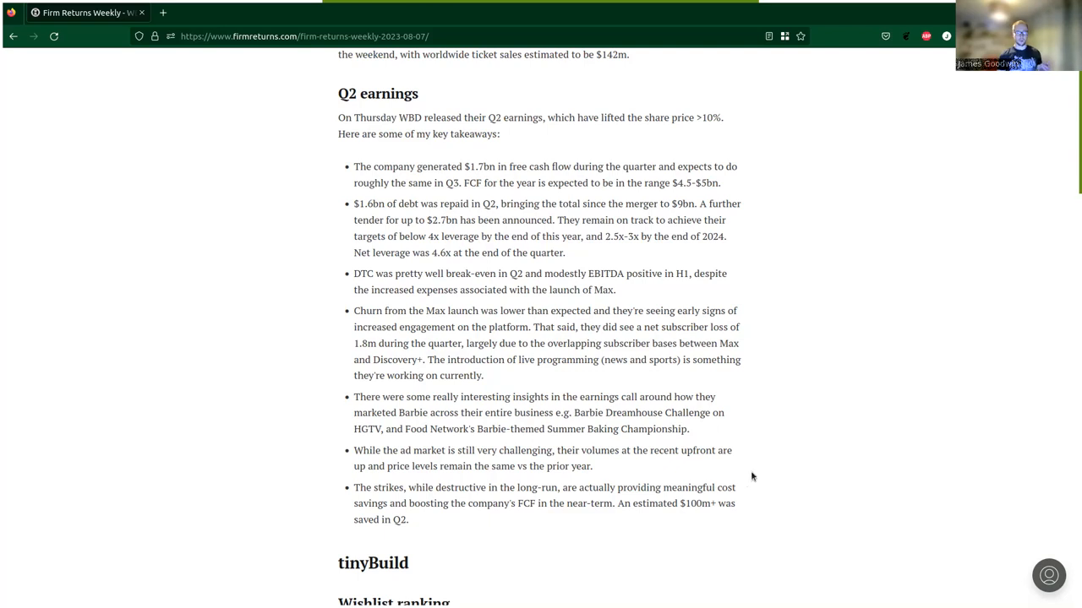
{"action": "mouse_move", "coordinate": [739, 505]}
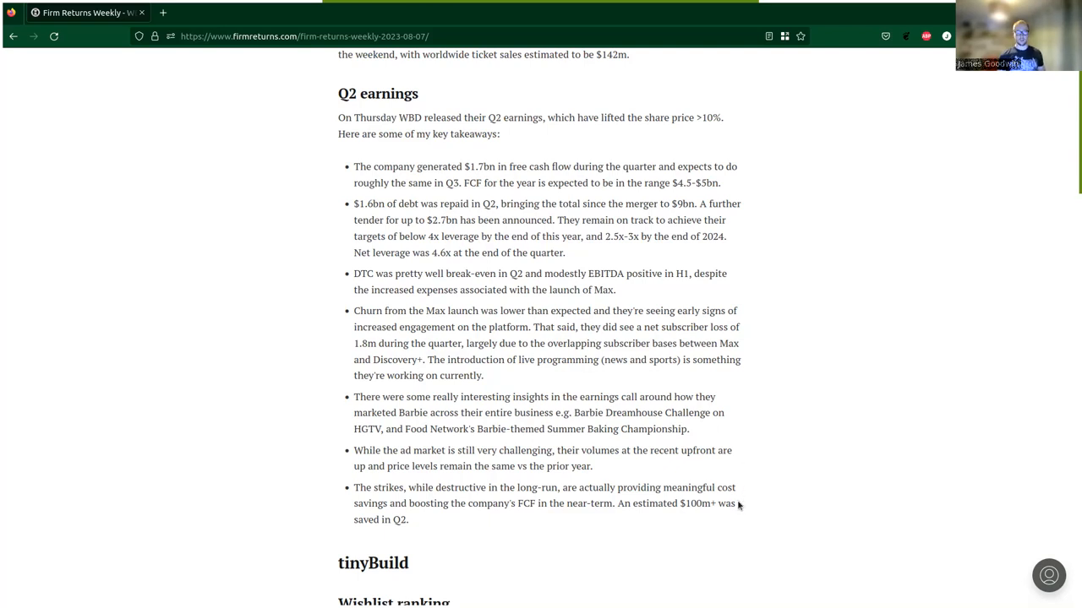
{"action": "scroll", "scroll_direction": "down", "scroll_amount": 3}
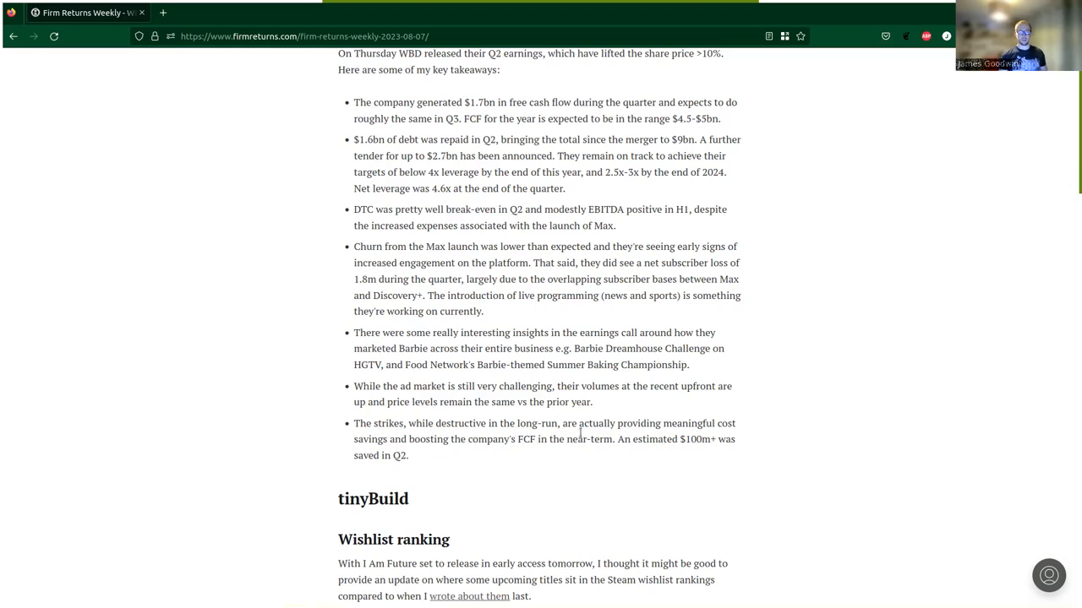
{"action": "mouse_move", "coordinate": [742, 445]}
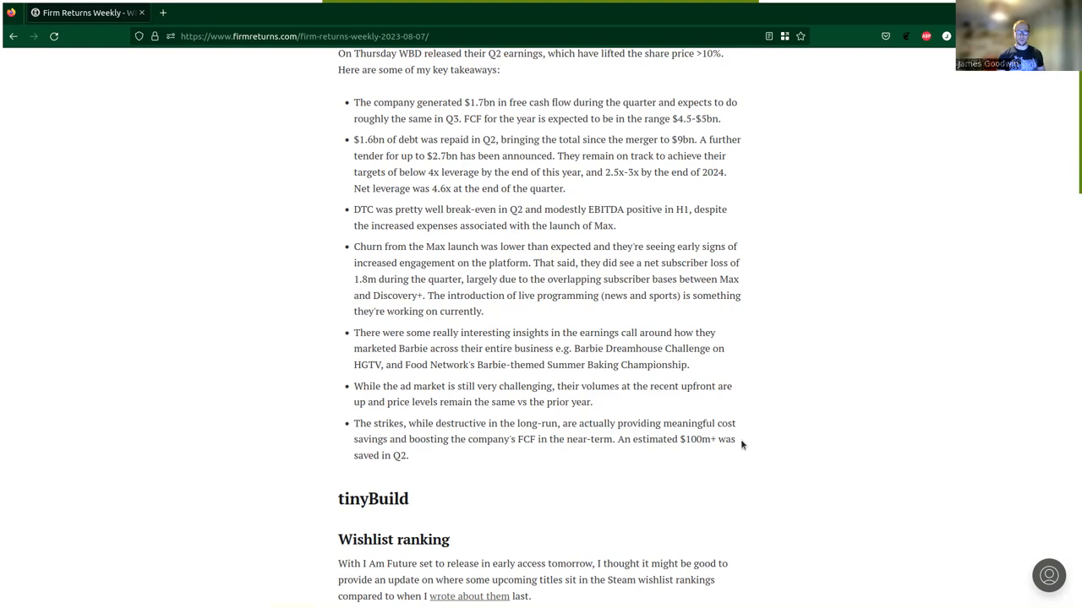
{"action": "mouse_move", "coordinate": [531, 456]}
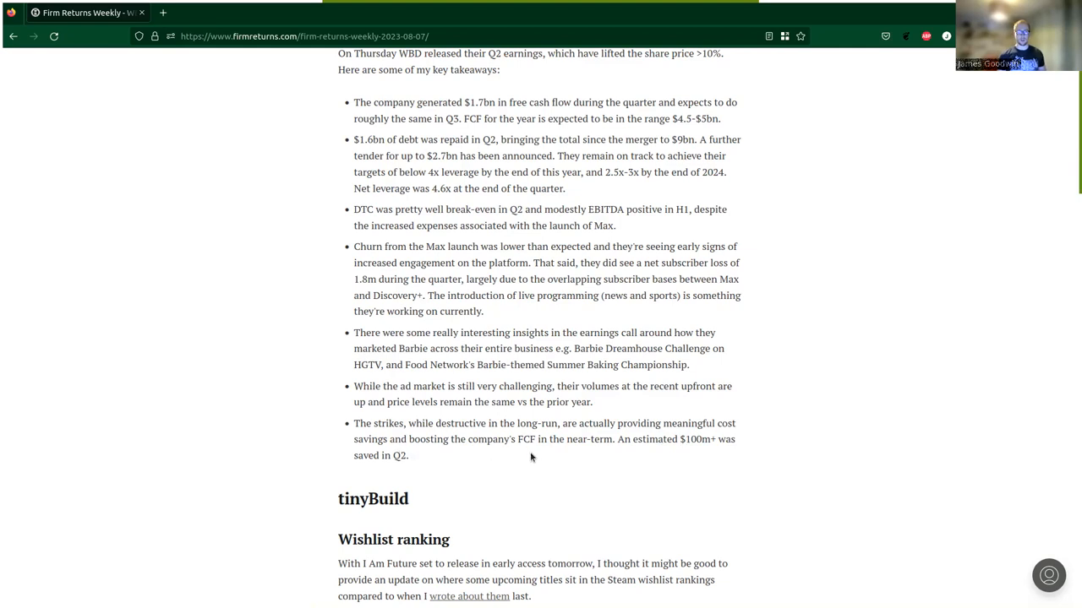
{"action": "mouse_move", "coordinate": [676, 463]}
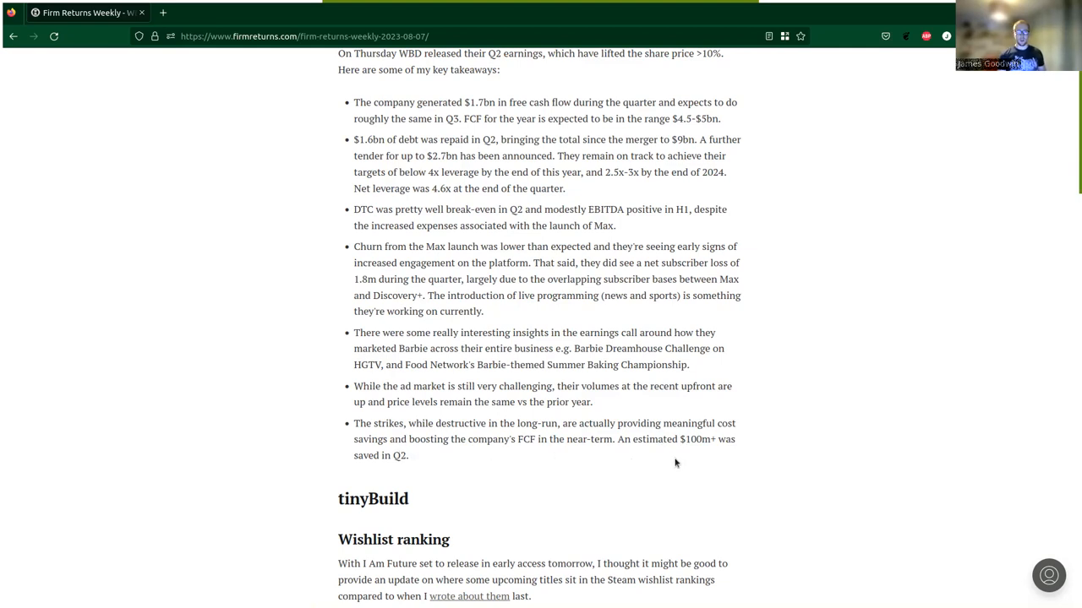
{"action": "mouse_move", "coordinate": [375, 499]}
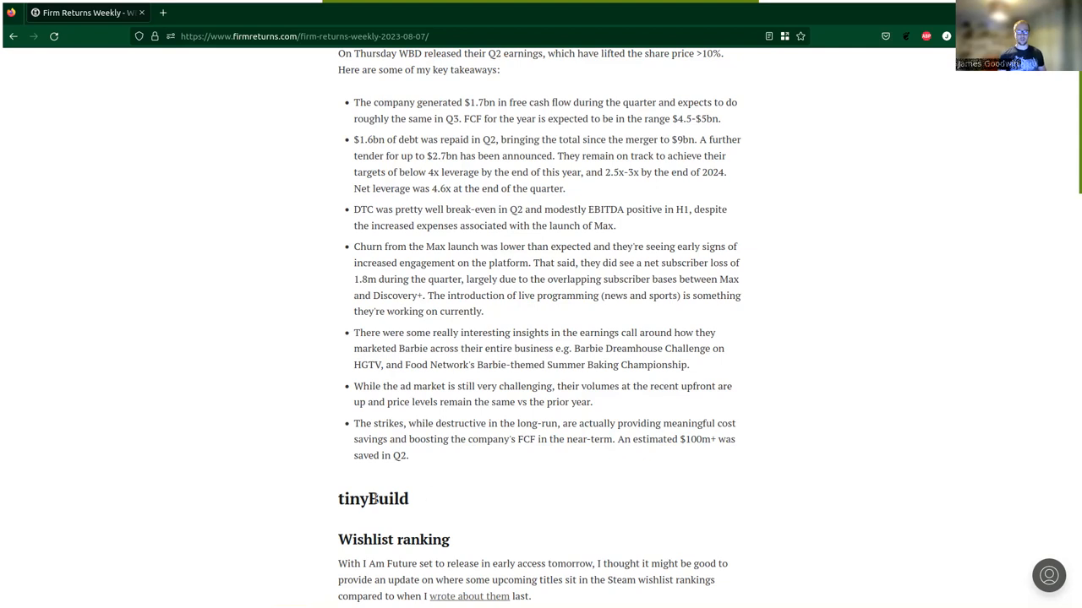
{"action": "mouse_move", "coordinate": [553, 497]}
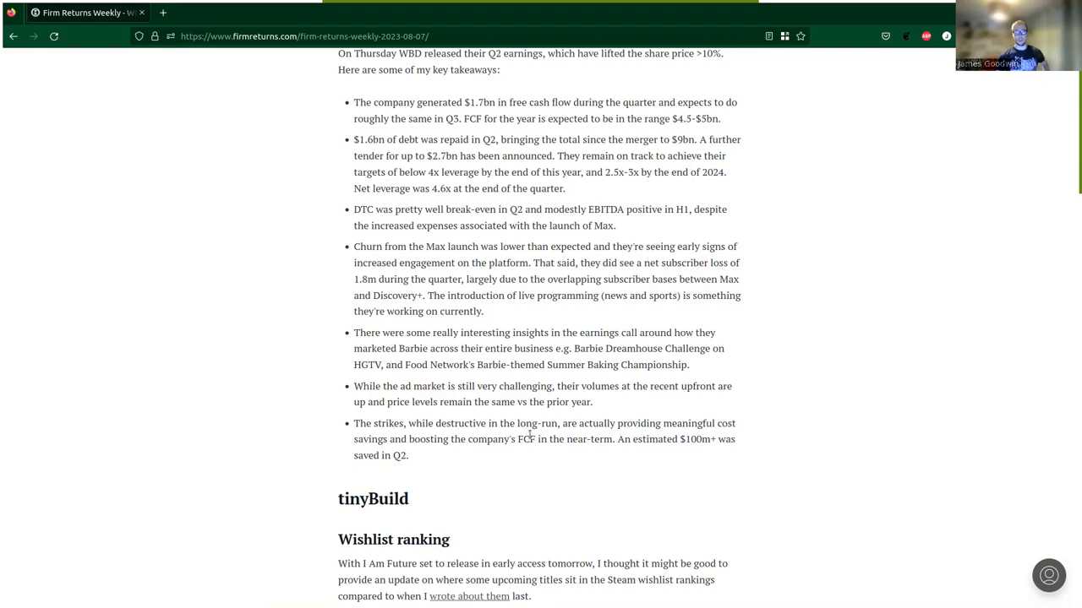
{"action": "scroll", "scroll_direction": "down", "scroll_amount": 3}
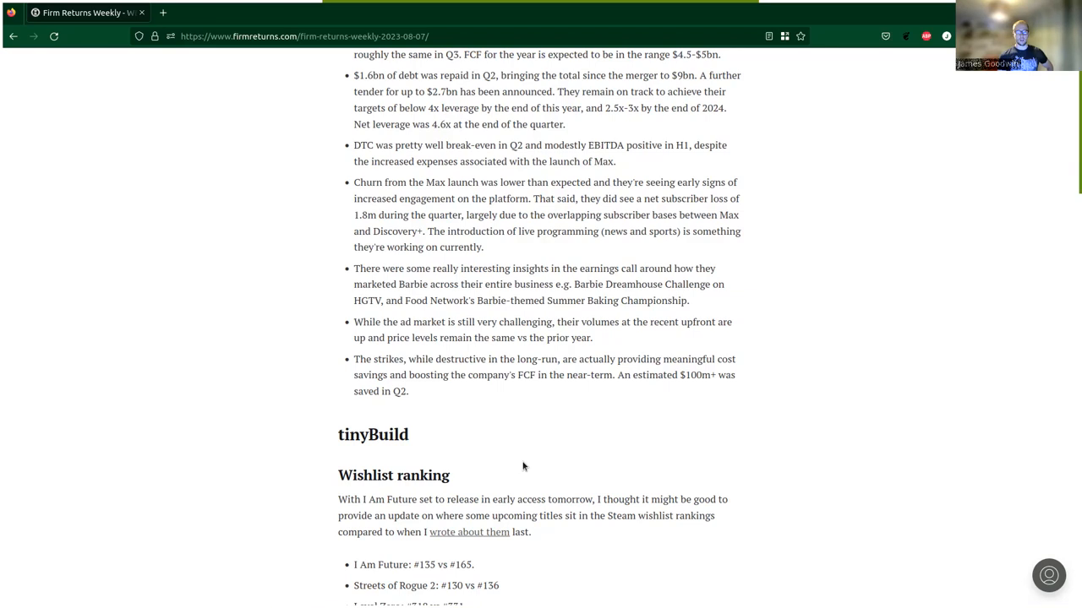
{"action": "mouse_move", "coordinate": [507, 466]}
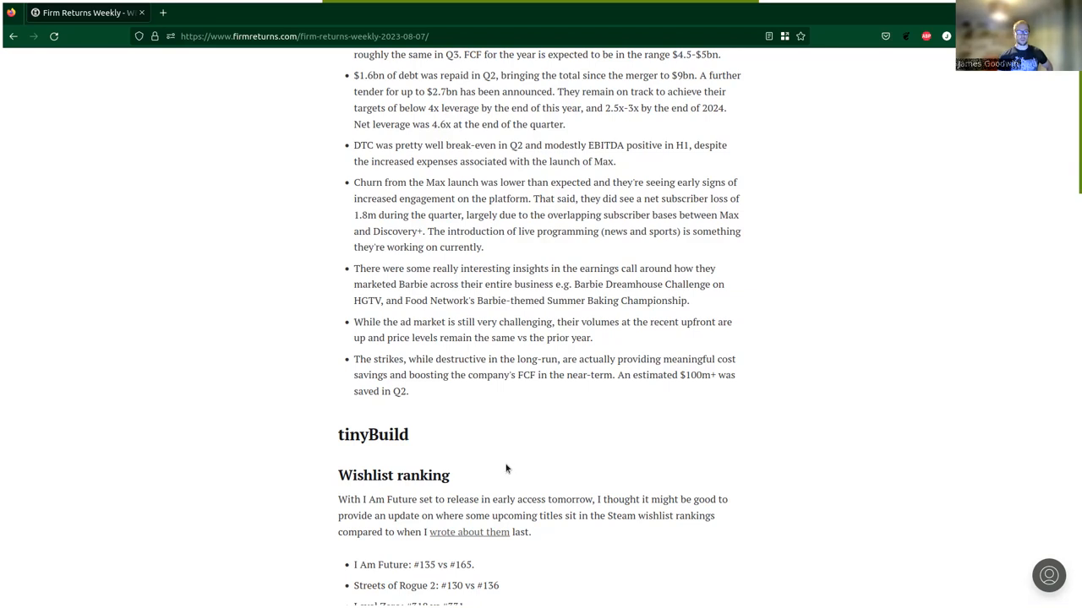
{"action": "mouse_move", "coordinate": [477, 416]}
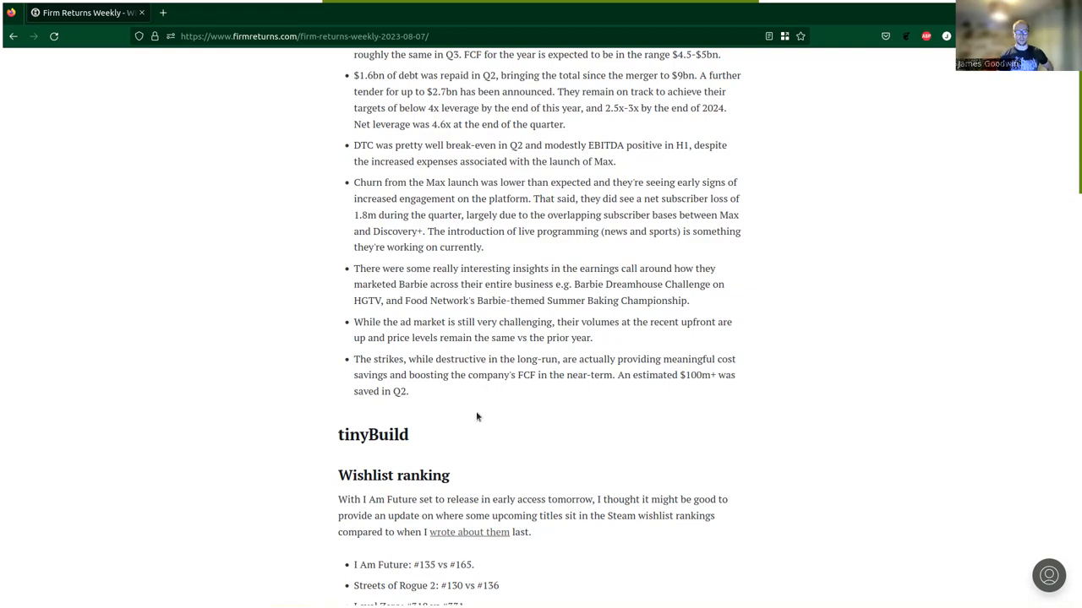
{"action": "mouse_move", "coordinate": [460, 420]}
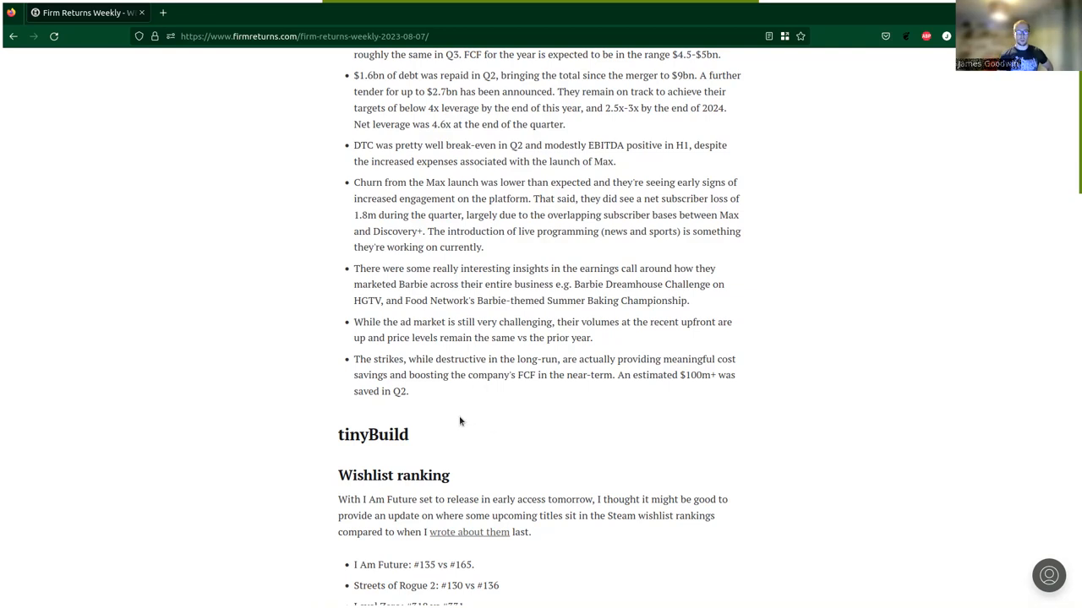
{"action": "scroll", "scroll_direction": "down", "scroll_amount": 3}
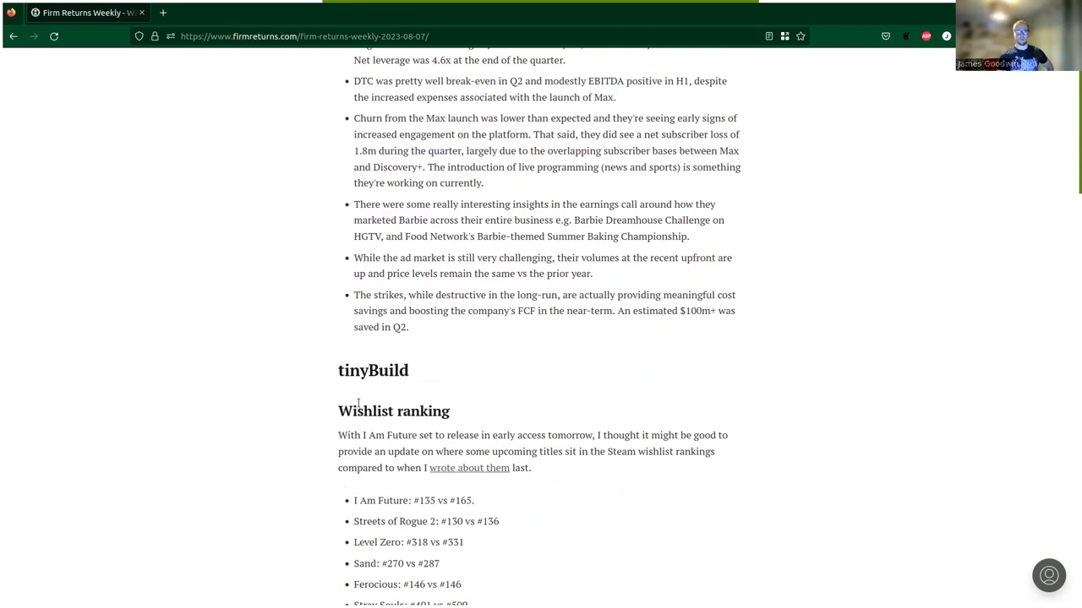
{"action": "scroll", "scroll_direction": "down", "scroll_amount": 3}
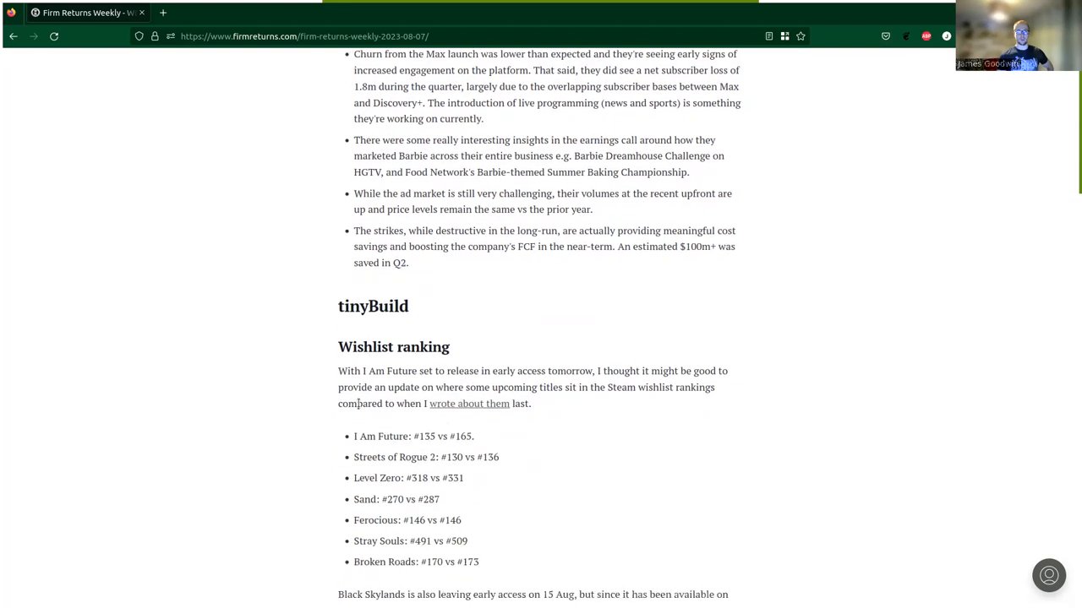
{"action": "scroll", "scroll_direction": "down", "scroll_amount": 3}
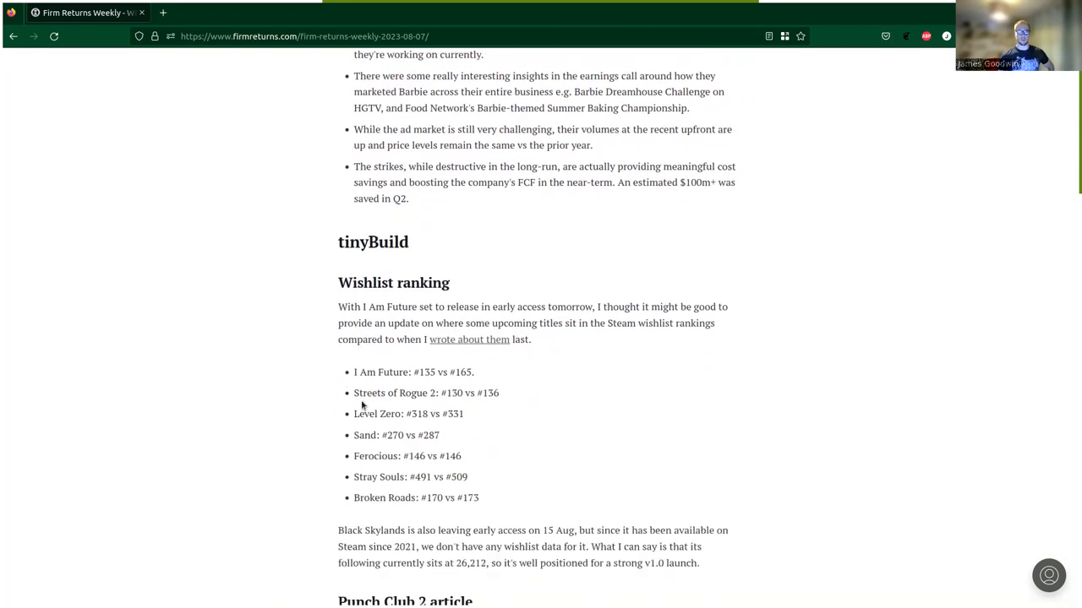
{"action": "scroll", "scroll_direction": "down", "scroll_amount": 3}
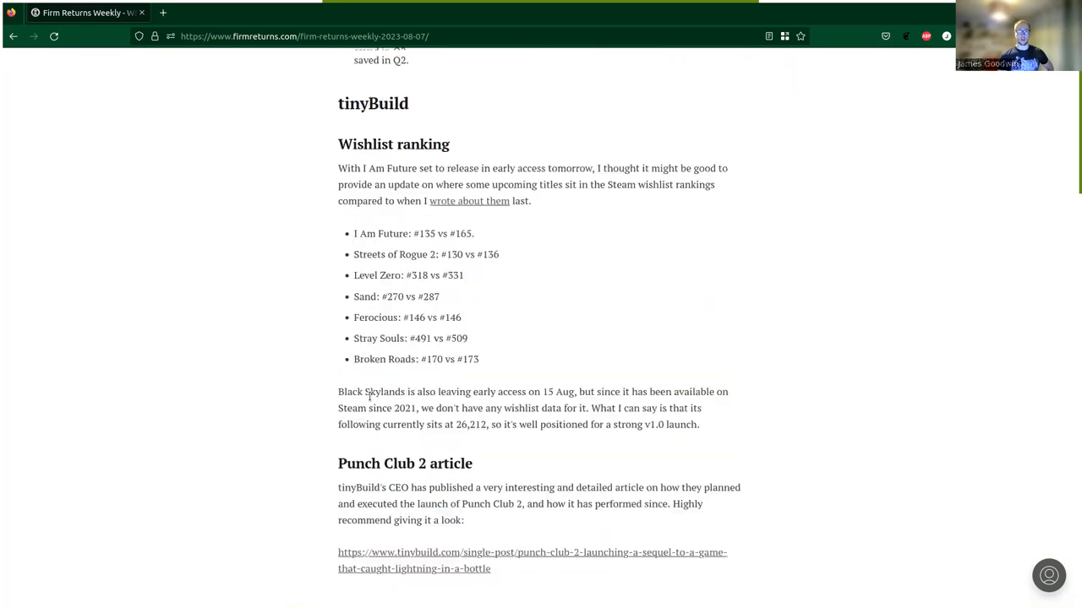
{"action": "scroll", "scroll_direction": "down", "scroll_amount": 3}
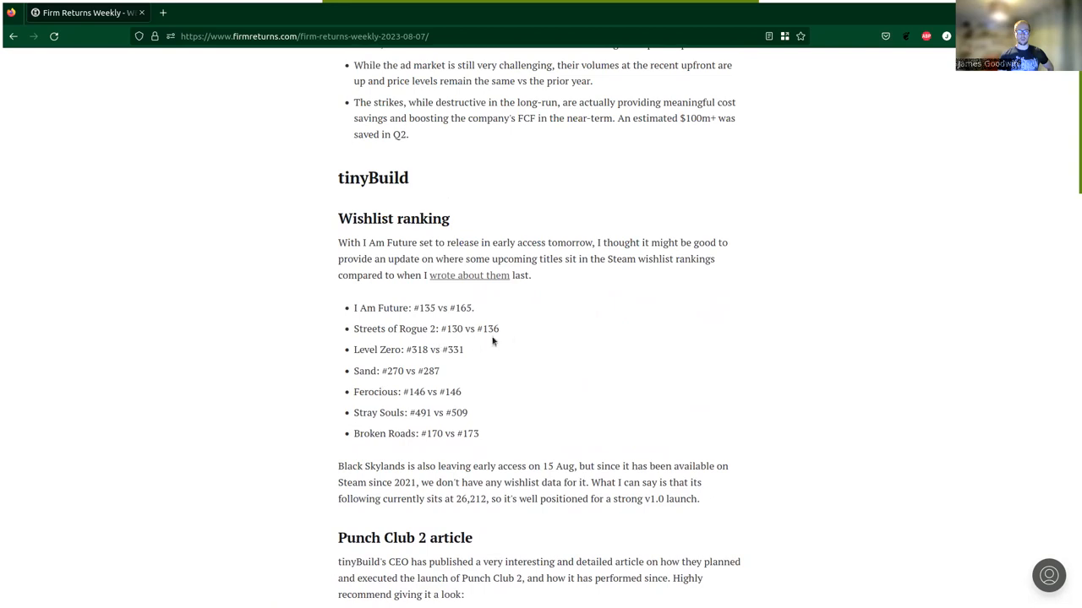
{"action": "mouse_move", "coordinate": [568, 330]}
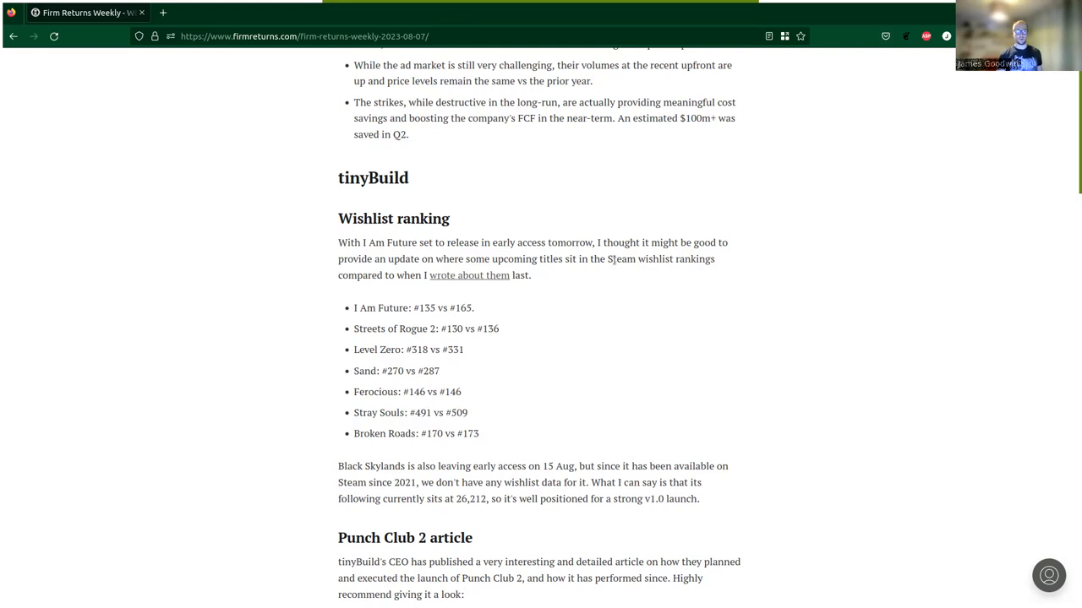
{"action": "mouse_move", "coordinate": [476, 300]}
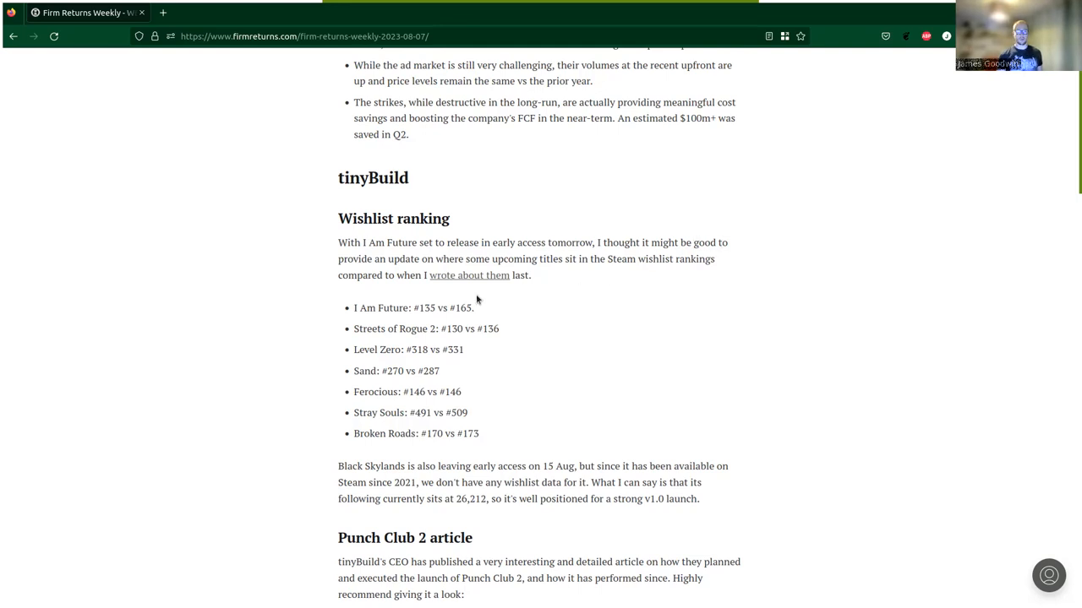
{"action": "mouse_move", "coordinate": [565, 307]}
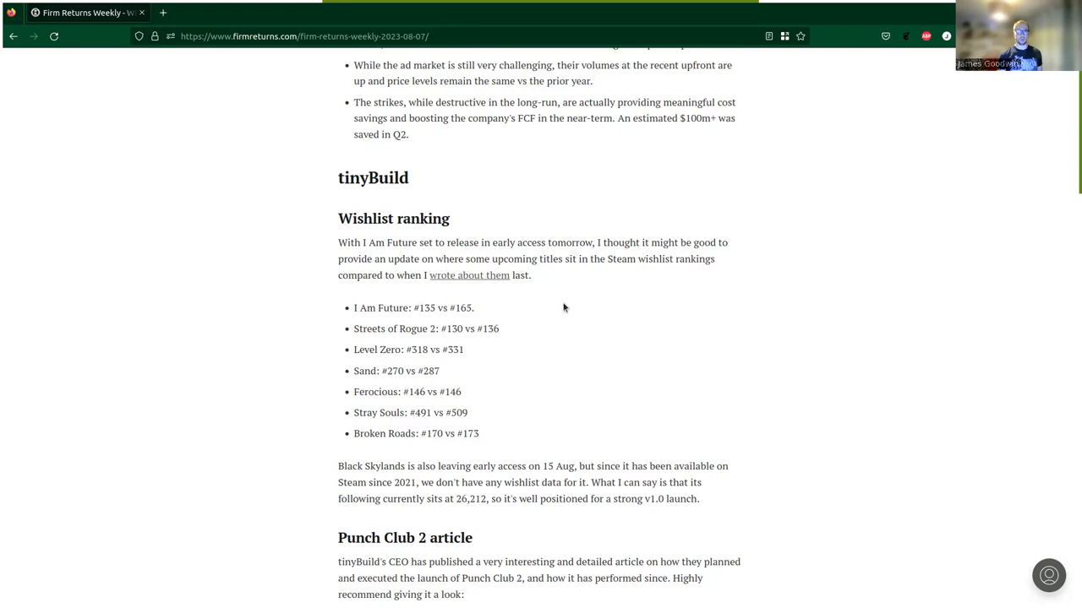
{"action": "mouse_move", "coordinate": [576, 291]}
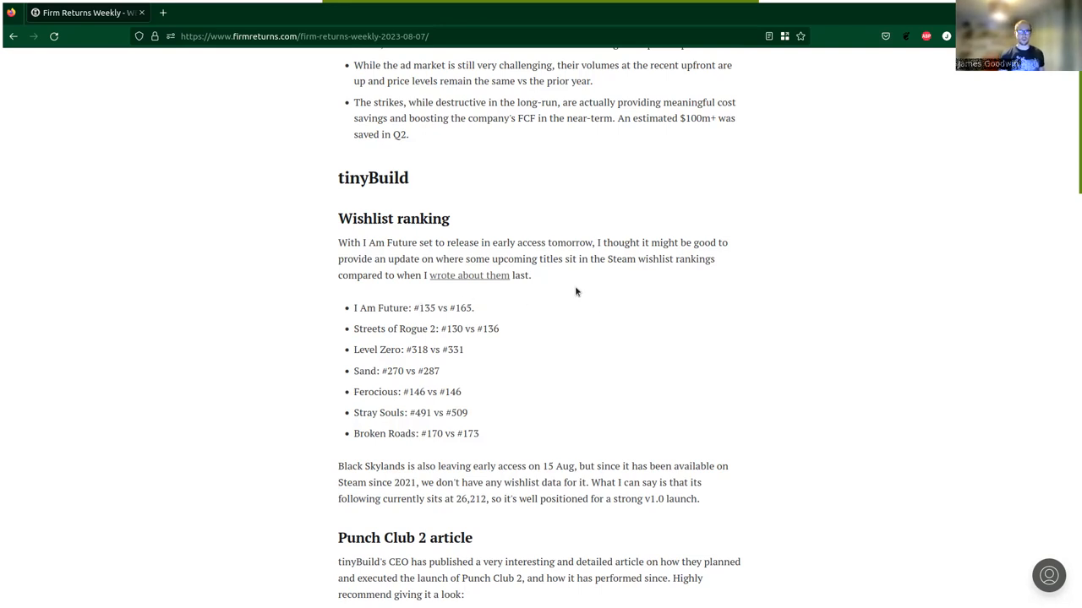
{"action": "mouse_move", "coordinate": [643, 288]}
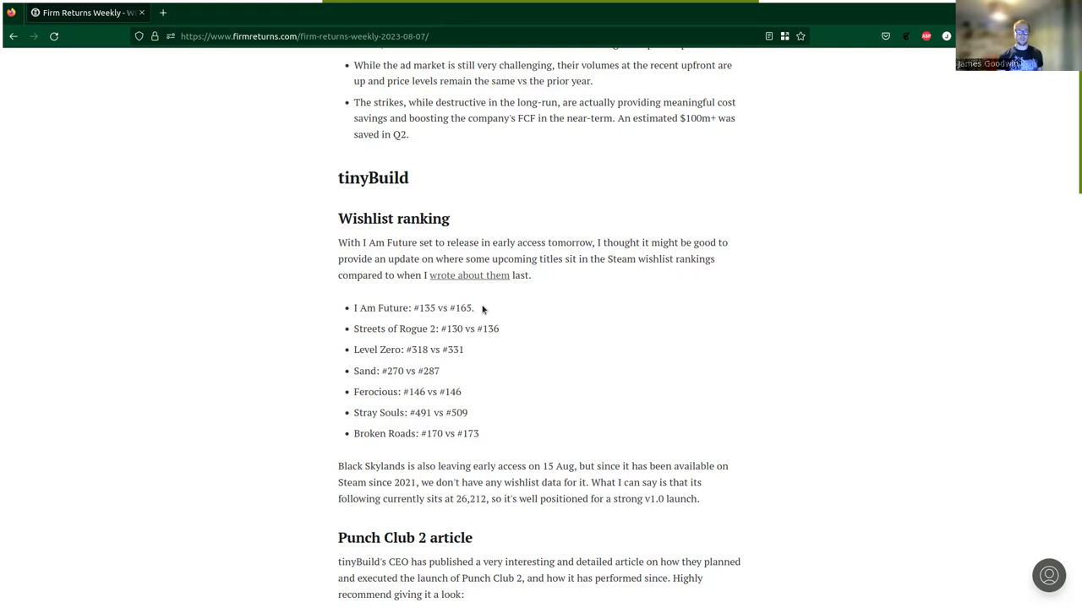
{"action": "mouse_move", "coordinate": [517, 311]}
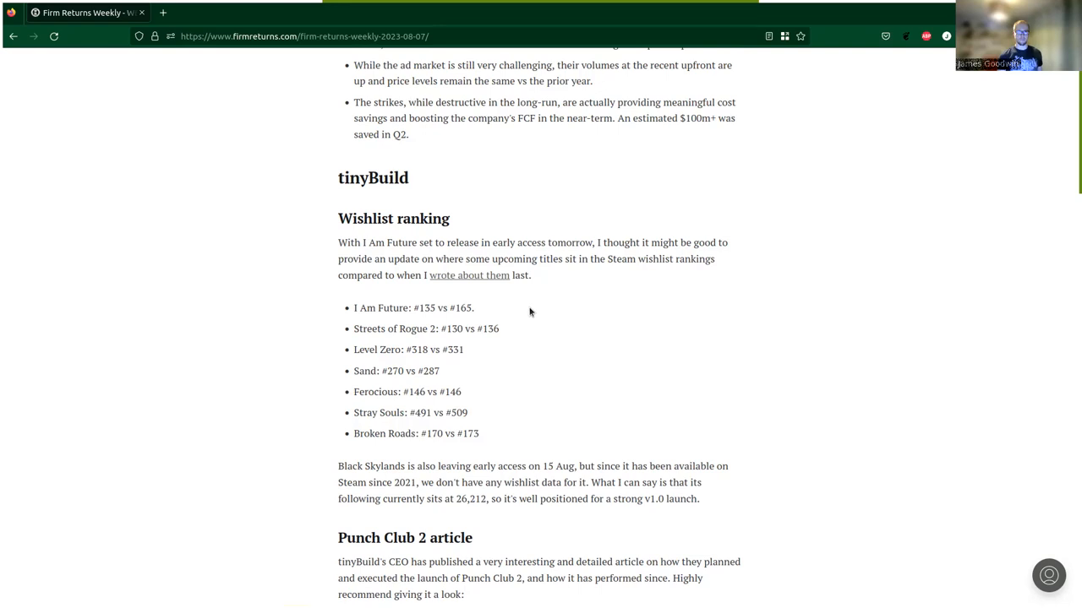
{"action": "scroll", "scroll_direction": "down", "scroll_amount": 3}
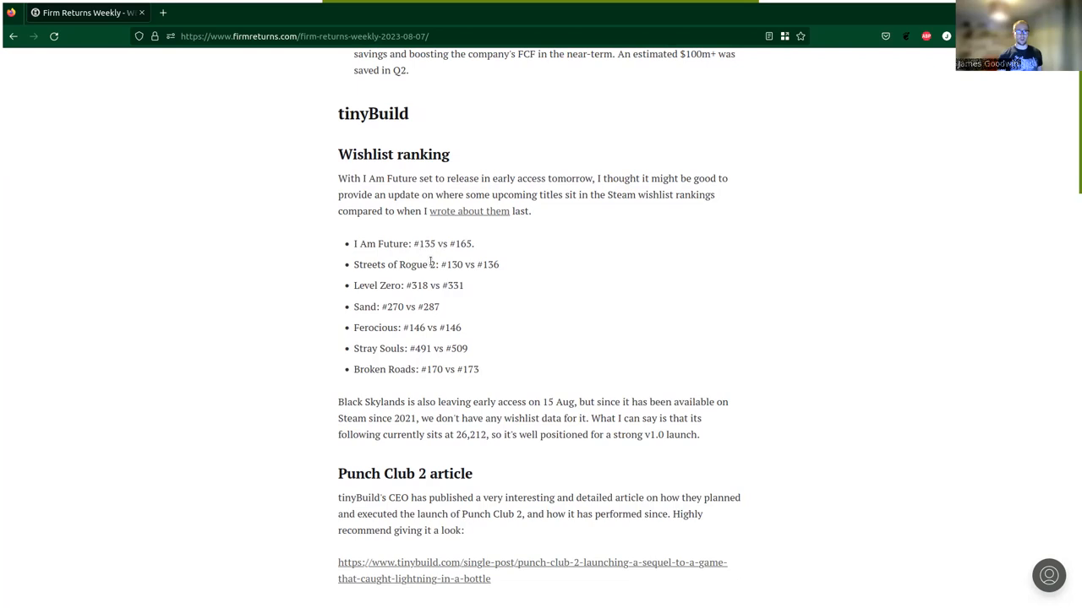
{"action": "mouse_move", "coordinate": [446, 257]}
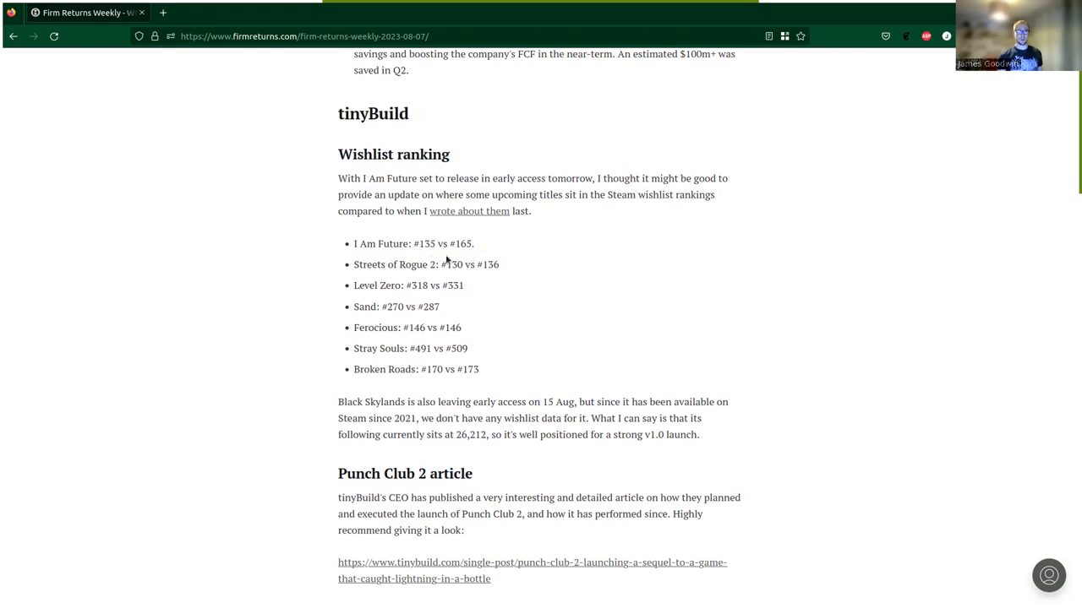
{"action": "mouse_move", "coordinate": [531, 249]}
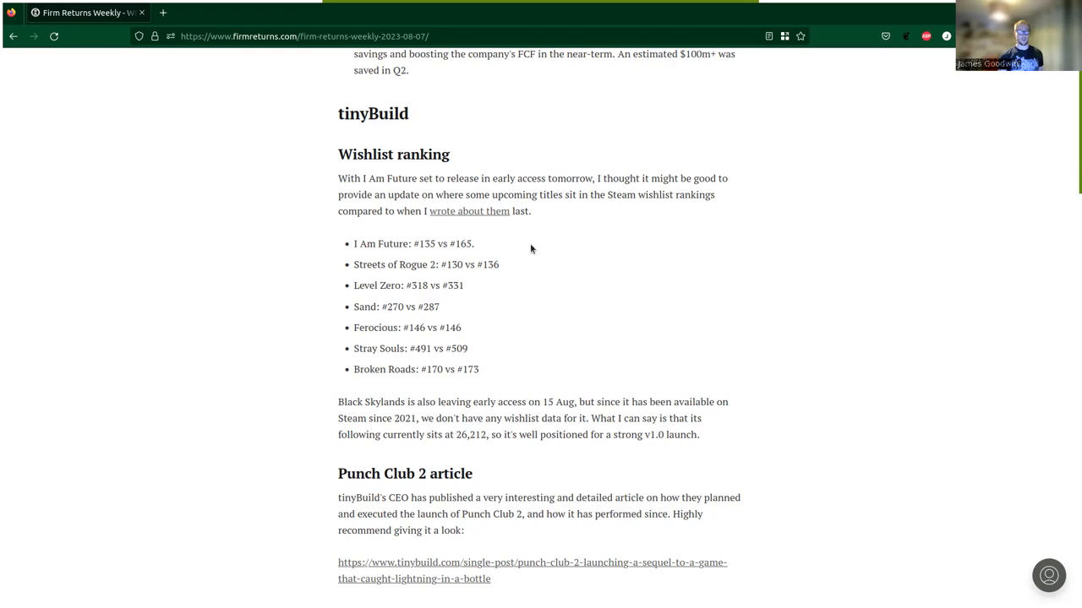
{"action": "mouse_move", "coordinate": [520, 250]}
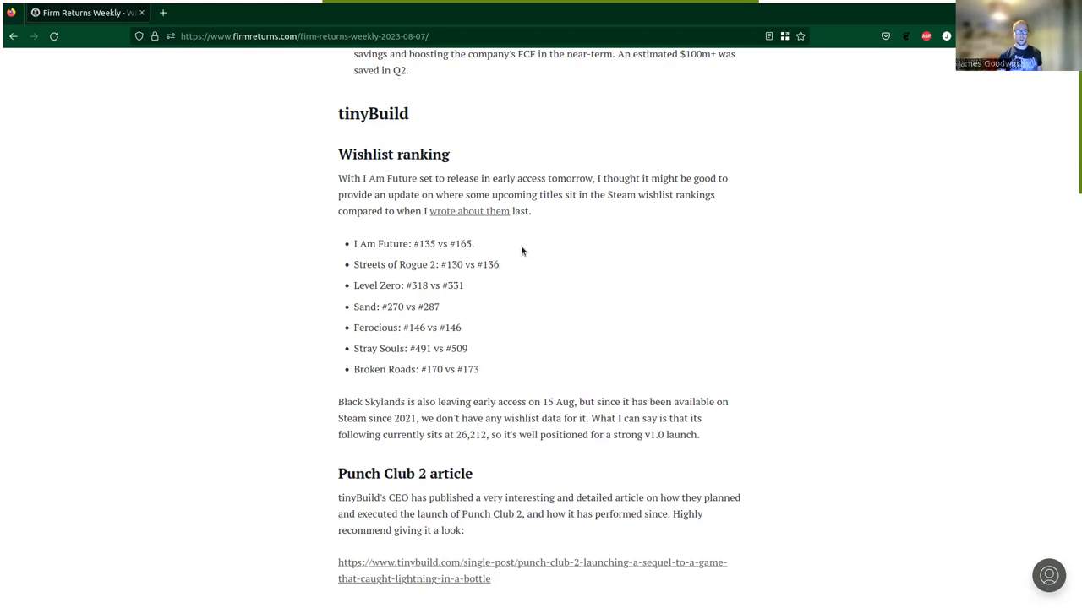
{"action": "mouse_move", "coordinate": [456, 277]}
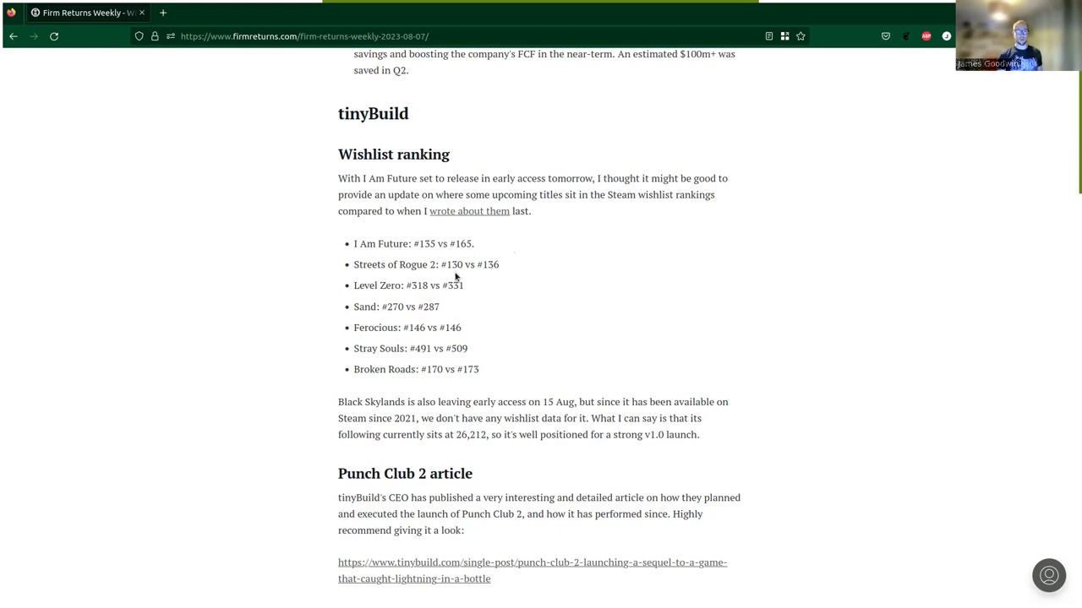
{"action": "mouse_move", "coordinate": [487, 286]}
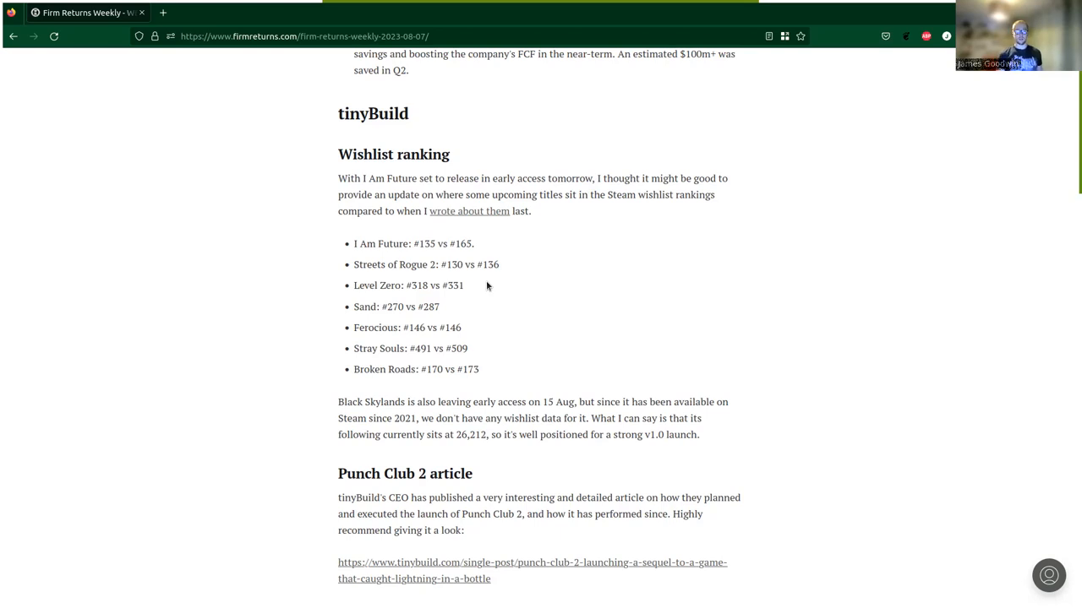
{"action": "mouse_move", "coordinate": [494, 280]}
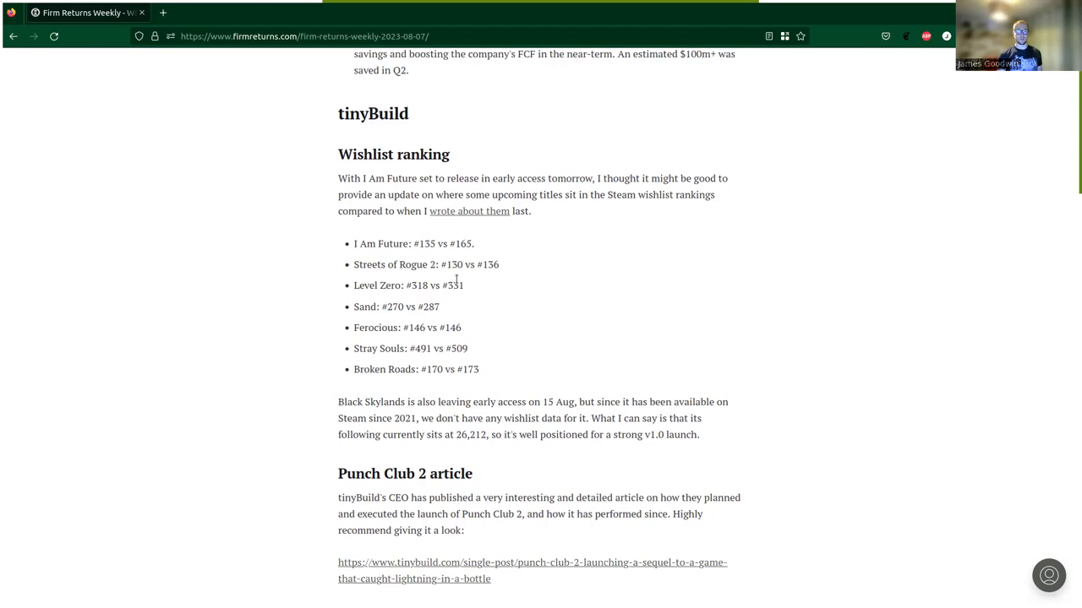
{"action": "mouse_move", "coordinate": [497, 294]}
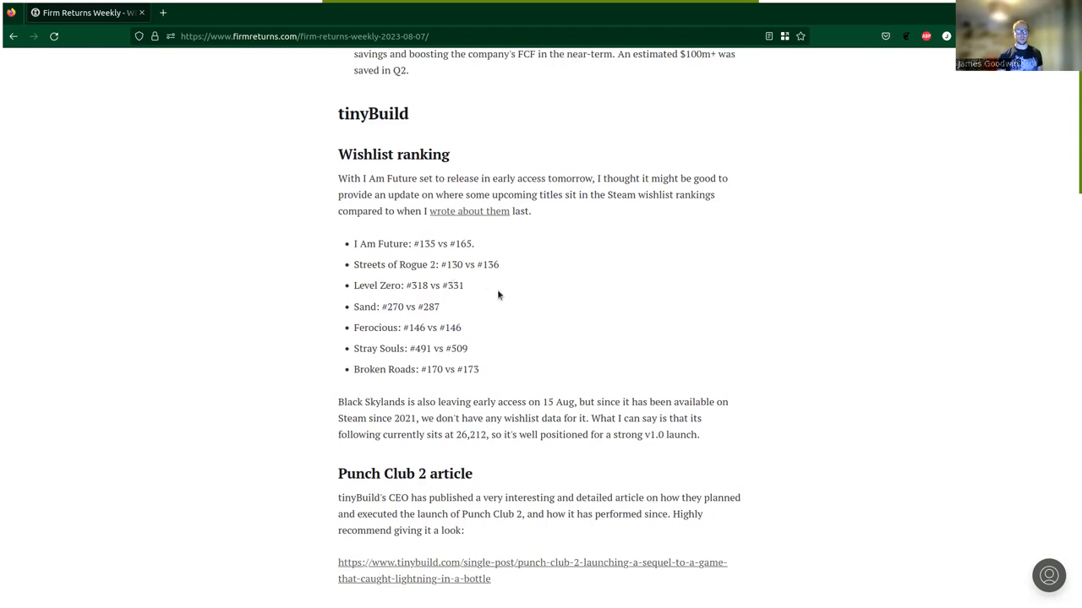
{"action": "mouse_move", "coordinate": [463, 301]}
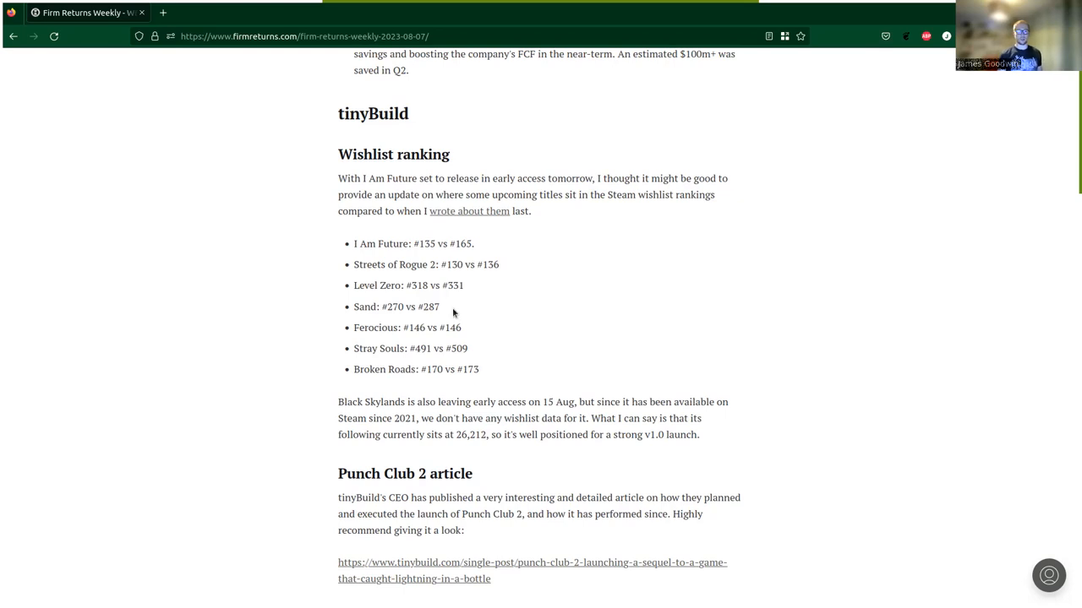
{"action": "mouse_move", "coordinate": [467, 312]}
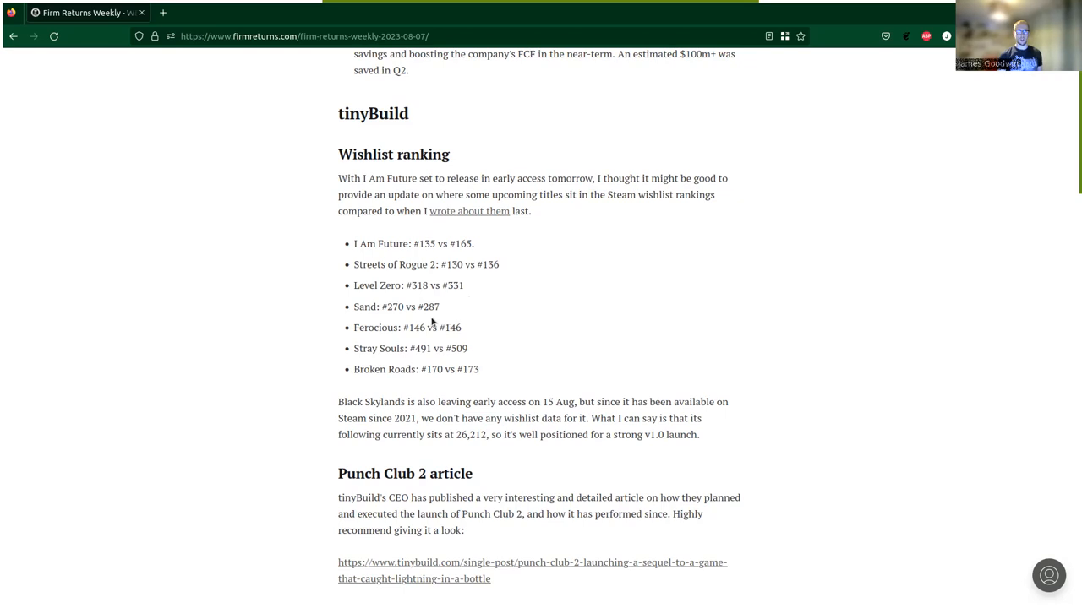
{"action": "mouse_move", "coordinate": [426, 321]}
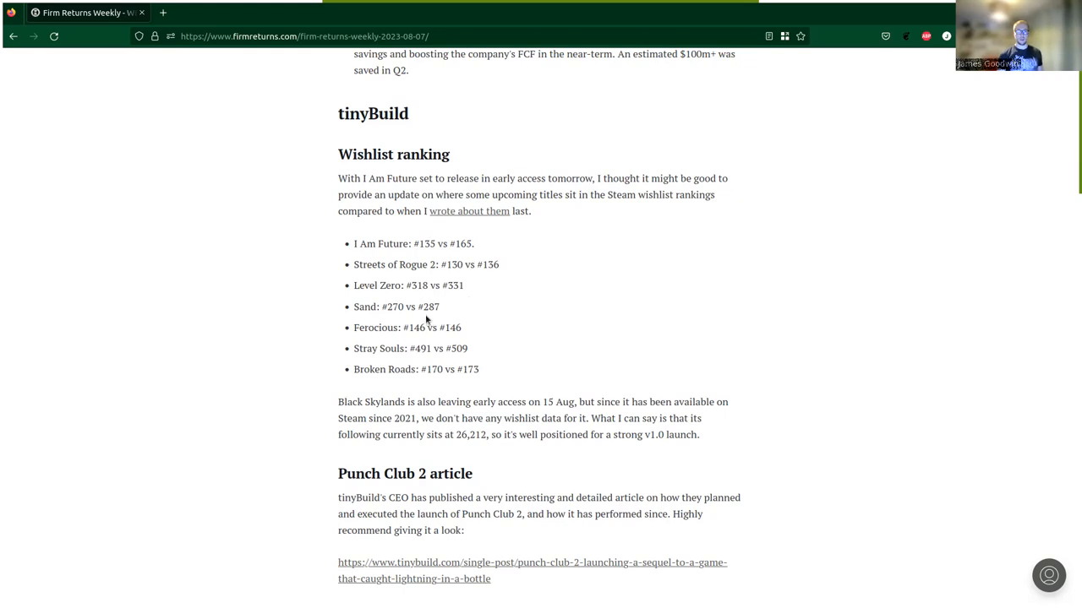
{"action": "mouse_move", "coordinate": [447, 318]}
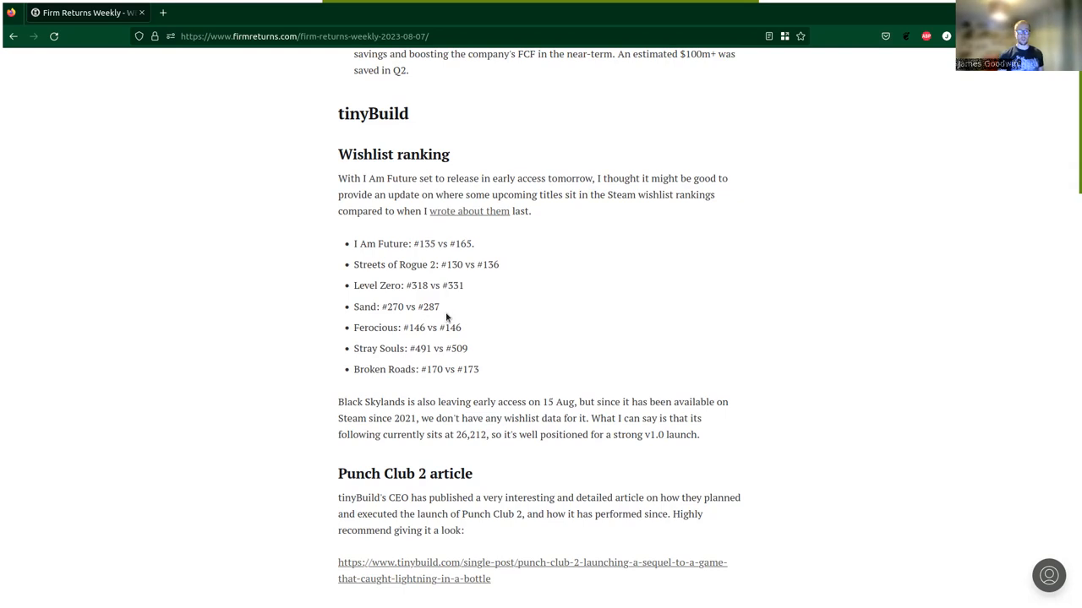
{"action": "mouse_move", "coordinate": [428, 319]}
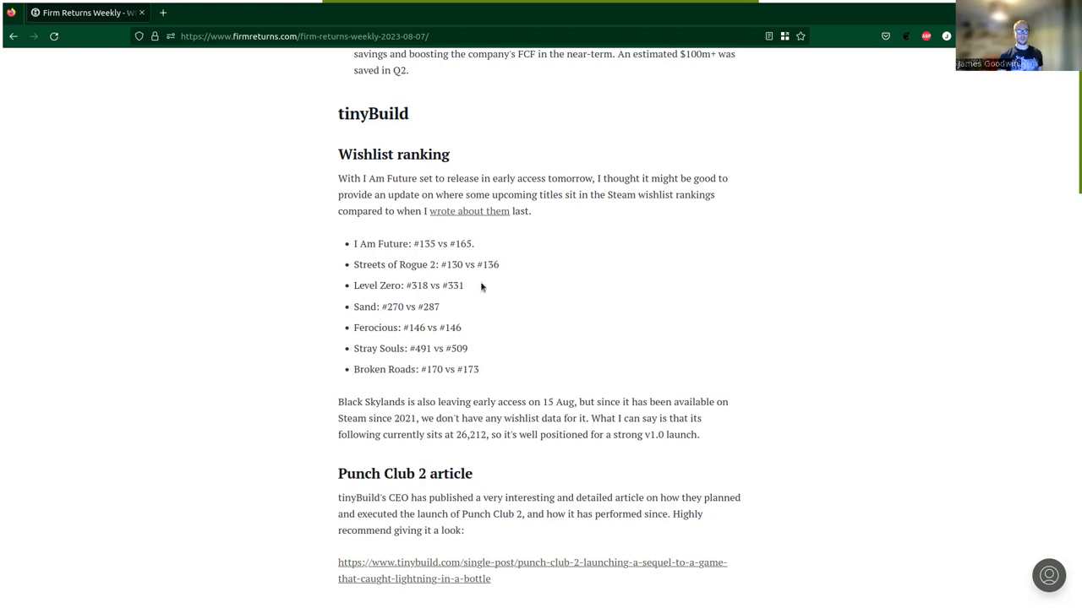
{"action": "mouse_move", "coordinate": [355, 363]}
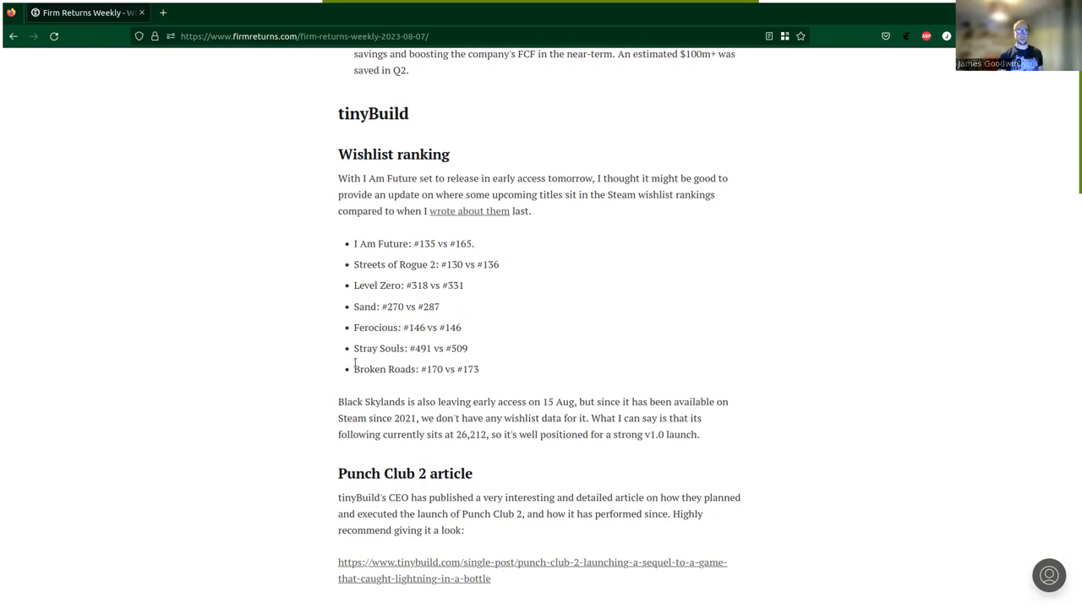
{"action": "mouse_move", "coordinate": [378, 281]}
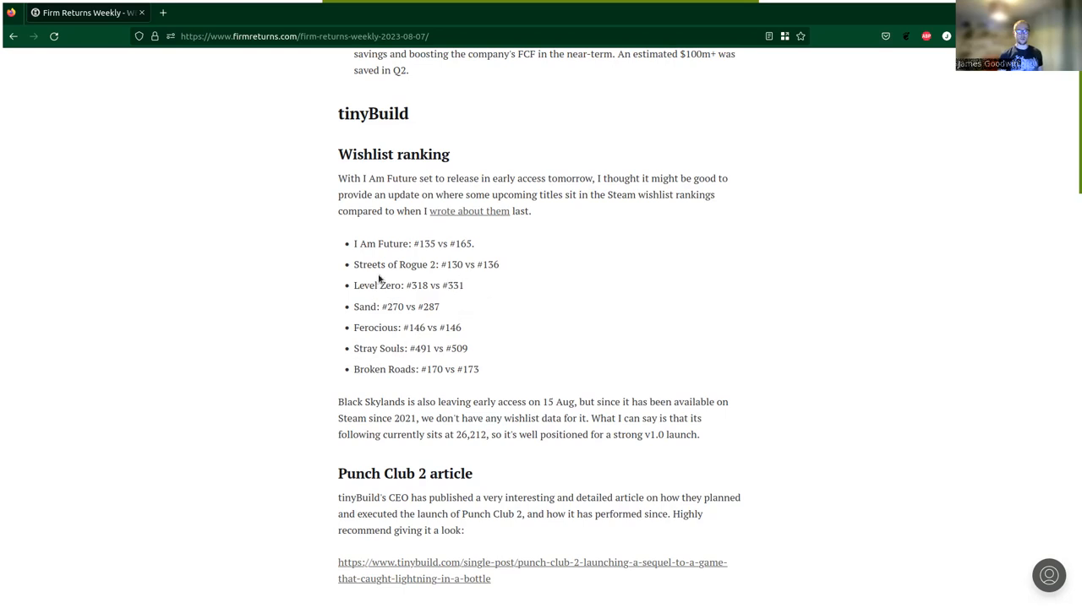
{"action": "mouse_move", "coordinate": [499, 295]}
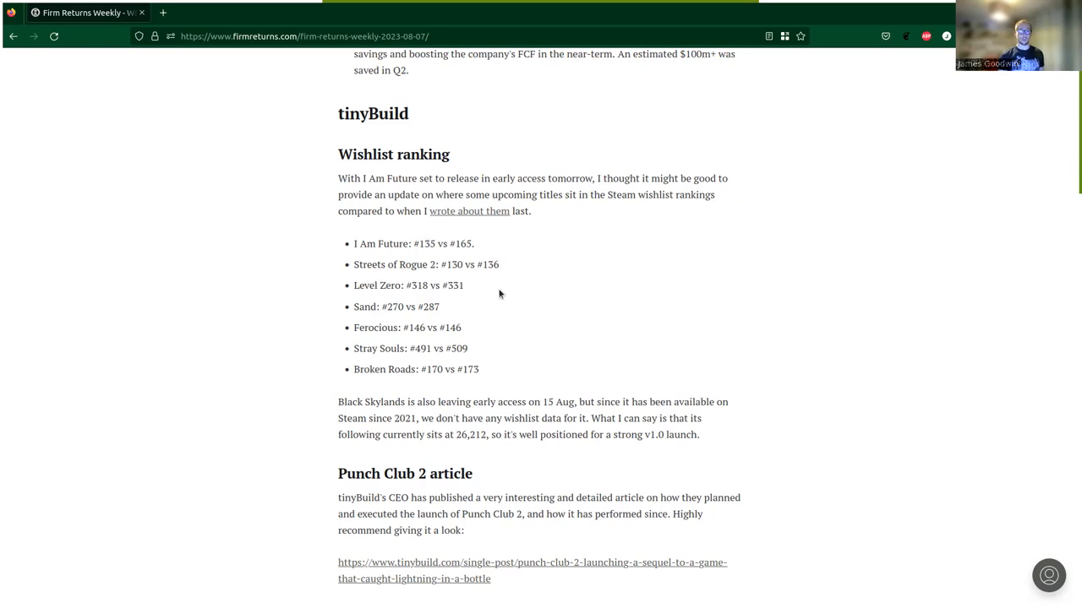
{"action": "mouse_move", "coordinate": [495, 281]}
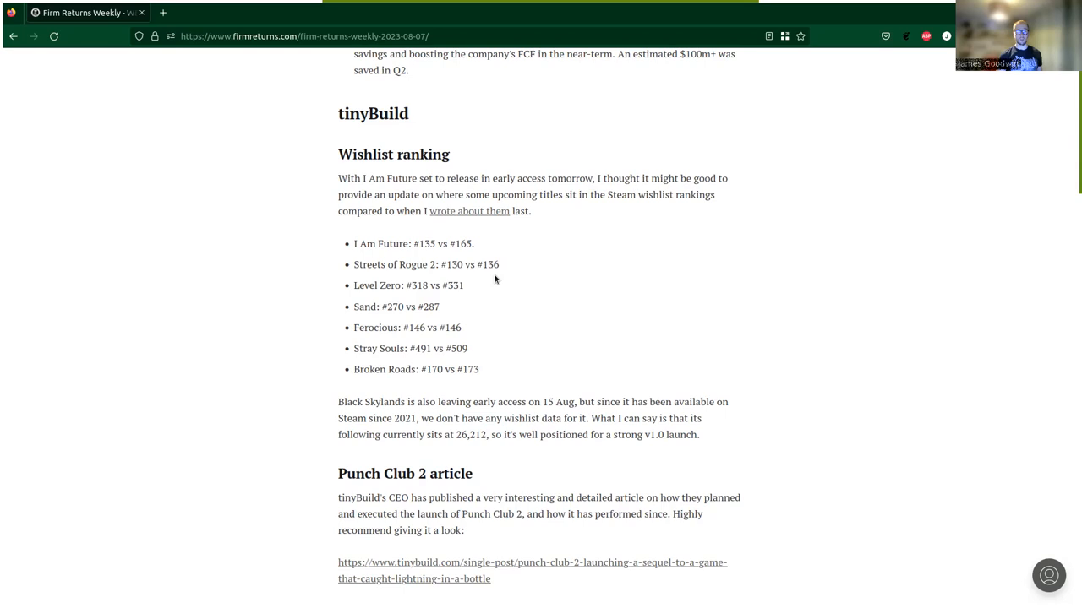
{"action": "mouse_move", "coordinate": [377, 311]}
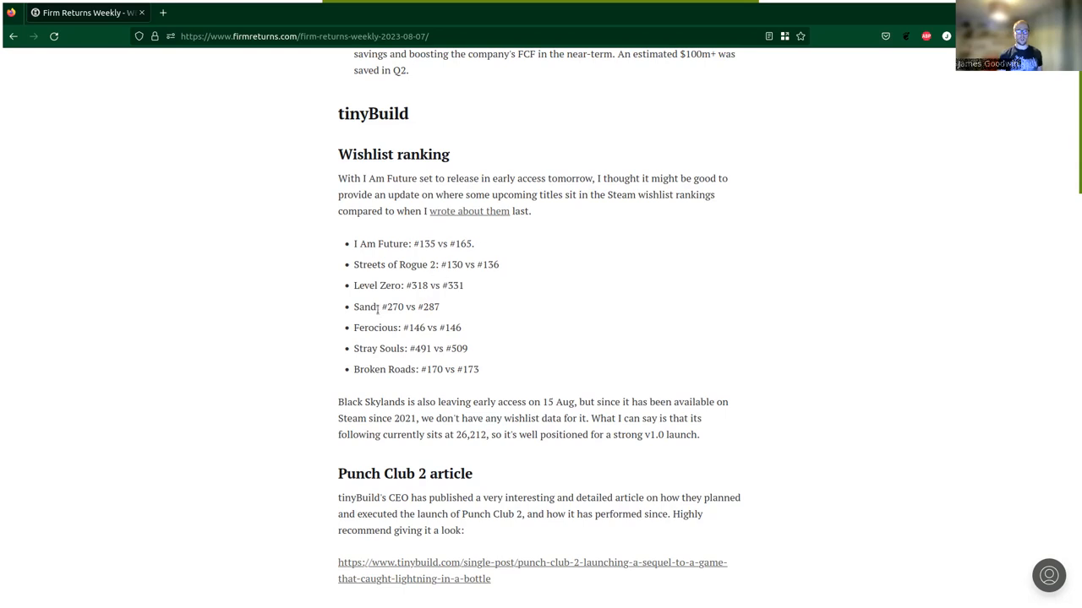
{"action": "mouse_move", "coordinate": [446, 328]}
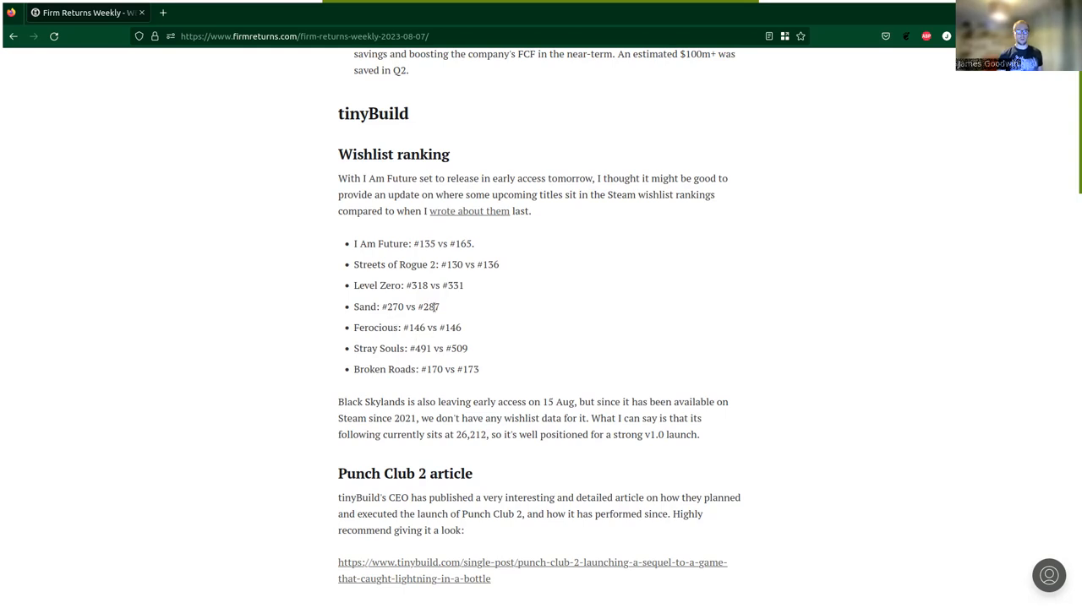
{"action": "mouse_move", "coordinate": [399, 321]}
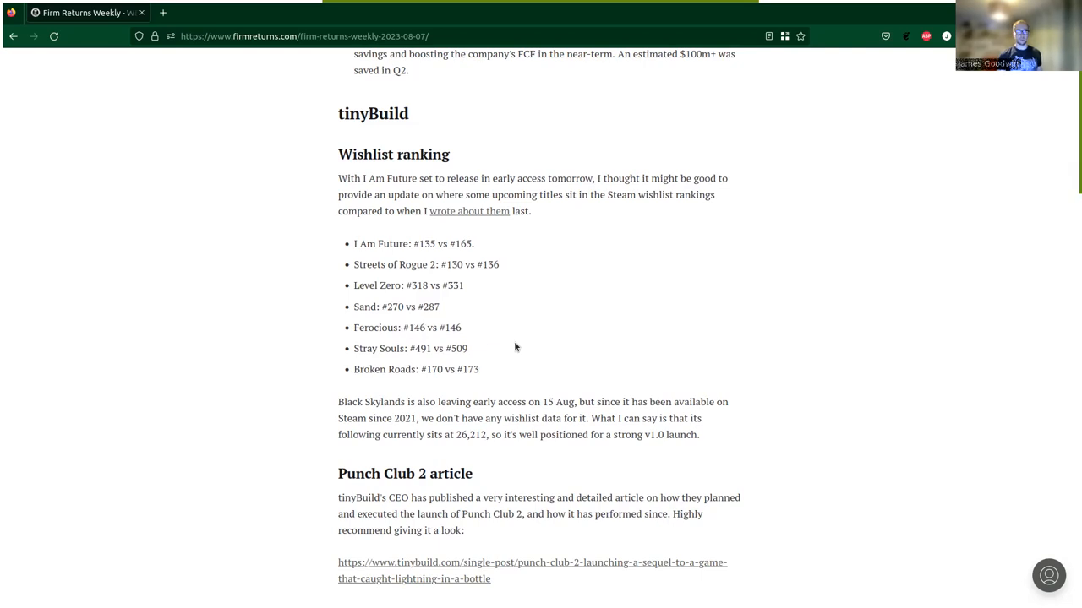
{"action": "mouse_move", "coordinate": [456, 353]}
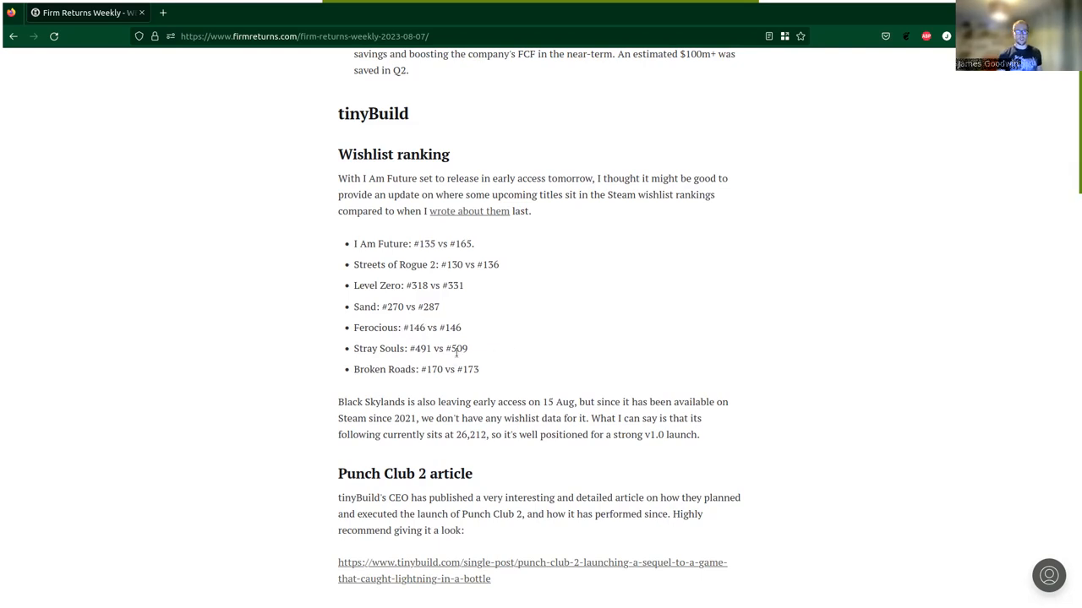
{"action": "mouse_move", "coordinate": [380, 363]}
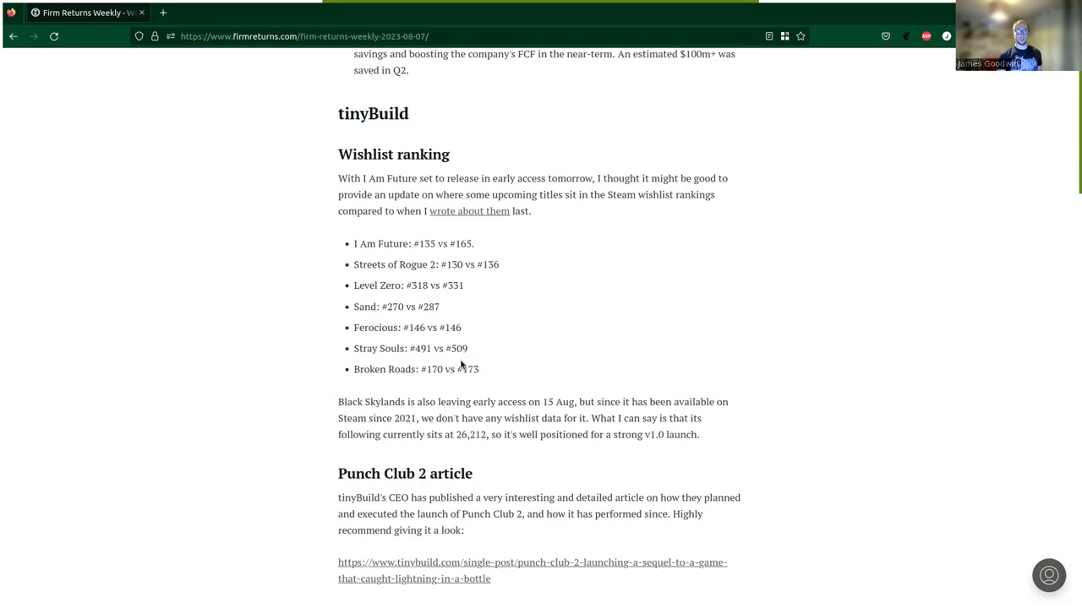
{"action": "mouse_move", "coordinate": [497, 362]}
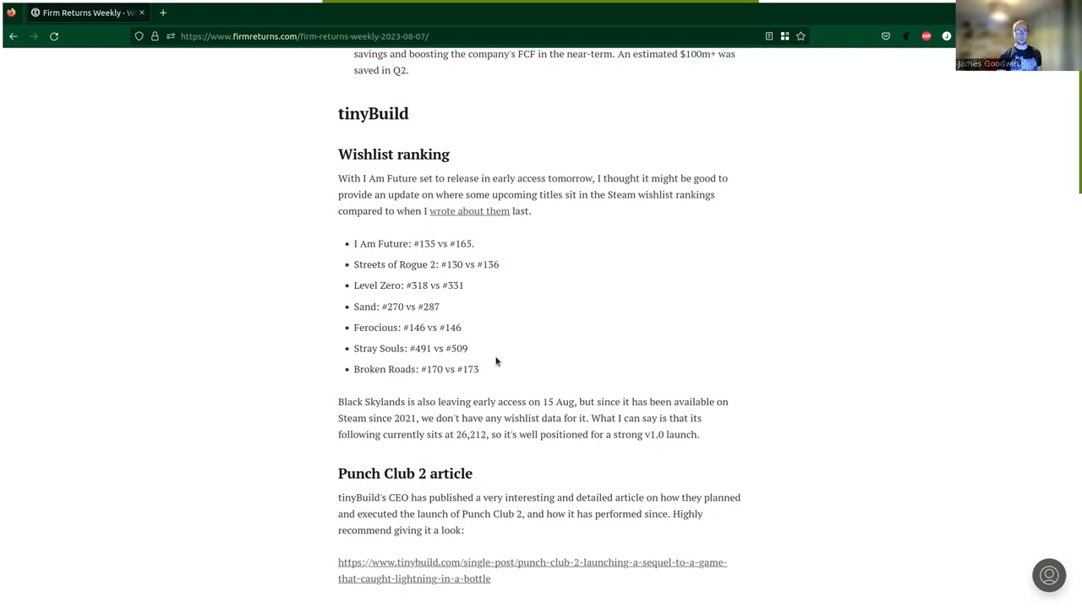
{"action": "mouse_move", "coordinate": [456, 354]}
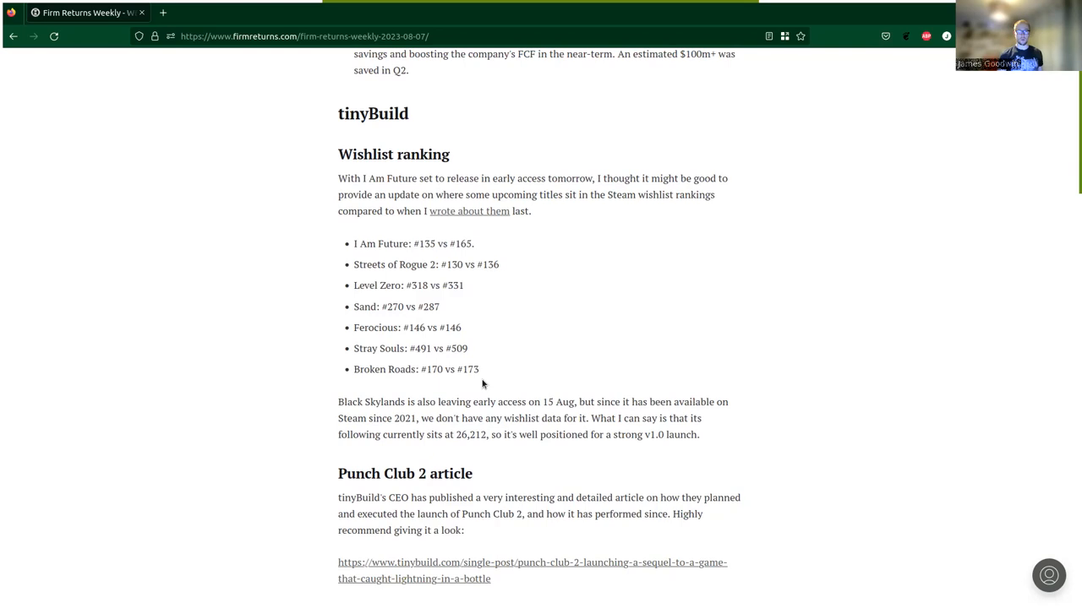
{"action": "mouse_move", "coordinate": [441, 389]}
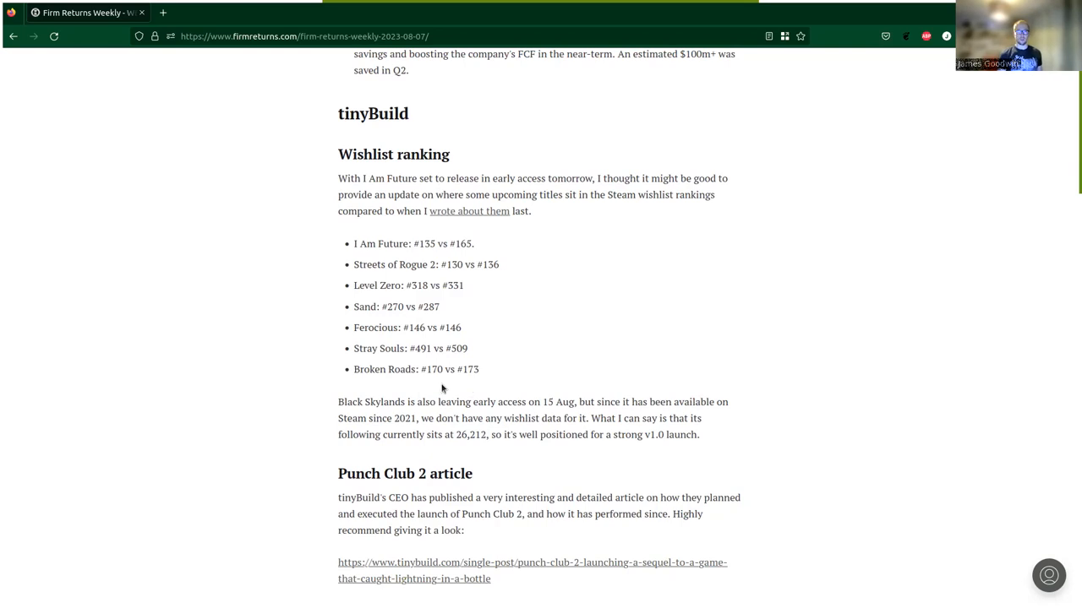
{"action": "mouse_move", "coordinate": [488, 376]}
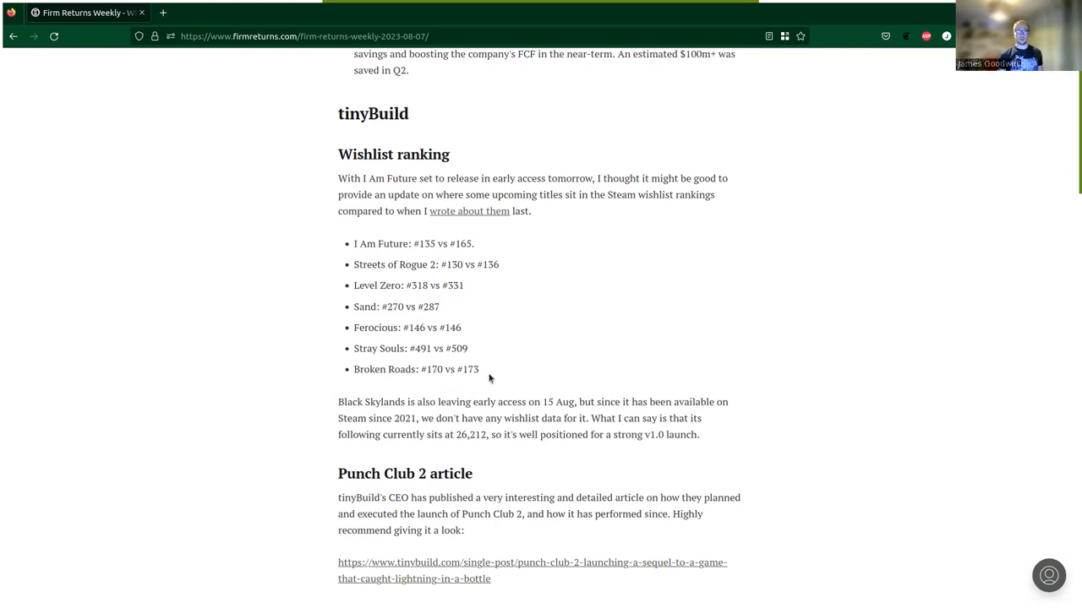
{"action": "mouse_move", "coordinate": [541, 346]}
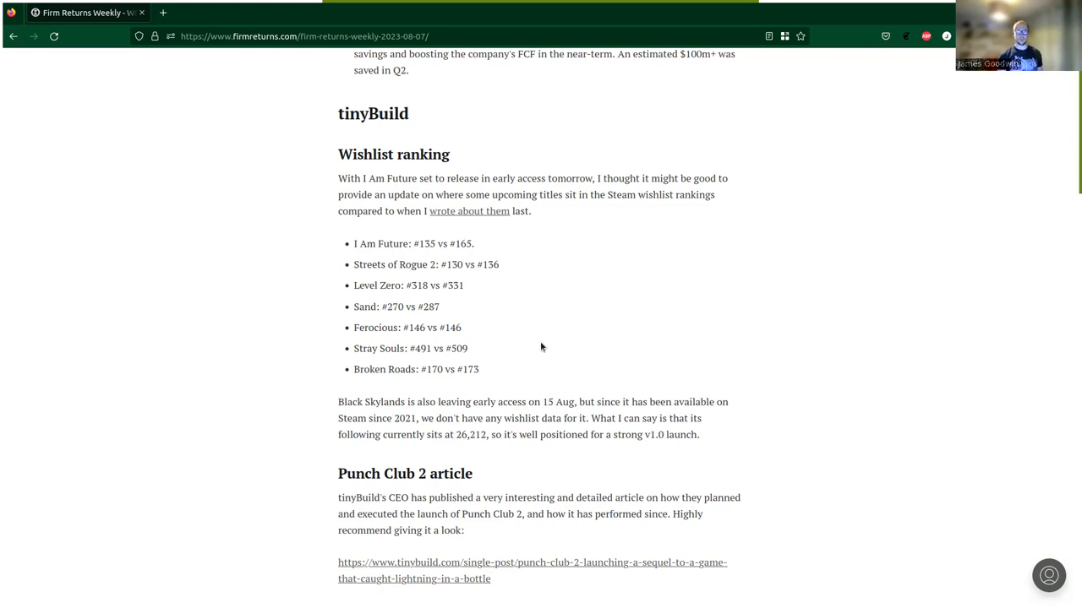
{"action": "mouse_move", "coordinate": [314, 216]}
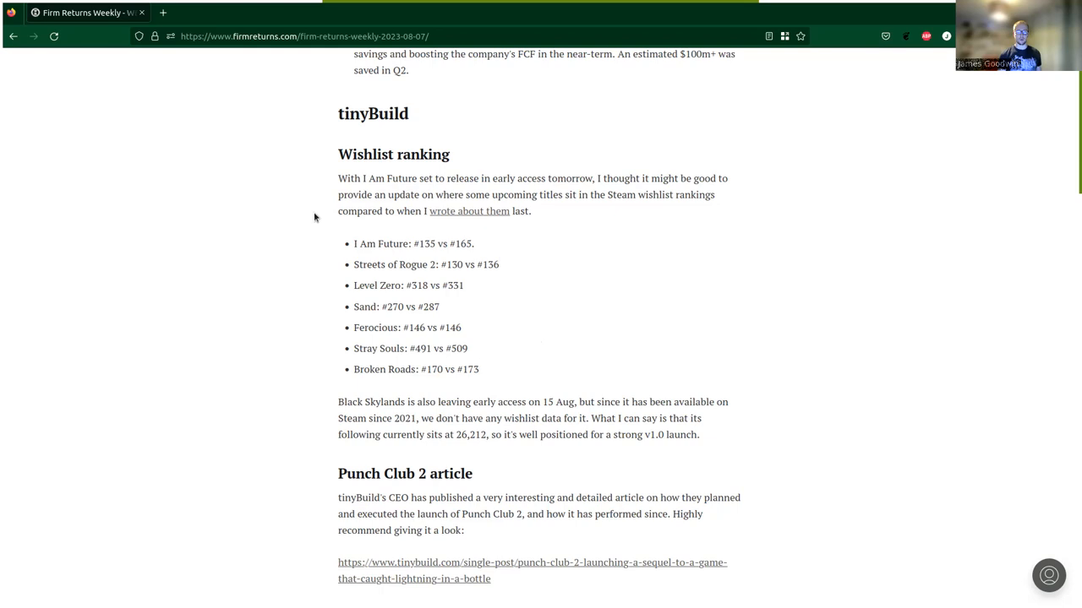
{"action": "mouse_move", "coordinate": [323, 316]}
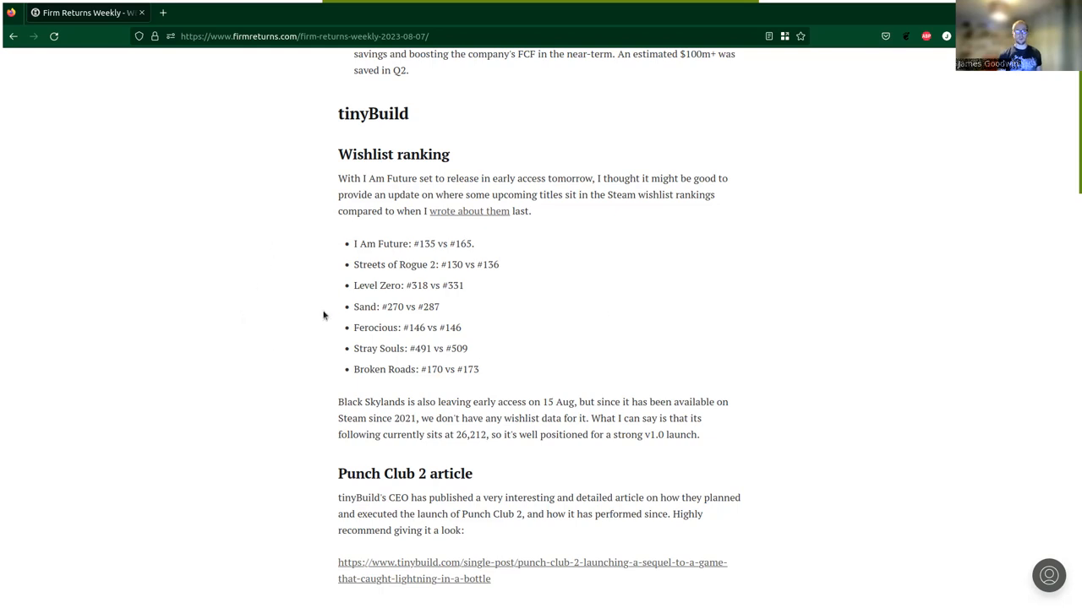
{"action": "mouse_move", "coordinate": [758, 419]}
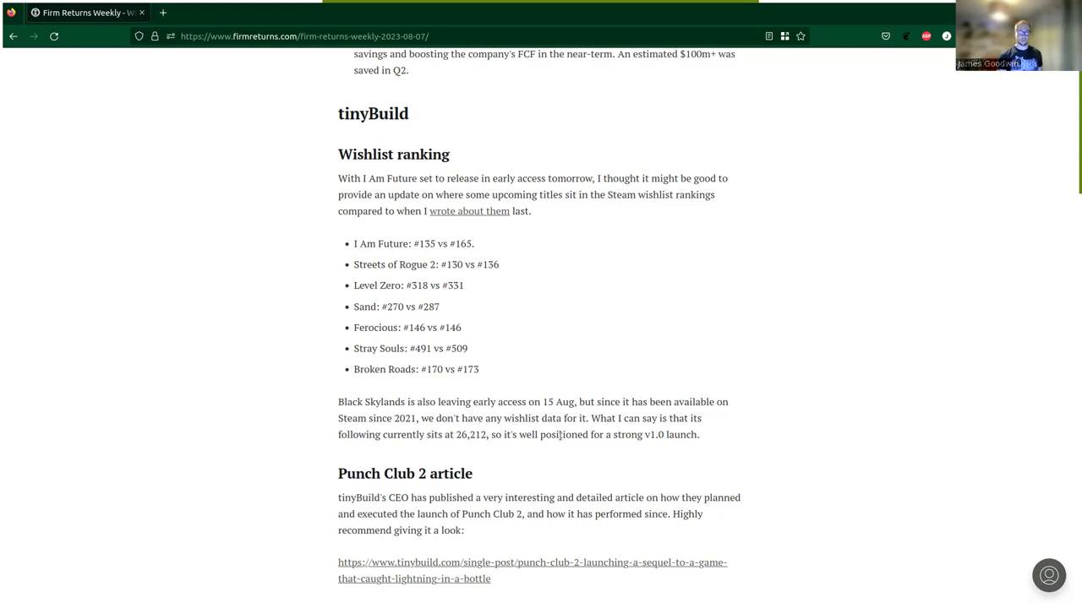
{"action": "mouse_move", "coordinate": [426, 450]}
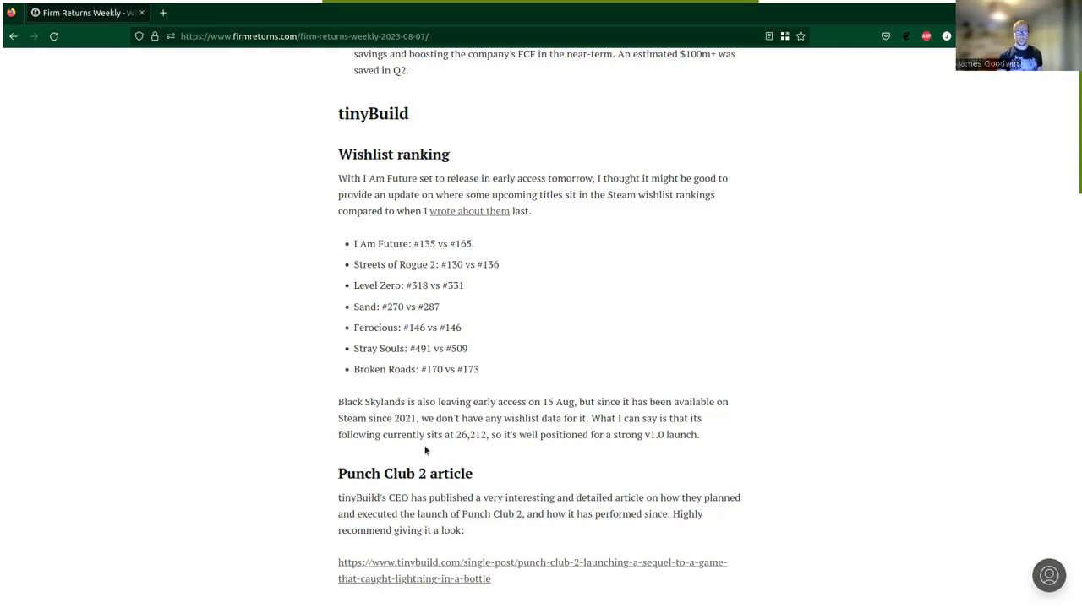
{"action": "mouse_move", "coordinate": [317, 470]}
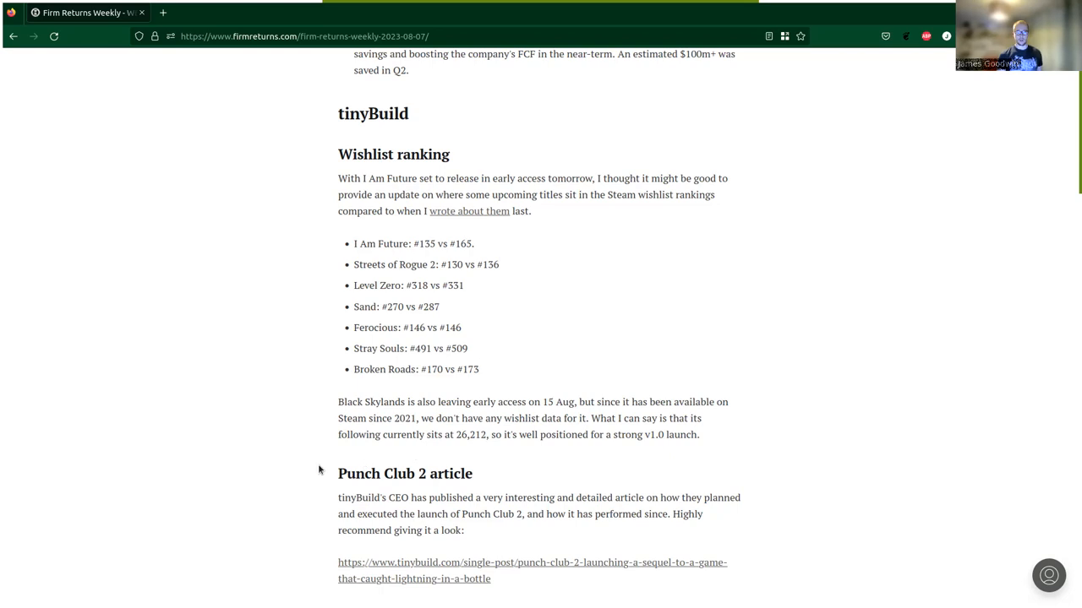
{"action": "scroll", "scroll_direction": "down", "scroll_amount": 3}
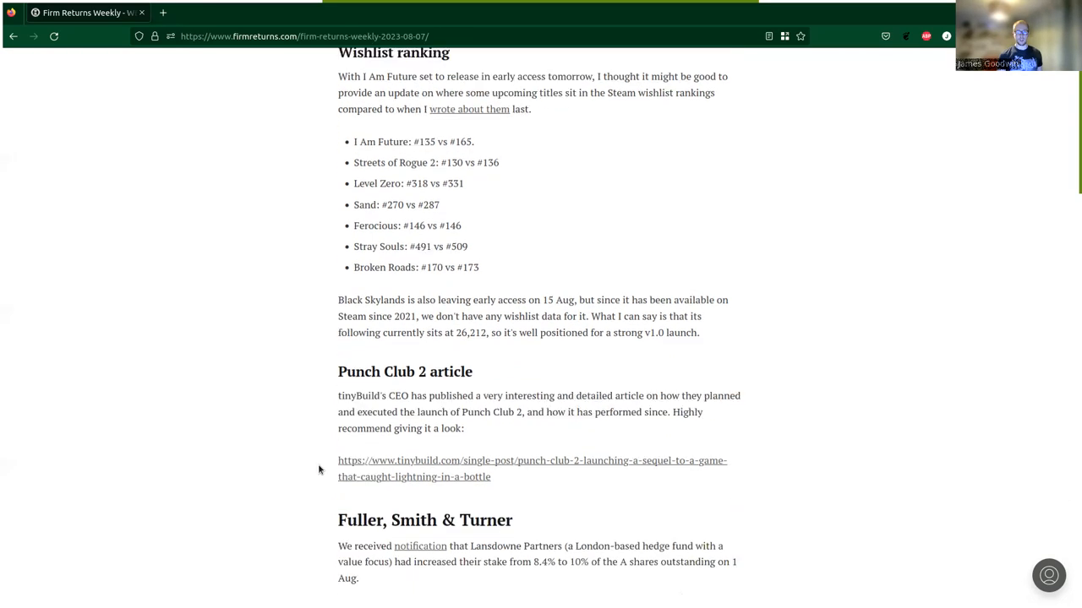
{"action": "scroll", "scroll_direction": "down", "scroll_amount": 3}
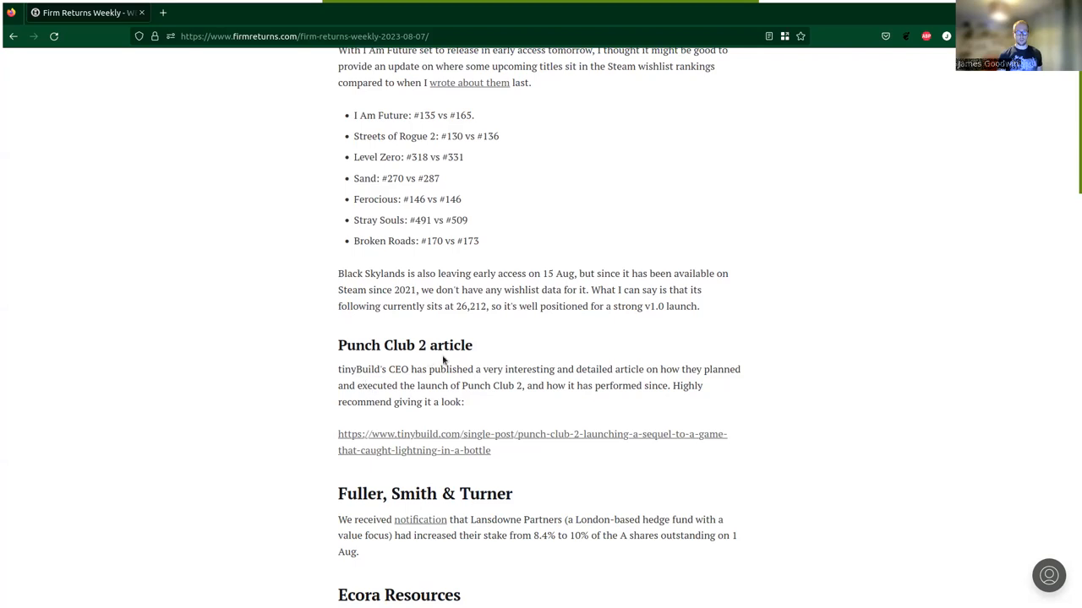
{"action": "mouse_move", "coordinate": [319, 345]}
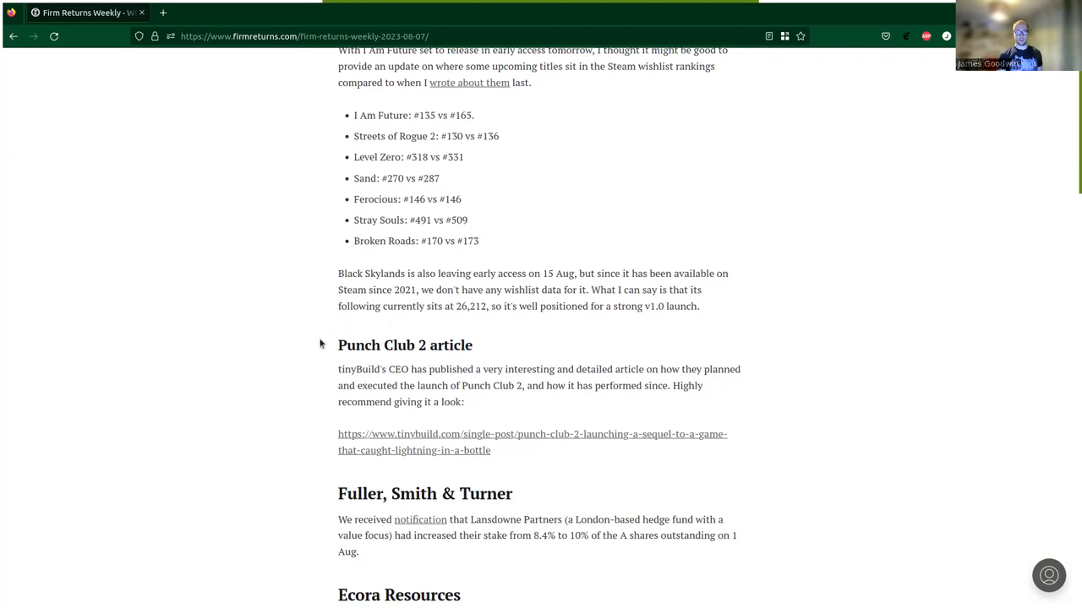
{"action": "mouse_move", "coordinate": [348, 324]}
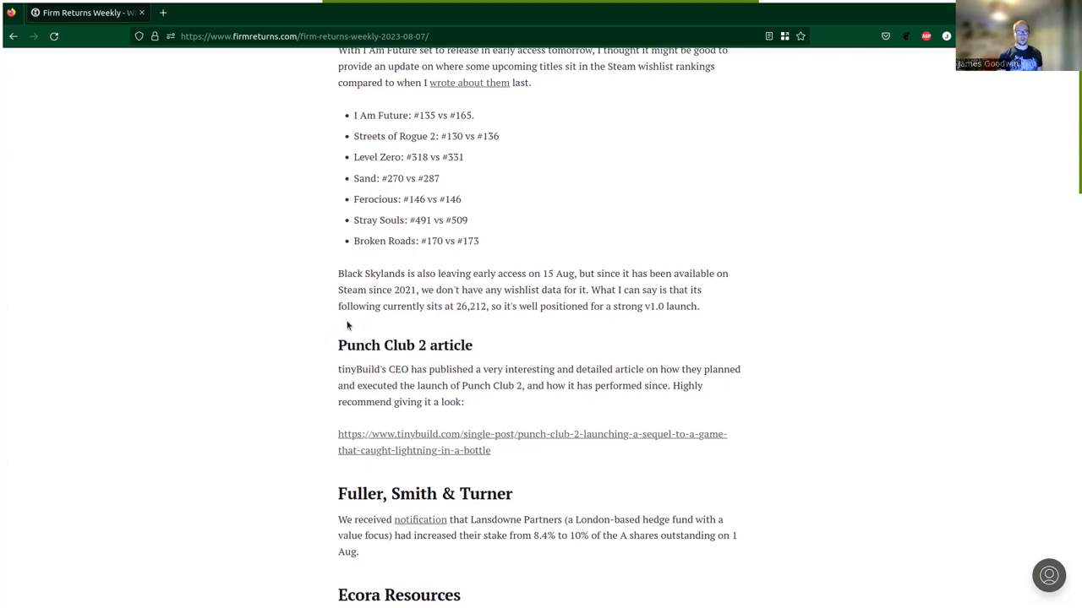
{"action": "mouse_move", "coordinate": [524, 358]}
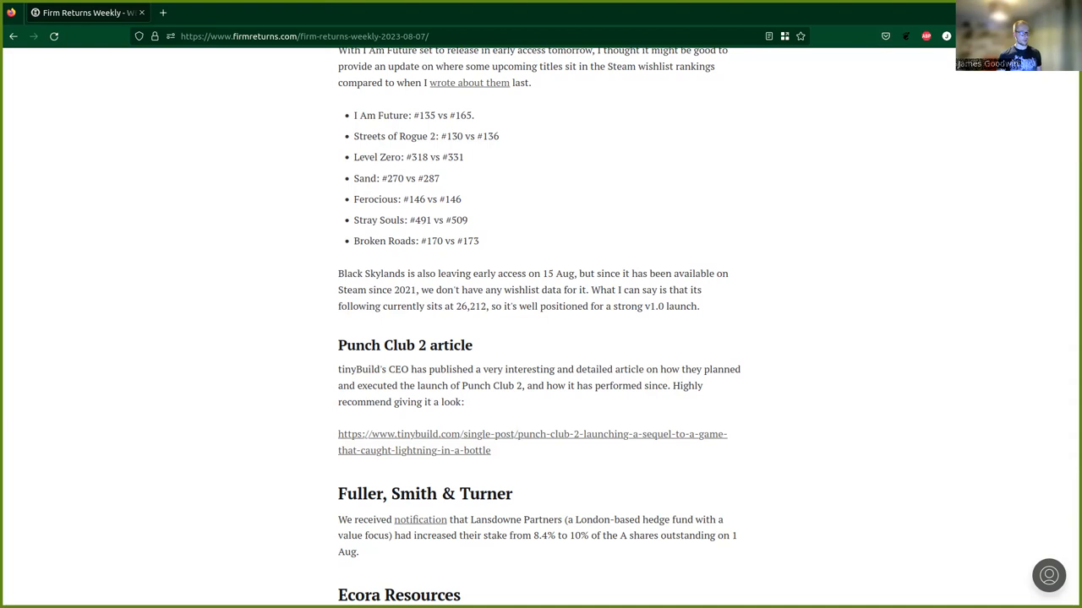
{"action": "mouse_move", "coordinate": [18, 368]}
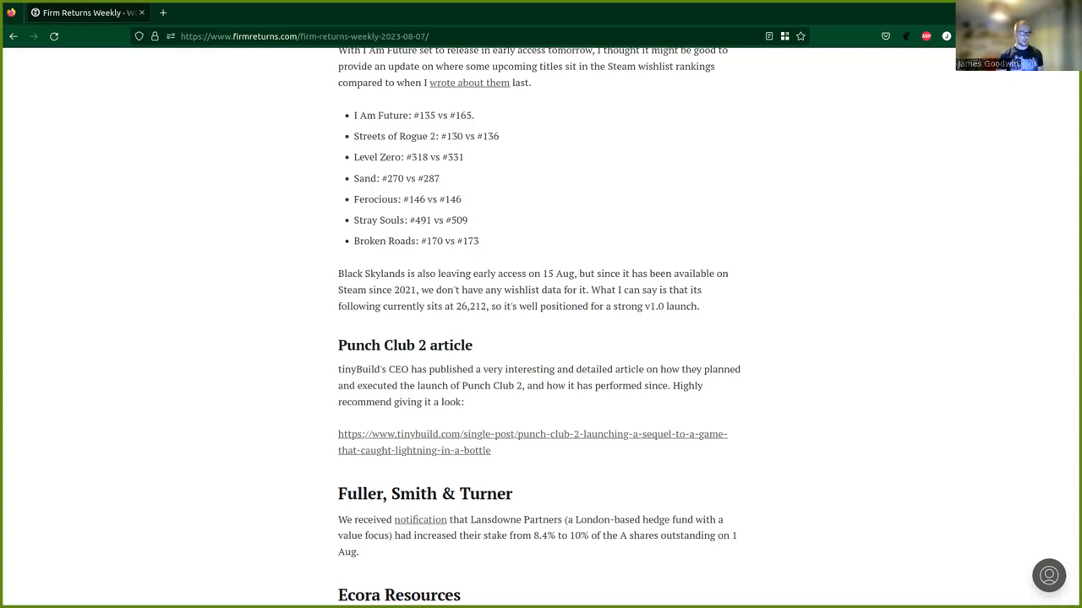
{"action": "mouse_move", "coordinate": [483, 124]}
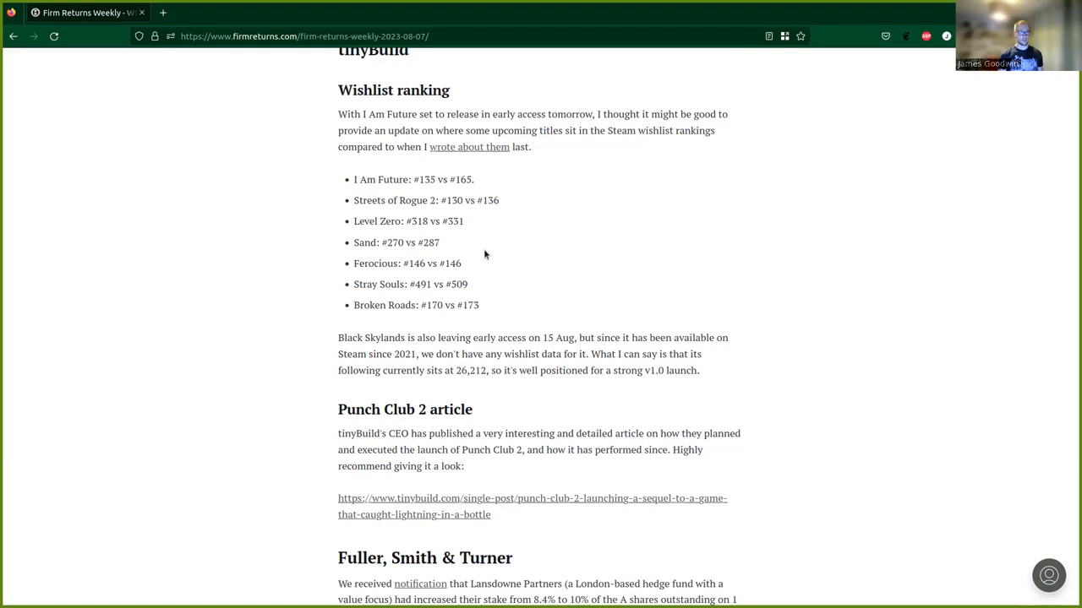
{"action": "mouse_move", "coordinate": [492, 258]}
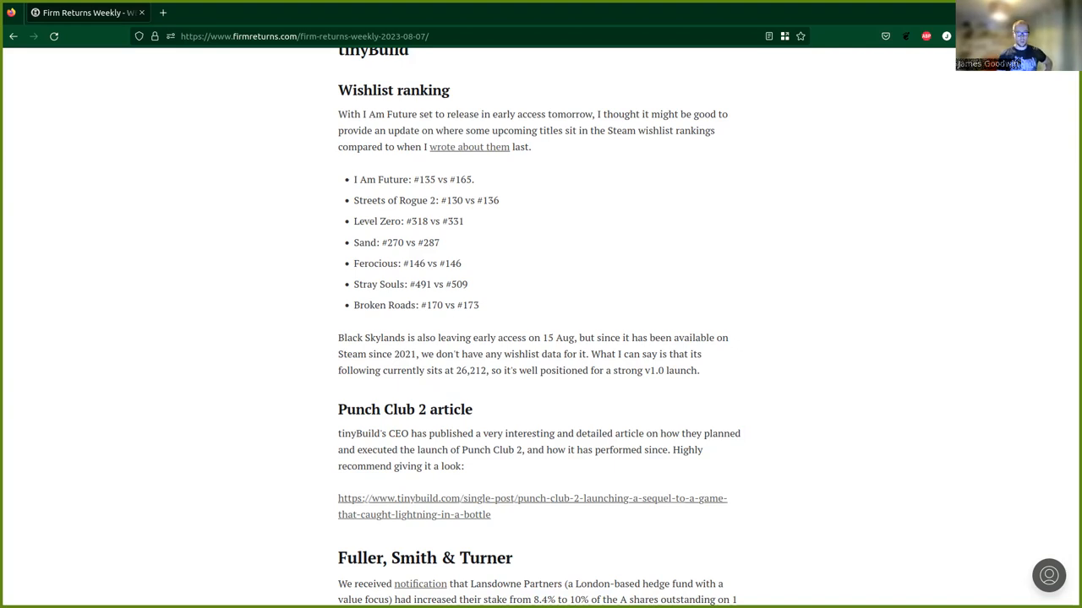
{"action": "scroll", "scroll_direction": "down", "scroll_amount": 3}
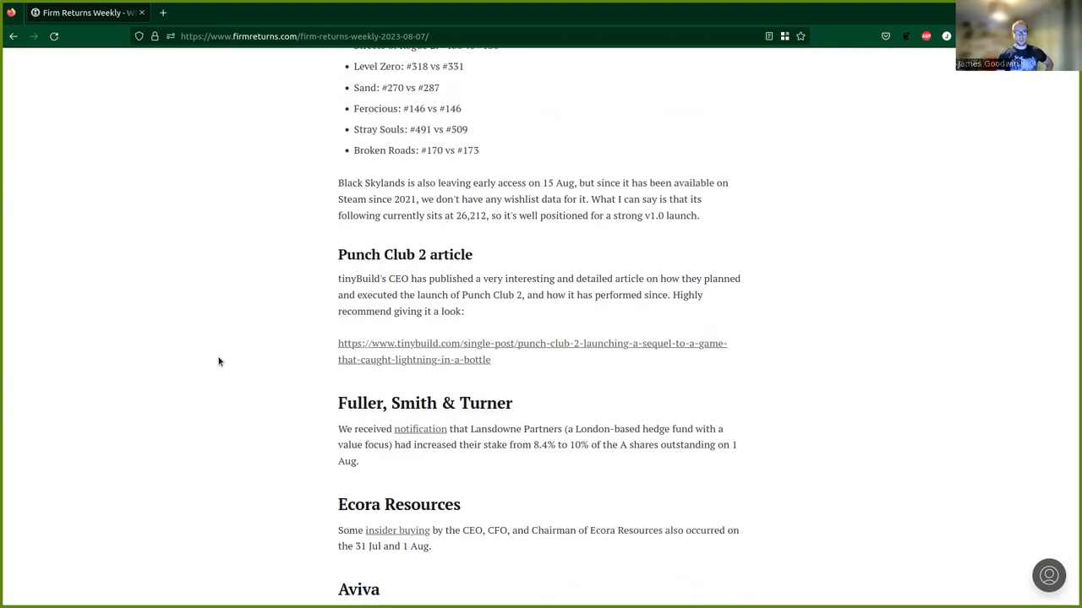
{"action": "scroll", "scroll_direction": "down", "scroll_amount": 3}
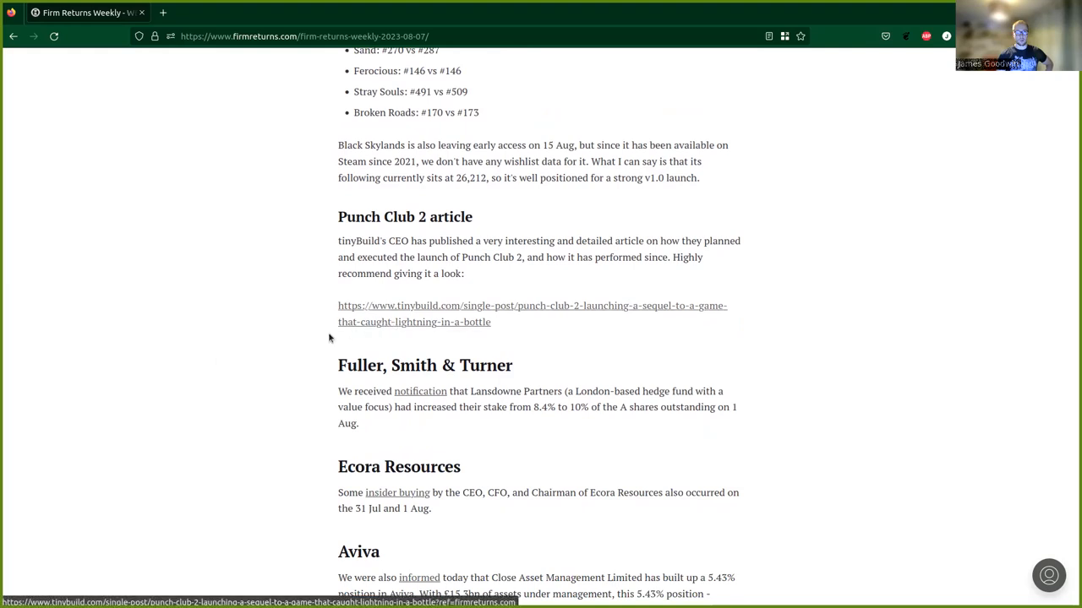
{"action": "mouse_move", "coordinate": [251, 349]}
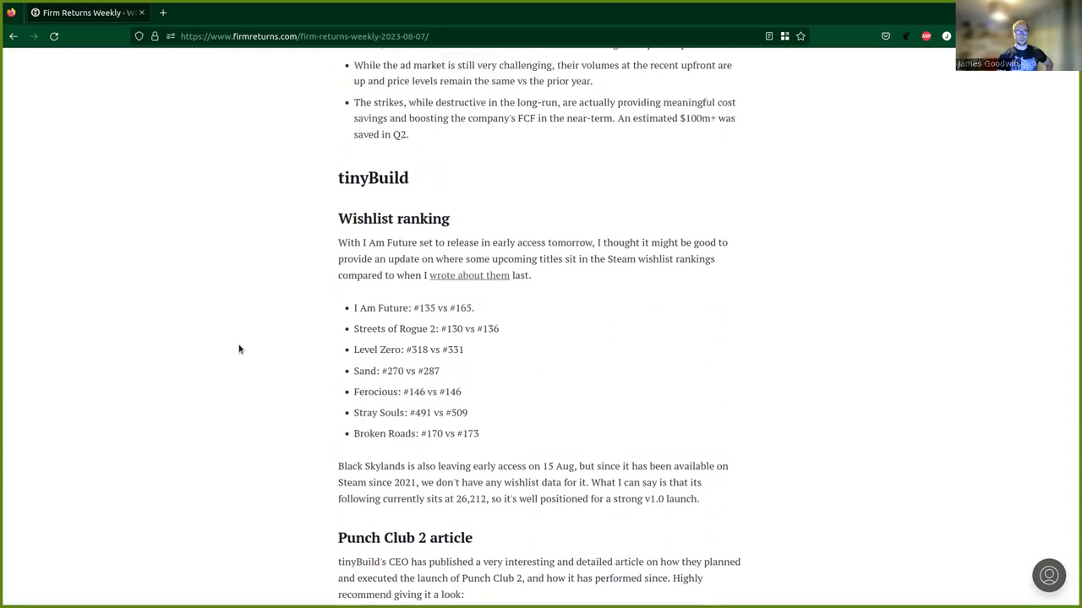
{"action": "scroll", "scroll_direction": "down", "scroll_amount": 3}
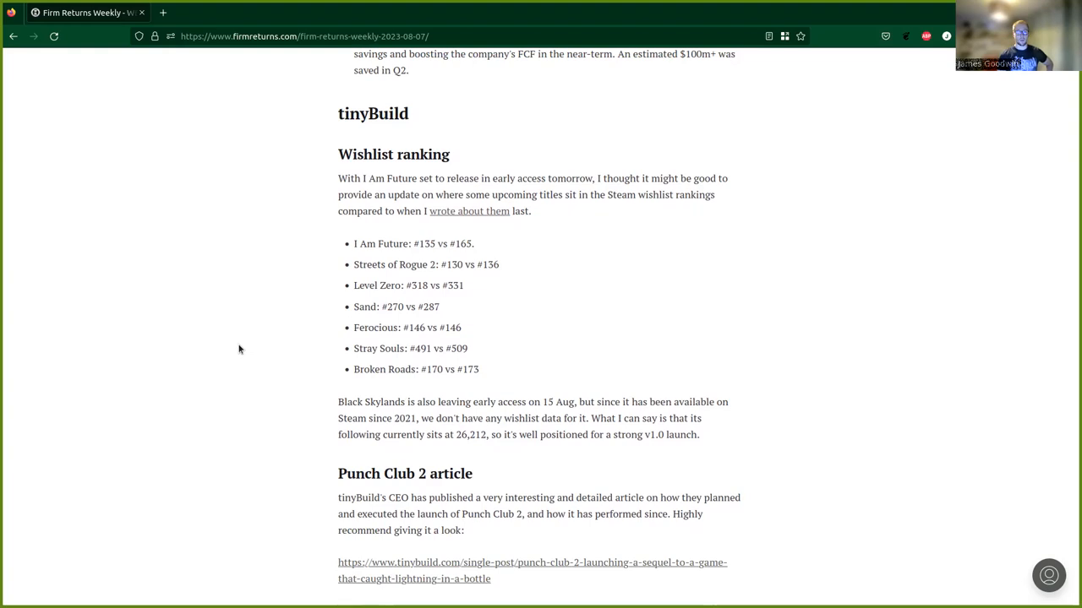
{"action": "scroll", "scroll_direction": "down", "scroll_amount": 3}
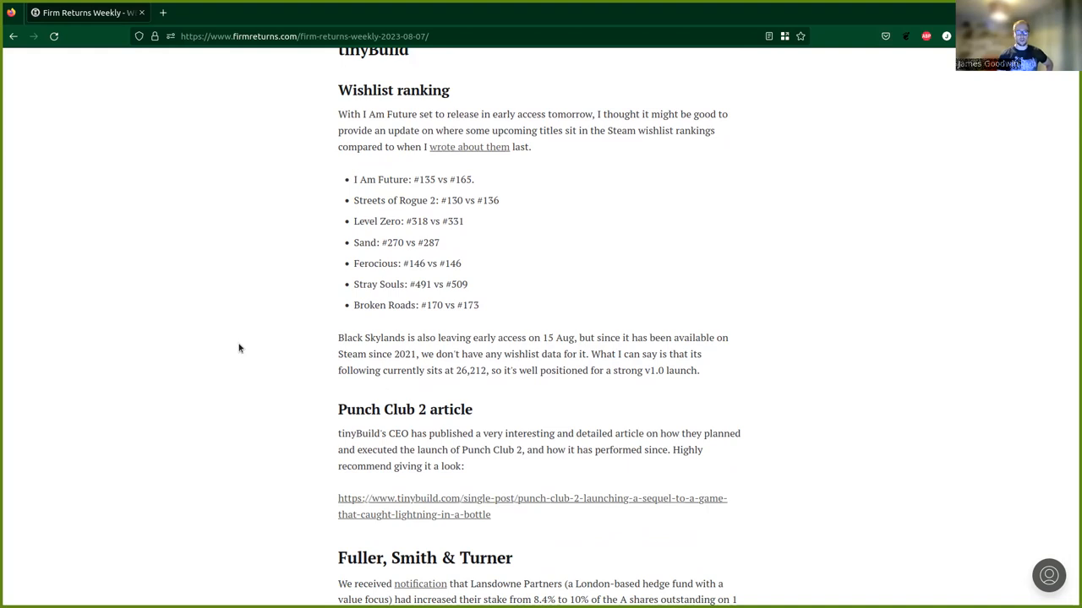
{"action": "scroll", "scroll_direction": "down", "scroll_amount": 3}
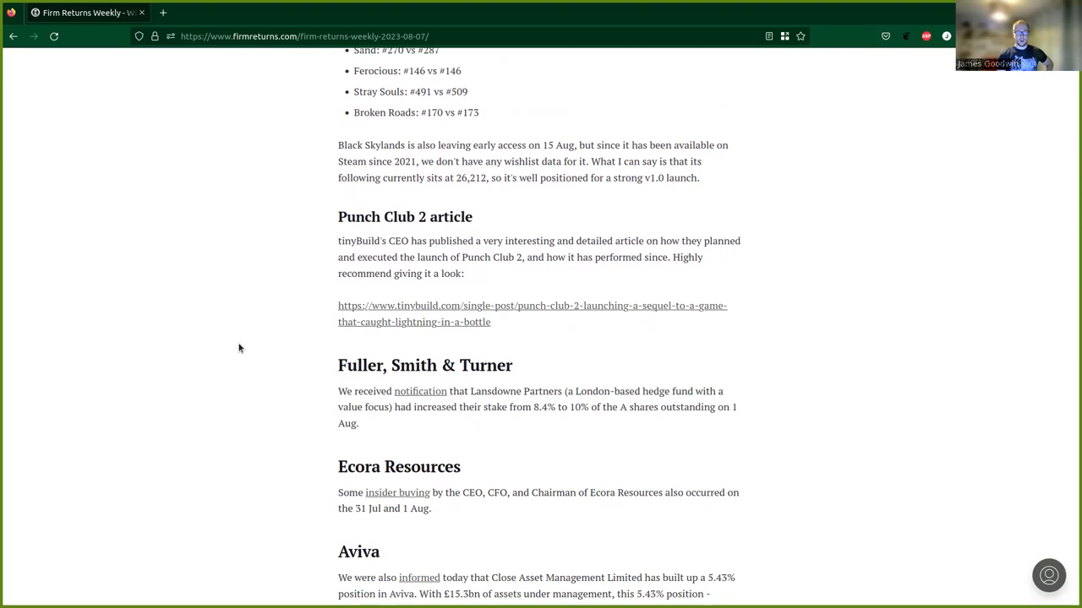
{"action": "scroll", "scroll_direction": "down", "scroll_amount": 3}
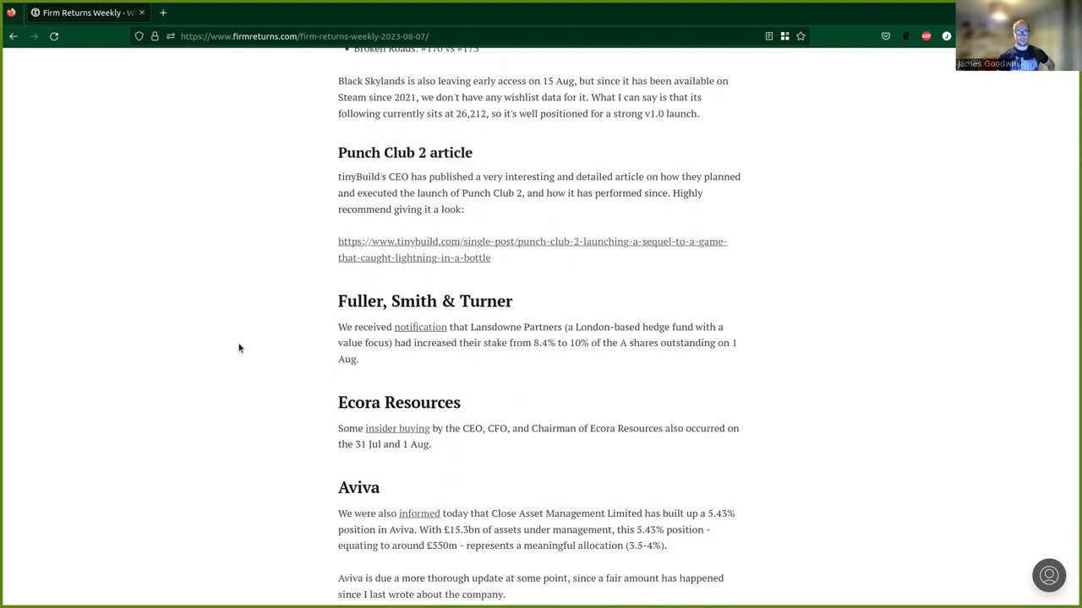
{"action": "mouse_move", "coordinate": [230, 354]}
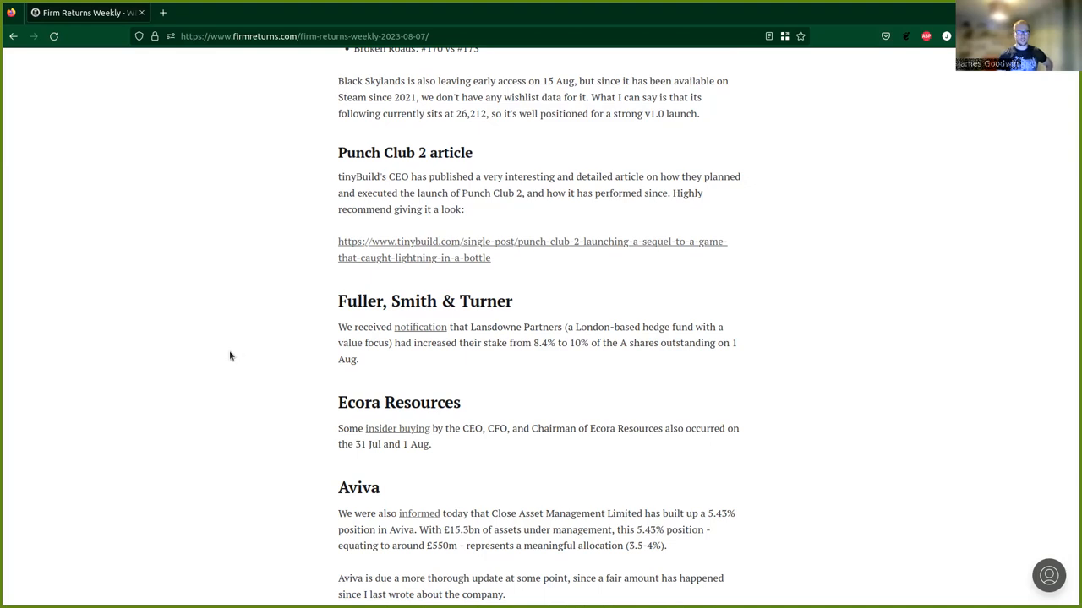
{"action": "mouse_move", "coordinate": [681, 355]}
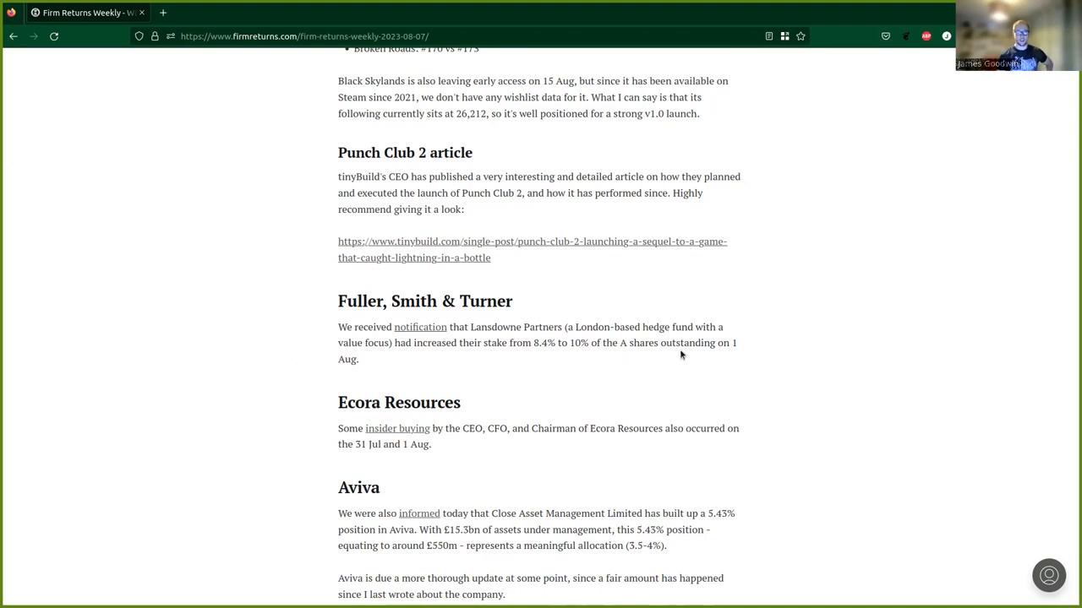
{"action": "mouse_move", "coordinate": [387, 360]}
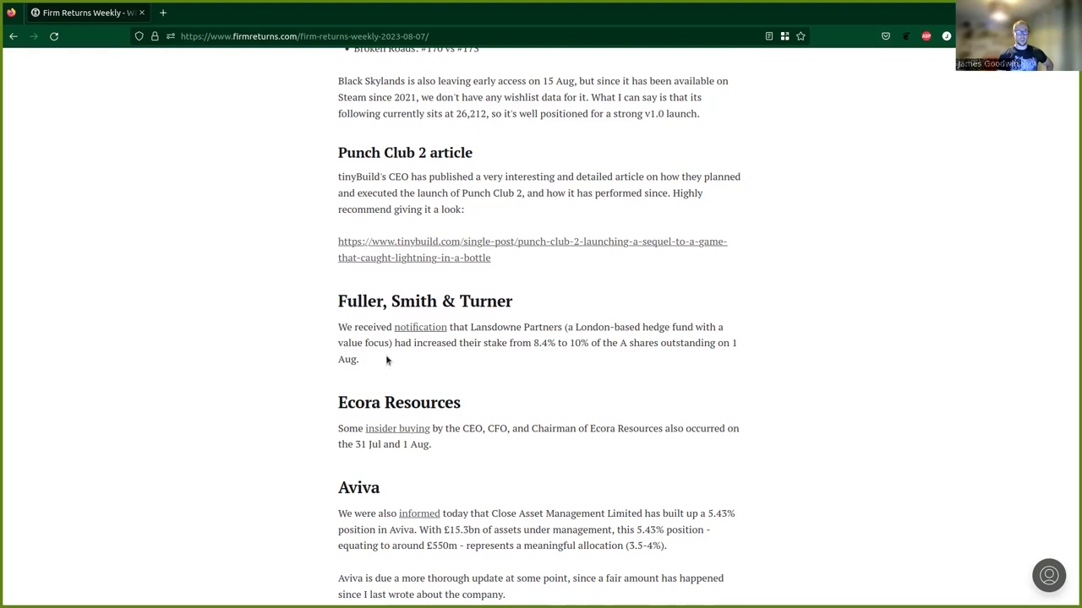
{"action": "mouse_move", "coordinate": [490, 362]}
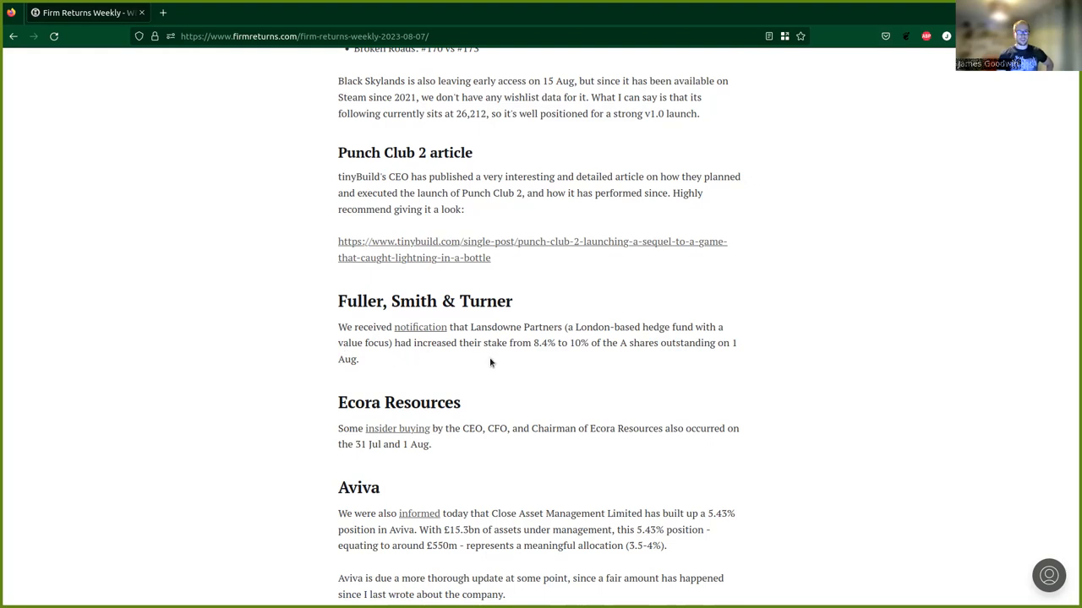
{"action": "mouse_move", "coordinate": [572, 357]}
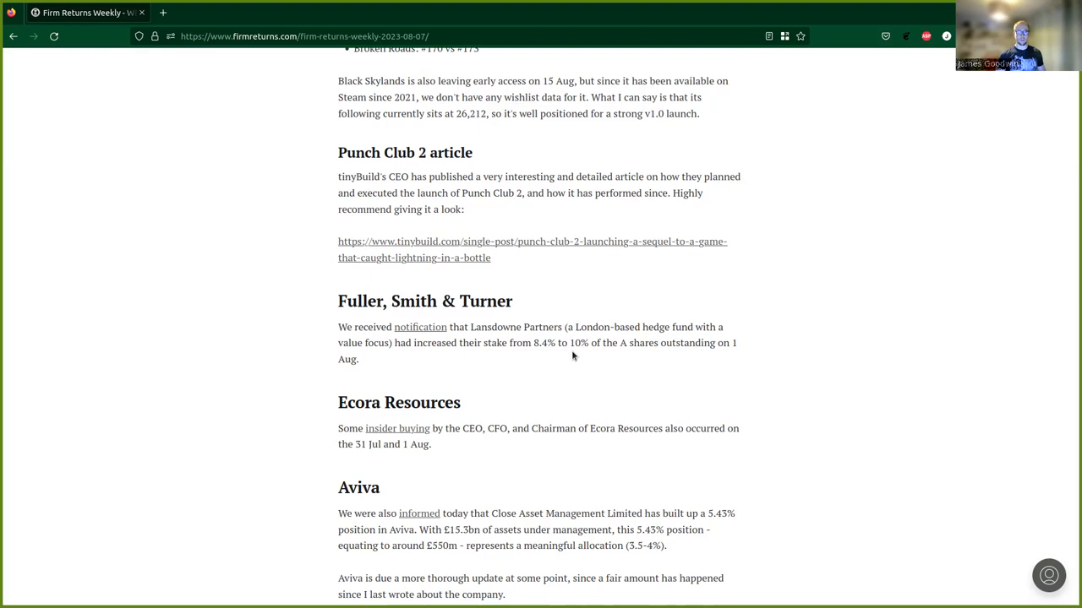
{"action": "mouse_move", "coordinate": [568, 376]}
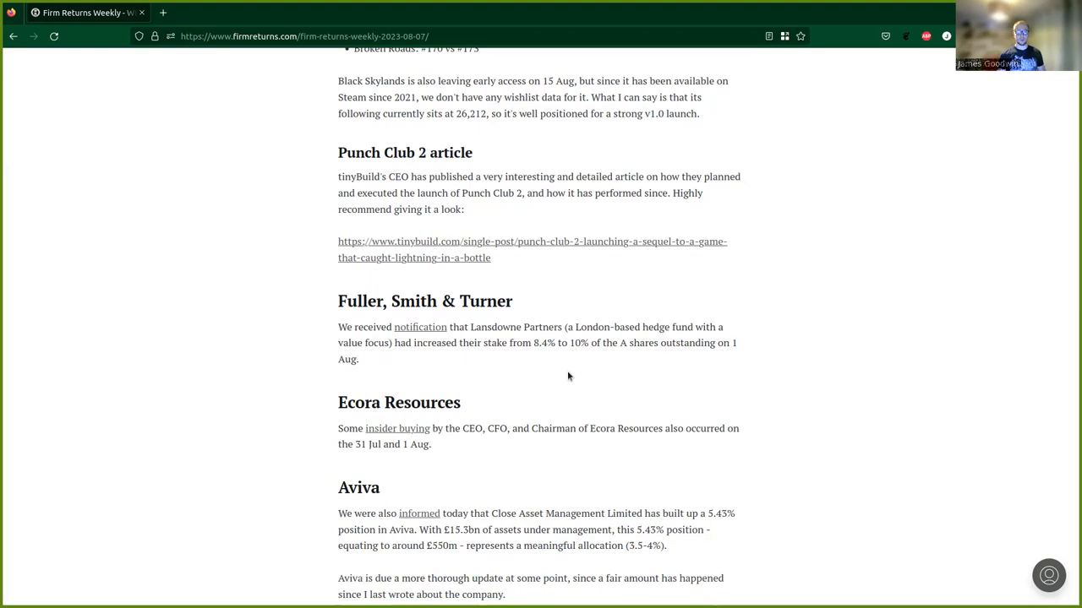
{"action": "mouse_move", "coordinate": [555, 375]}
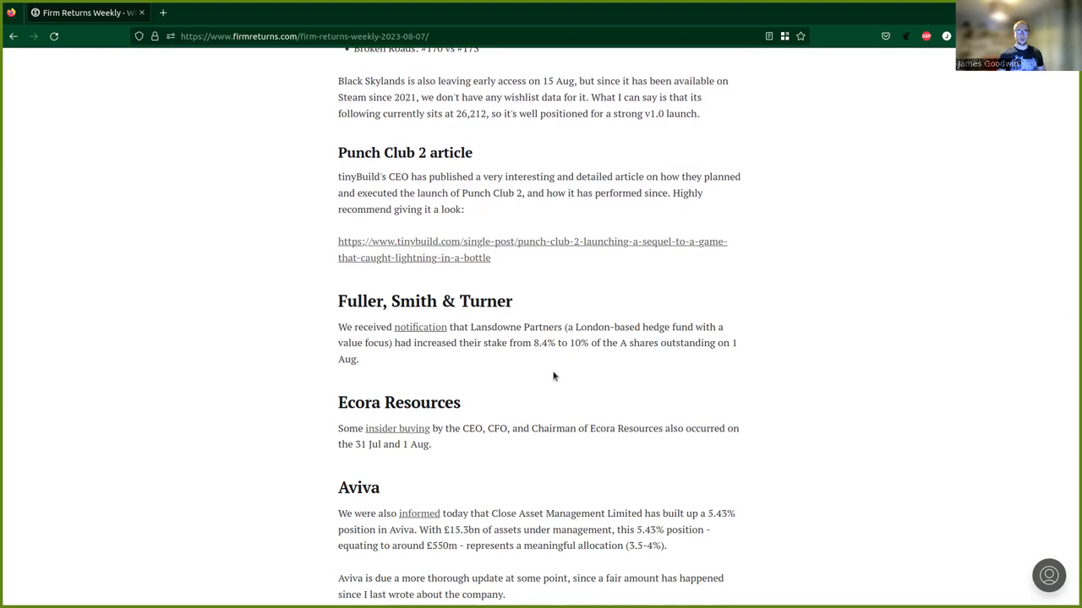
{"action": "mouse_move", "coordinate": [551, 382]}
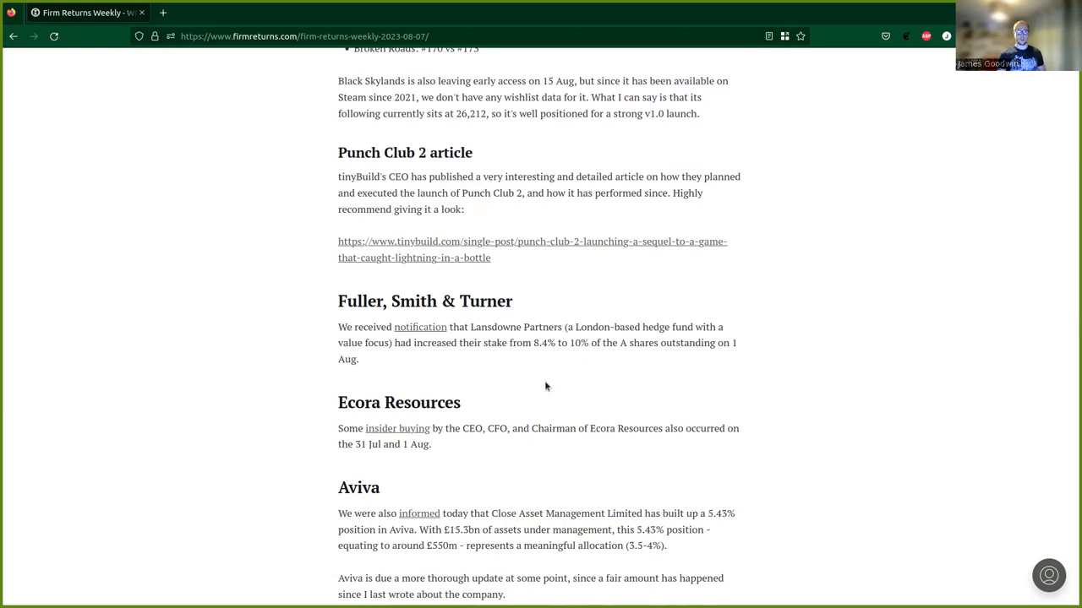
{"action": "scroll", "scroll_direction": "down", "scroll_amount": 3}
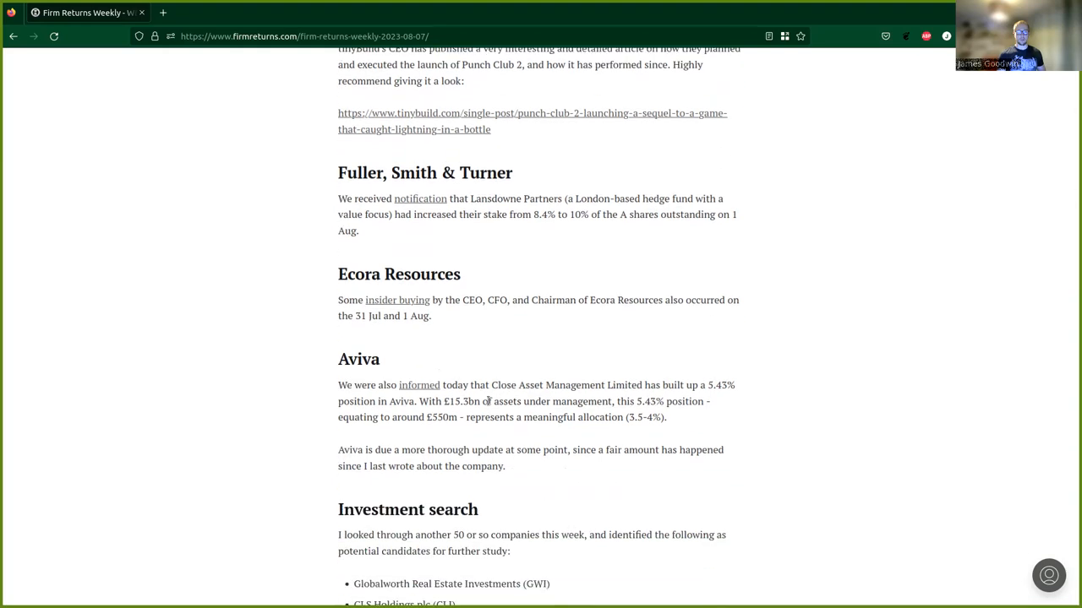
{"action": "mouse_move", "coordinate": [362, 294]}
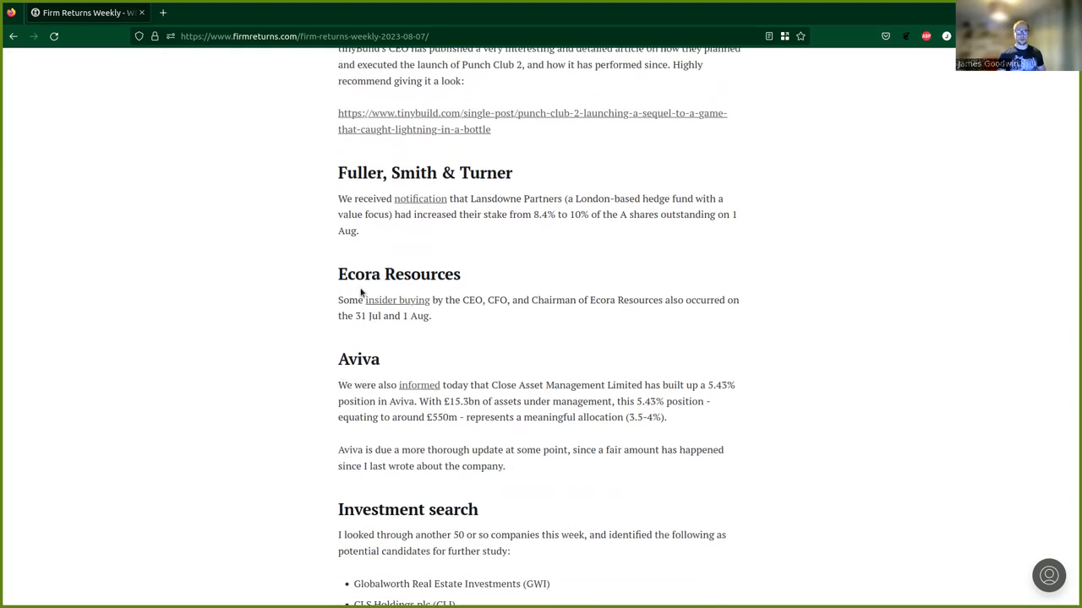
{"action": "mouse_move", "coordinate": [470, 287]}
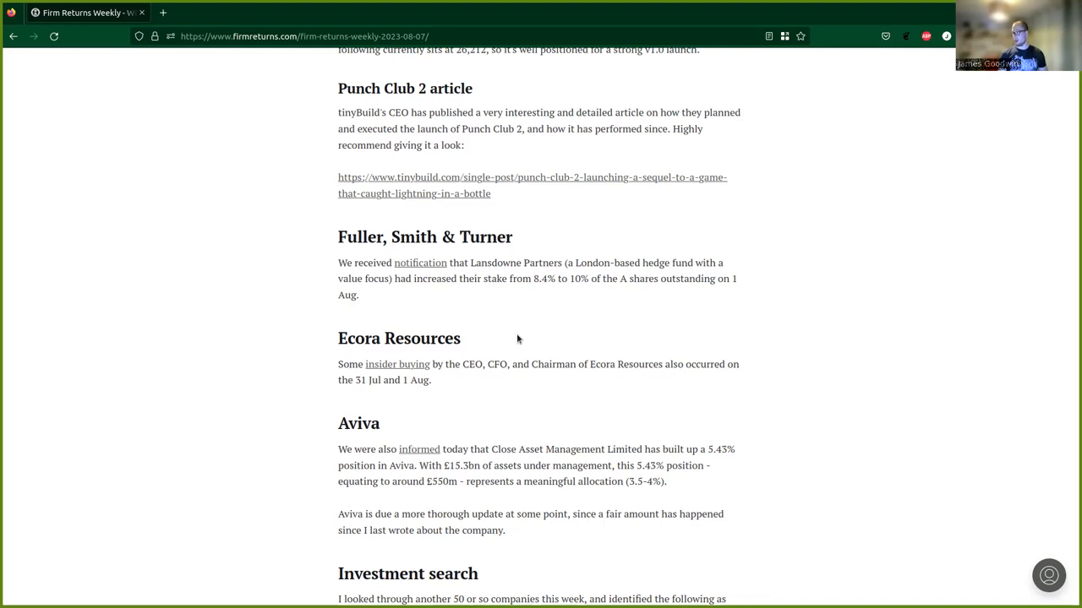
{"action": "mouse_move", "coordinate": [504, 379]}
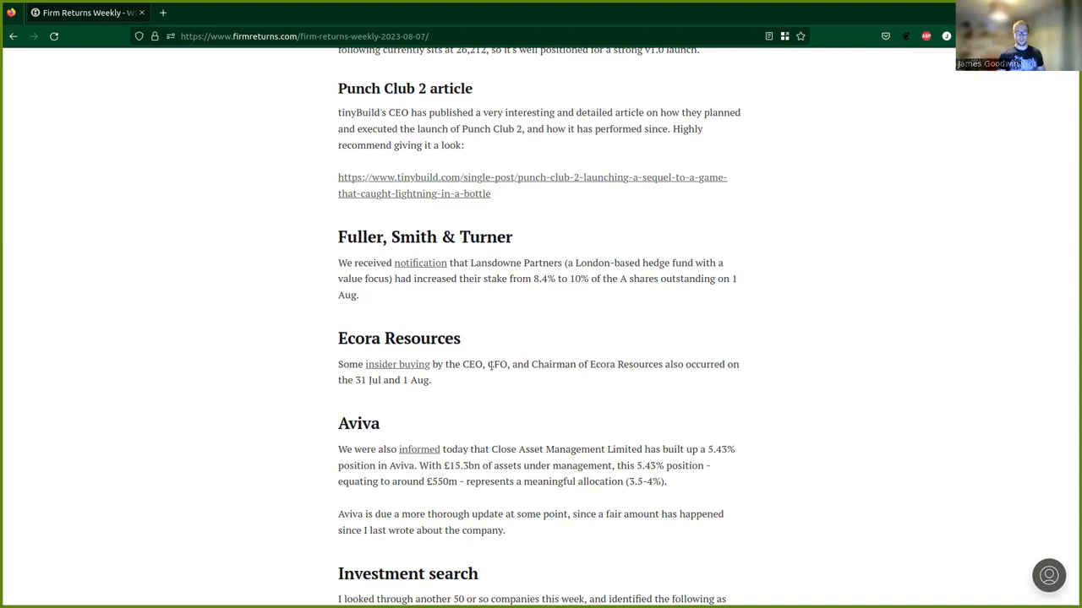
{"action": "scroll", "scroll_direction": "down", "scroll_amount": 3}
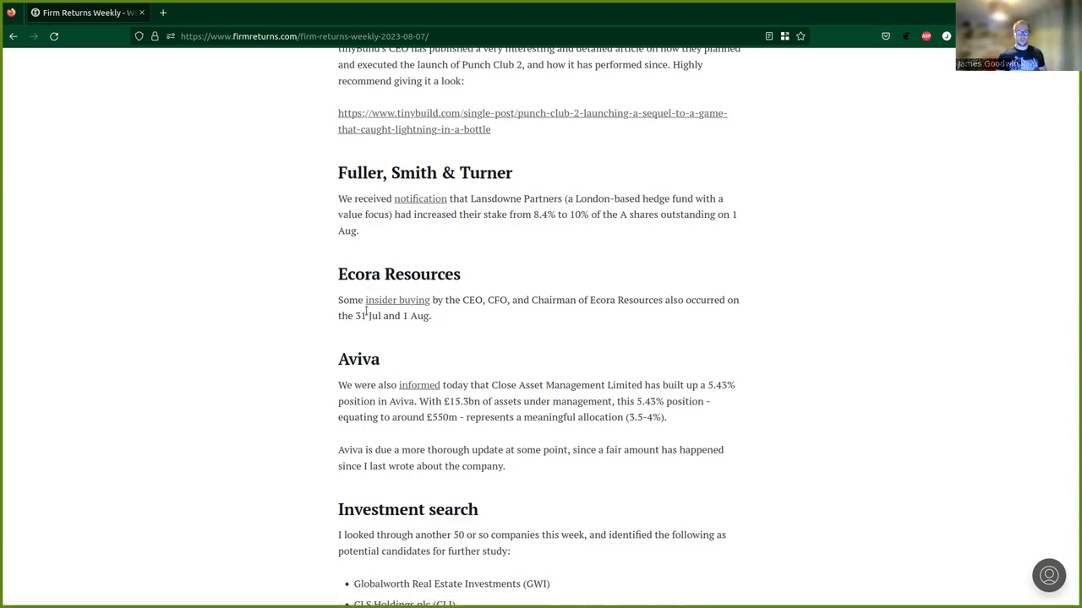
{"action": "mouse_move", "coordinate": [362, 333]}
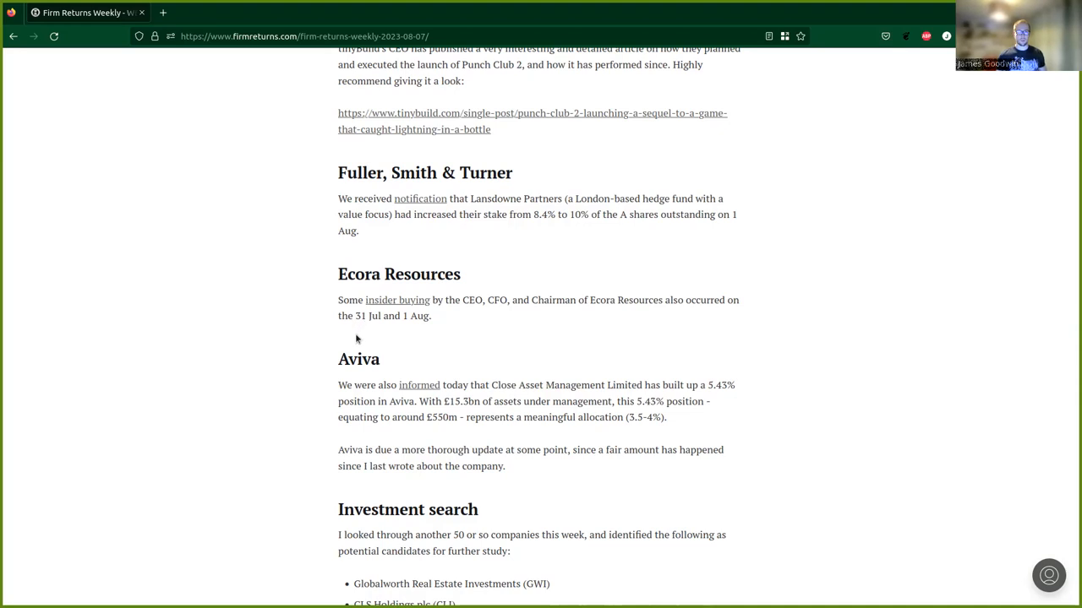
{"action": "mouse_move", "coordinate": [403, 340]}
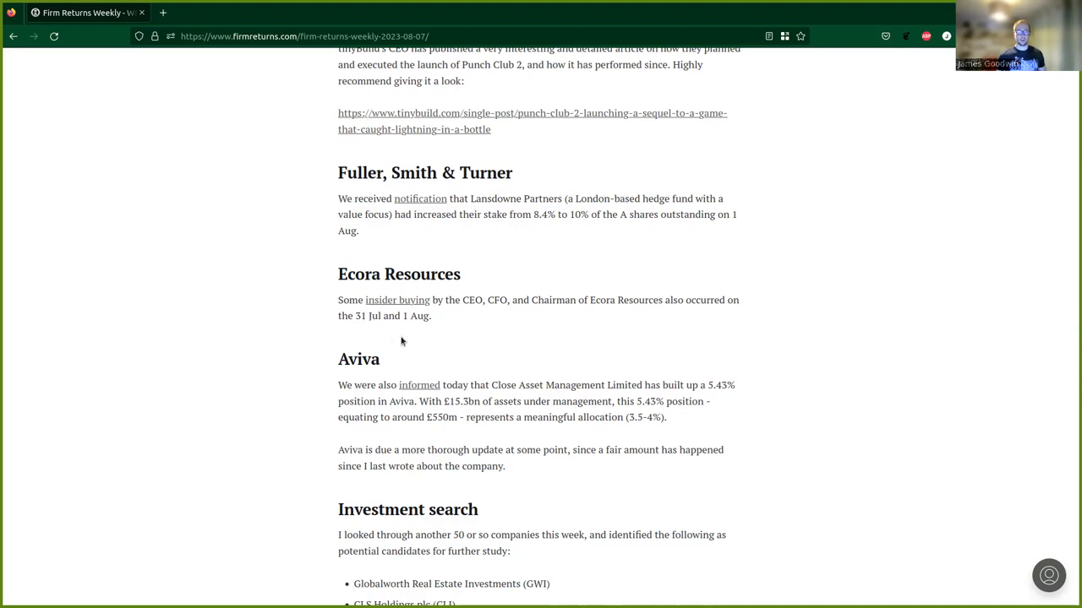
{"action": "mouse_move", "coordinate": [407, 350]}
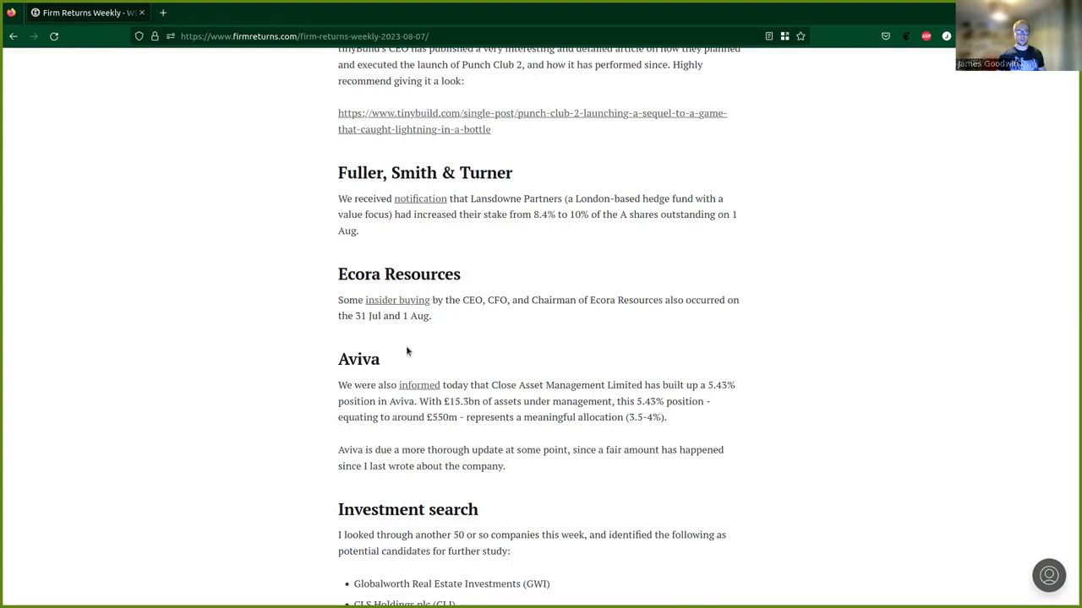
{"action": "mouse_move", "coordinate": [684, 322]}
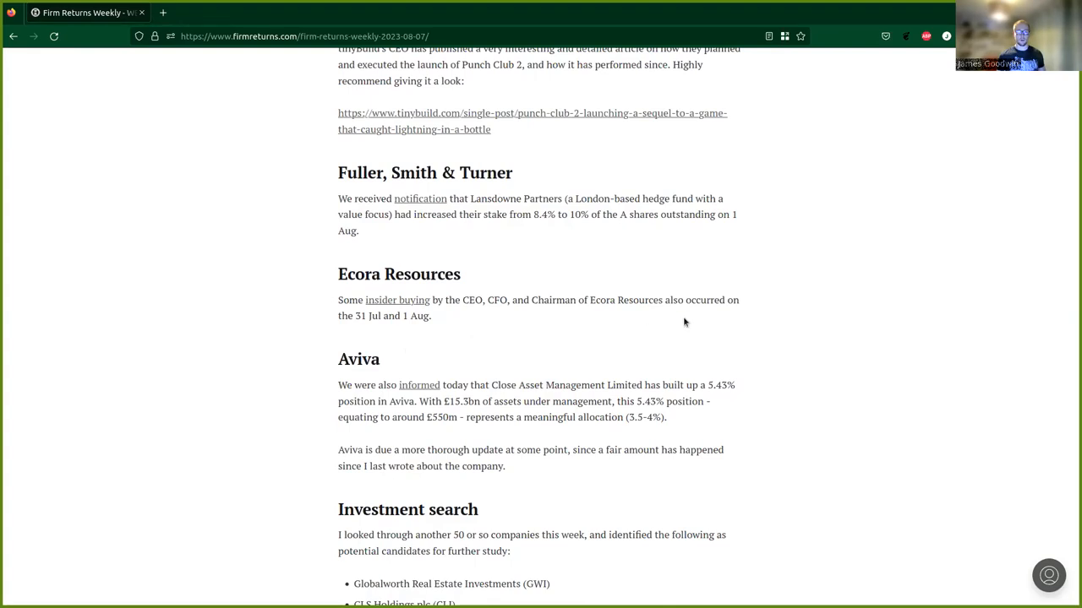
{"action": "mouse_move", "coordinate": [440, 378]}
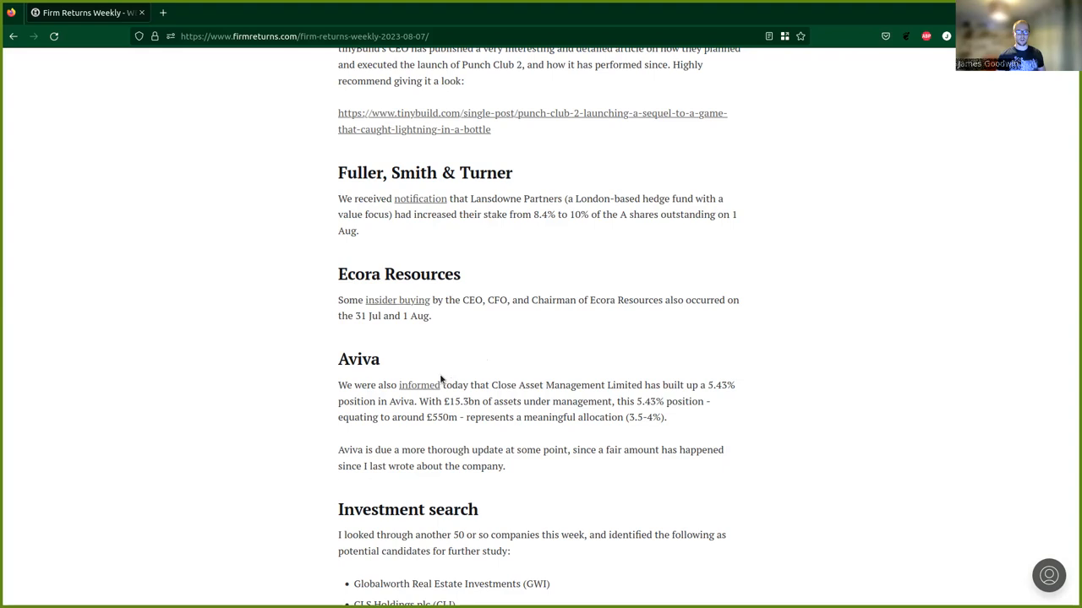
{"action": "mouse_move", "coordinate": [450, 375]}
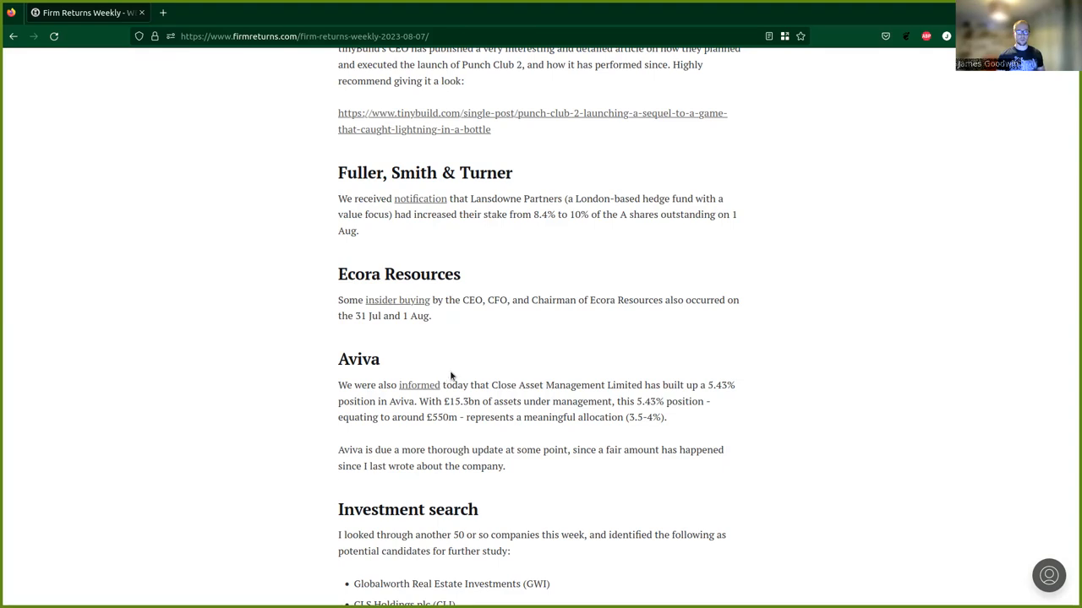
{"action": "mouse_move", "coordinate": [480, 369]}
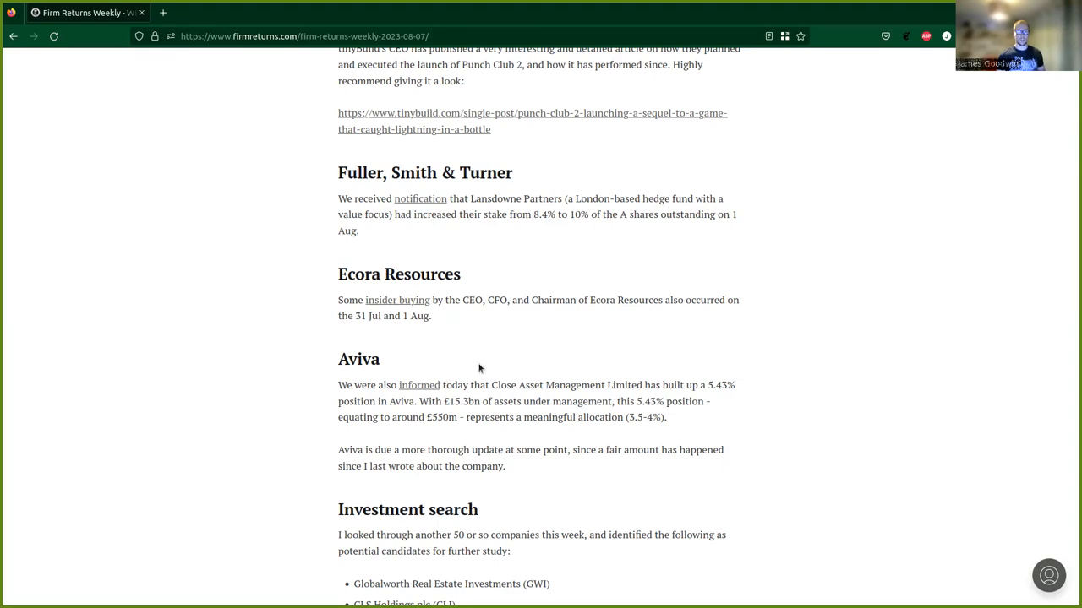
{"action": "scroll", "scroll_direction": "down", "scroll_amount": 3}
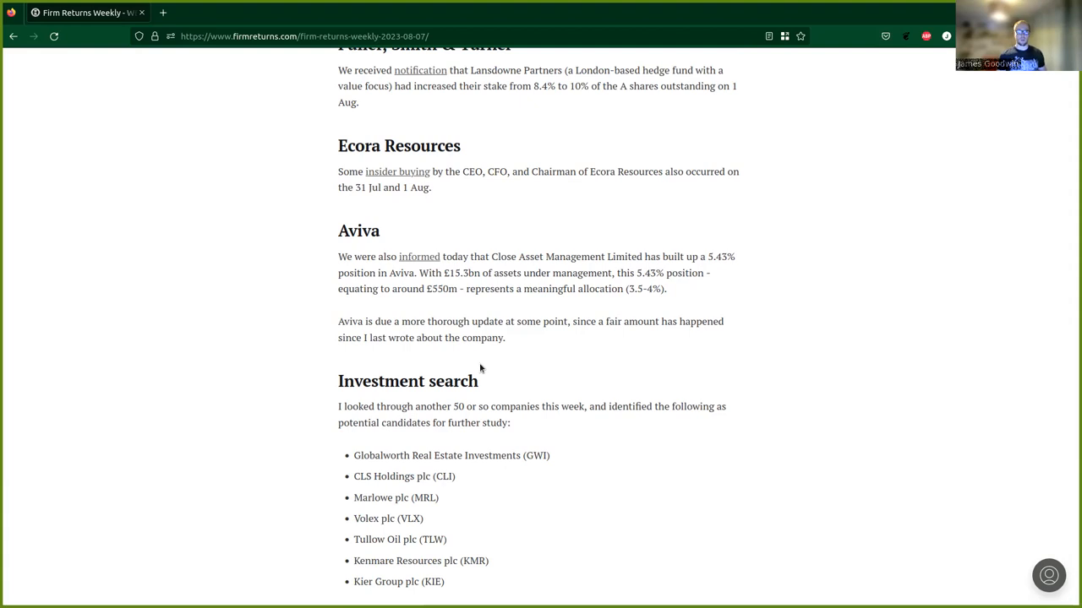
{"action": "mouse_move", "coordinate": [480, 368]}
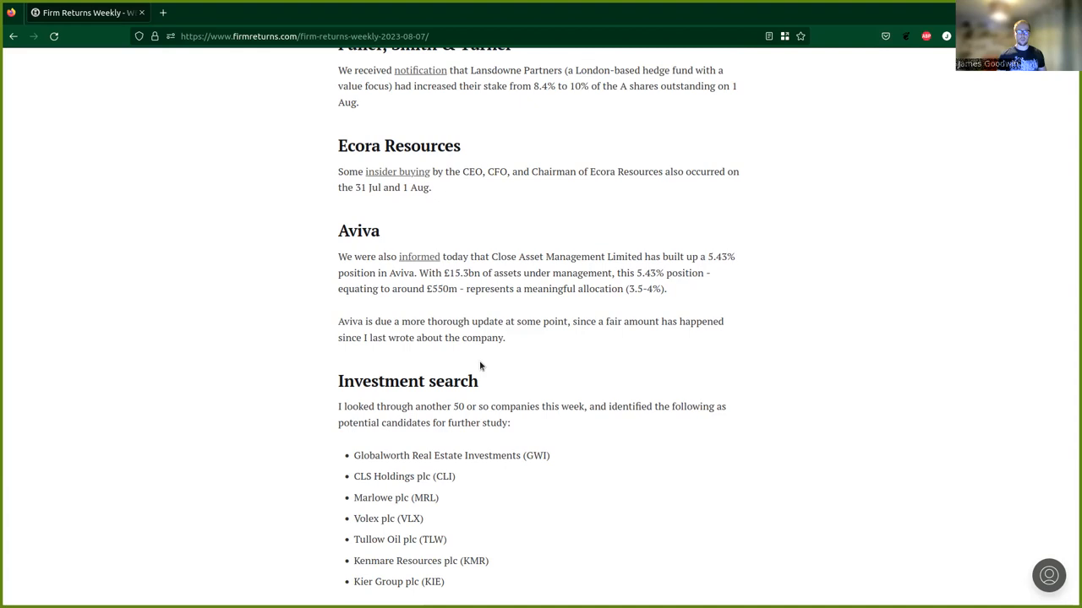
{"action": "mouse_move", "coordinate": [538, 210]}
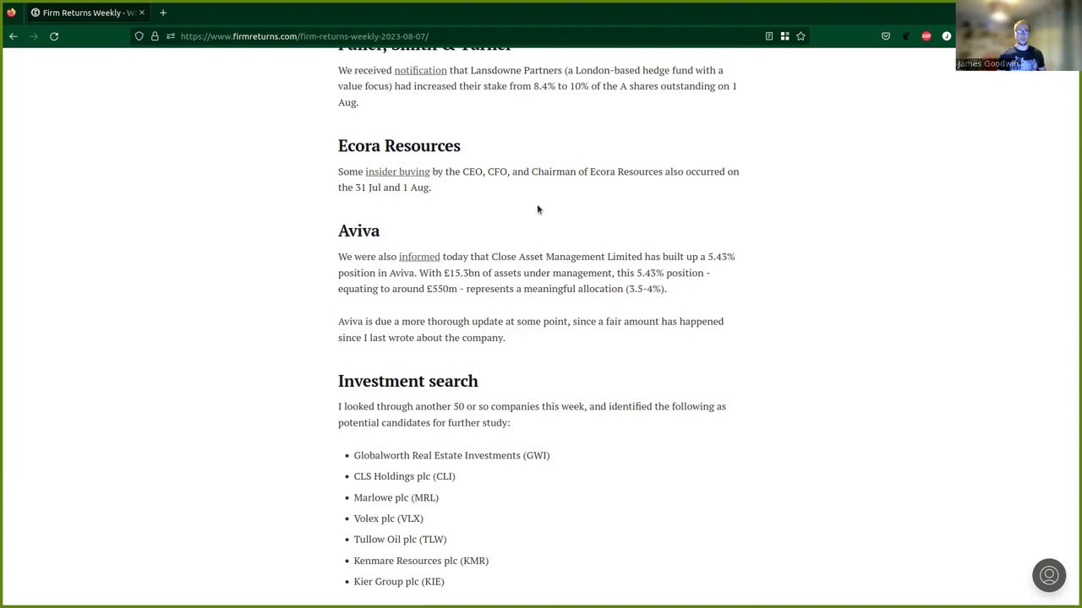
{"action": "mouse_move", "coordinate": [409, 277]}
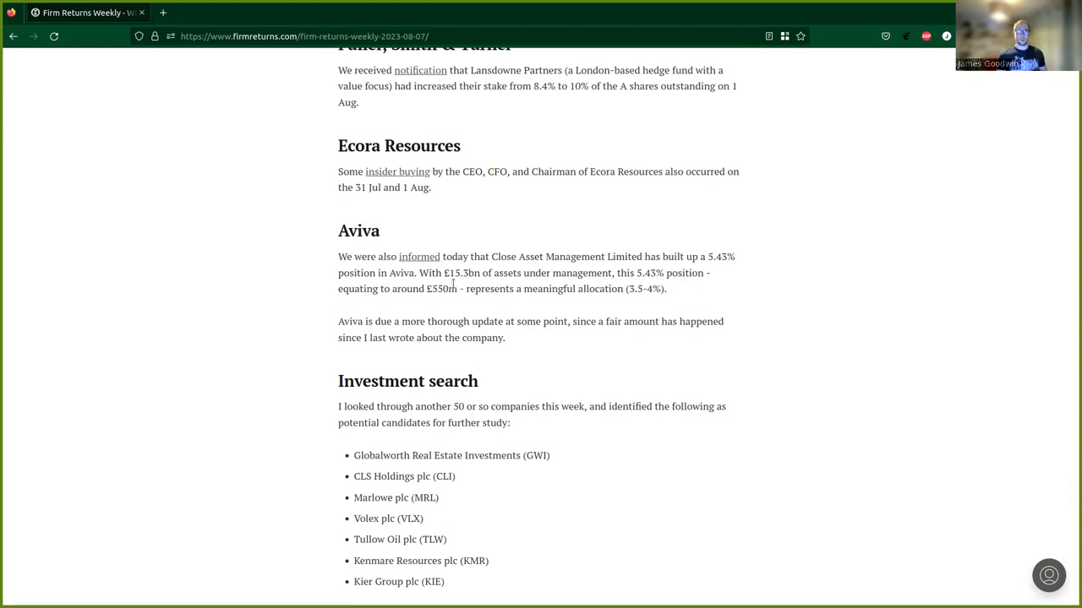
{"action": "mouse_move", "coordinate": [463, 284]}
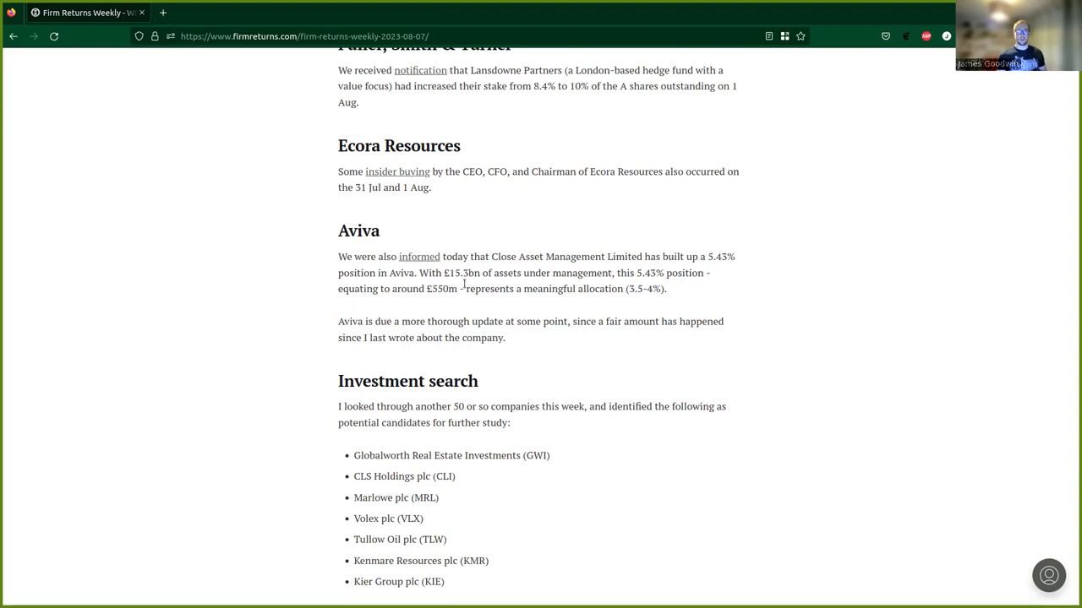
{"action": "mouse_move", "coordinate": [486, 287]}
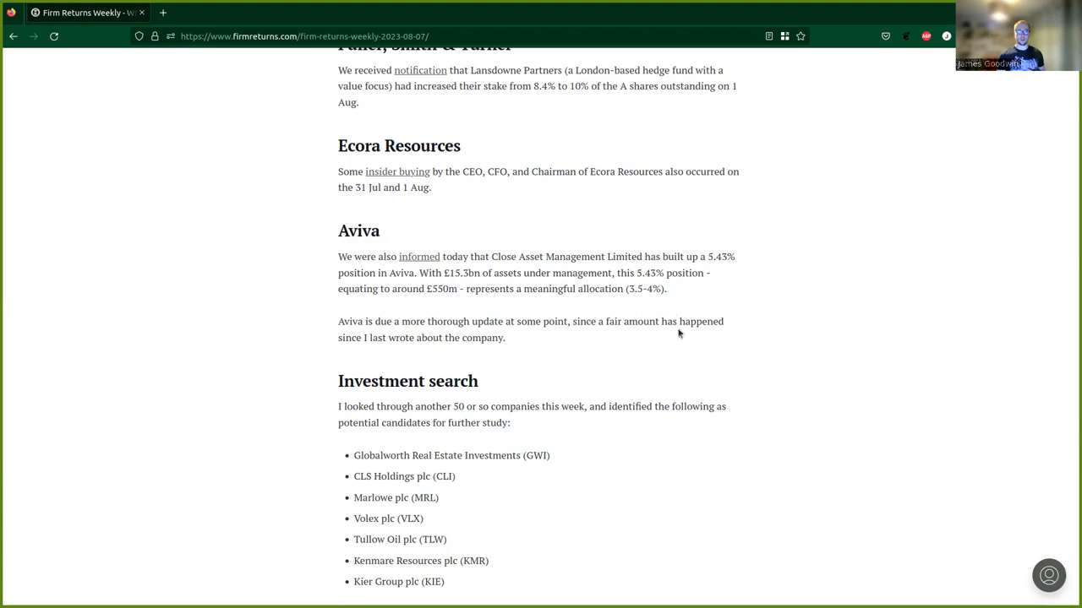
{"action": "mouse_move", "coordinate": [672, 324]}
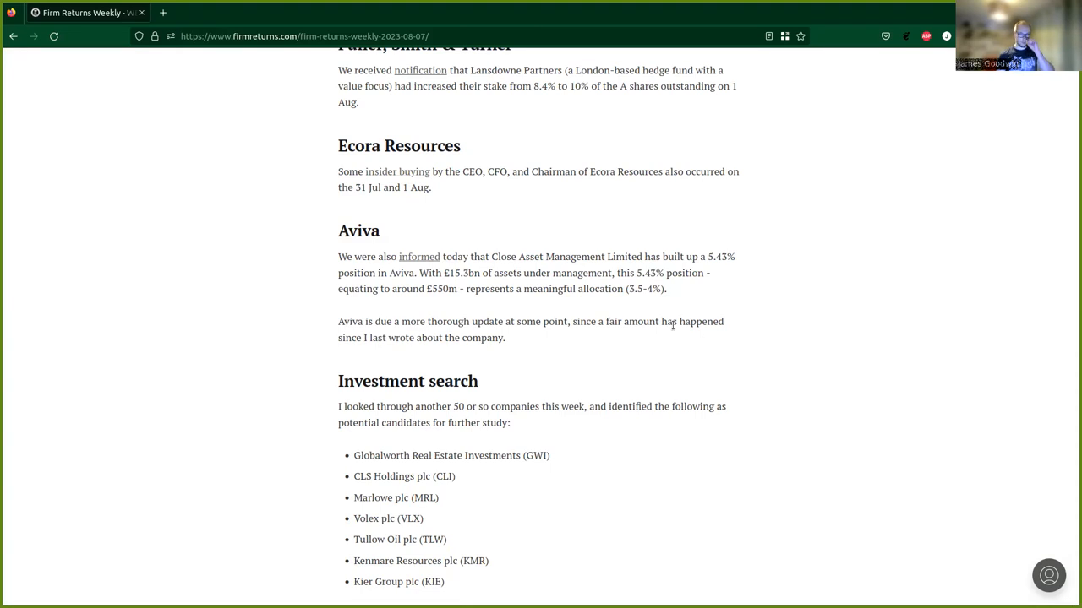
{"action": "mouse_move", "coordinate": [639, 357]}
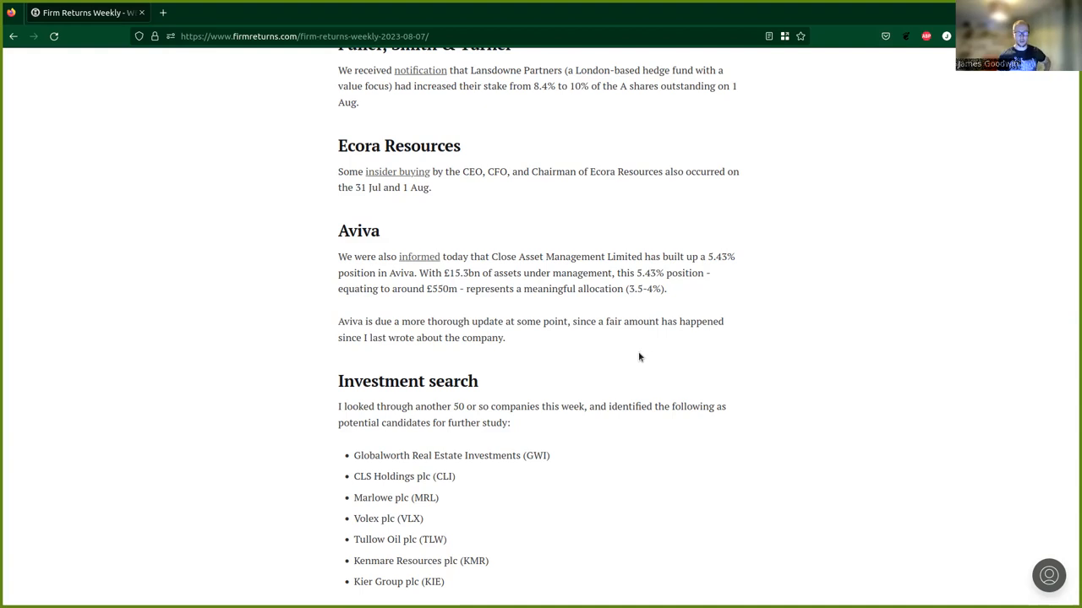
{"action": "scroll", "scroll_direction": "down", "scroll_amount": 3}
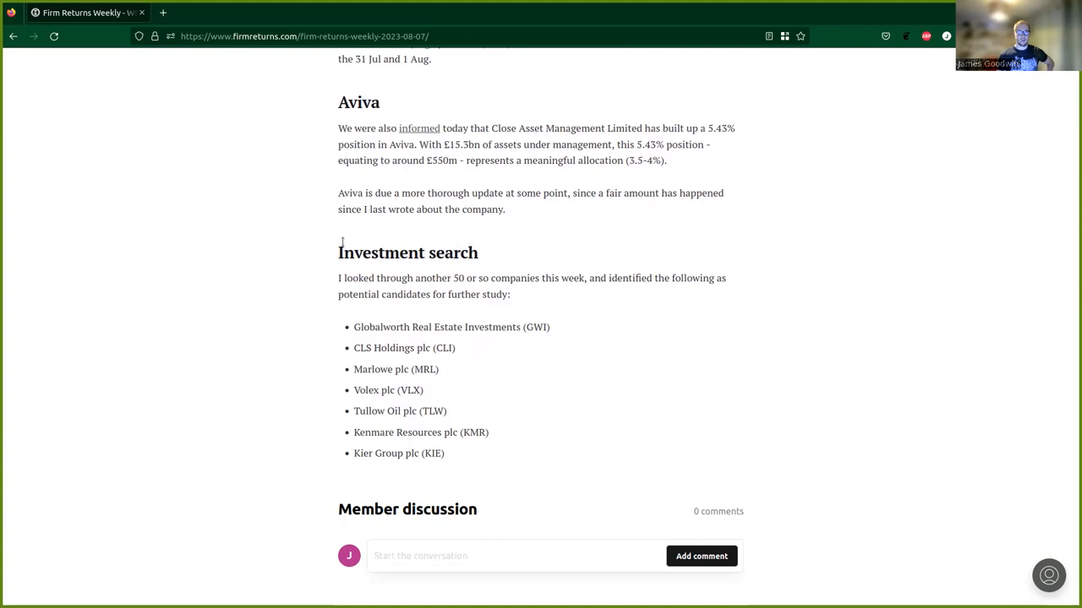
{"action": "mouse_move", "coordinate": [470, 272]}
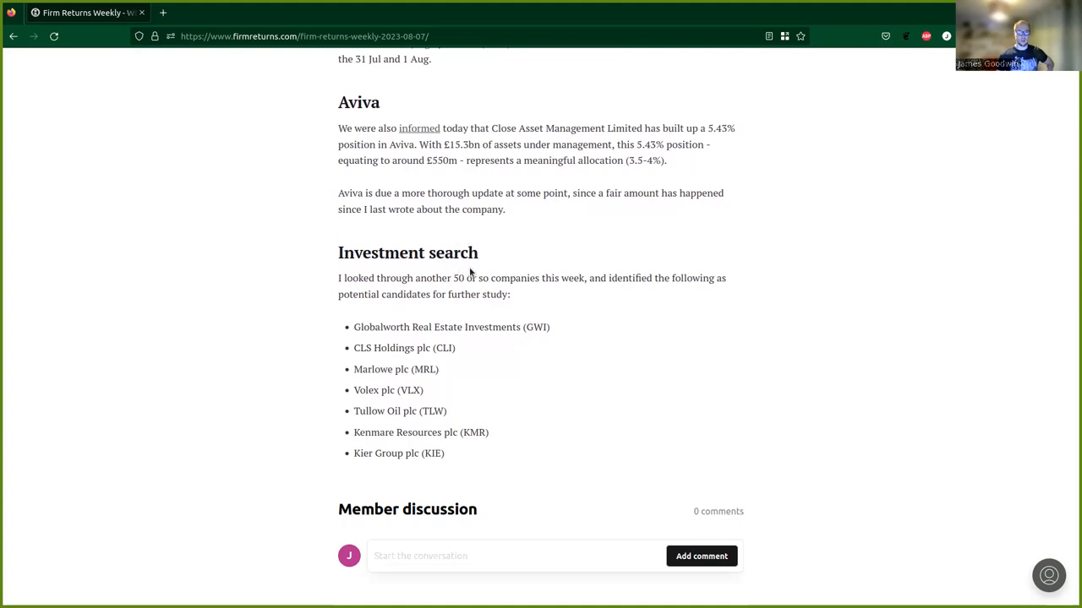
{"action": "mouse_move", "coordinate": [610, 308]}
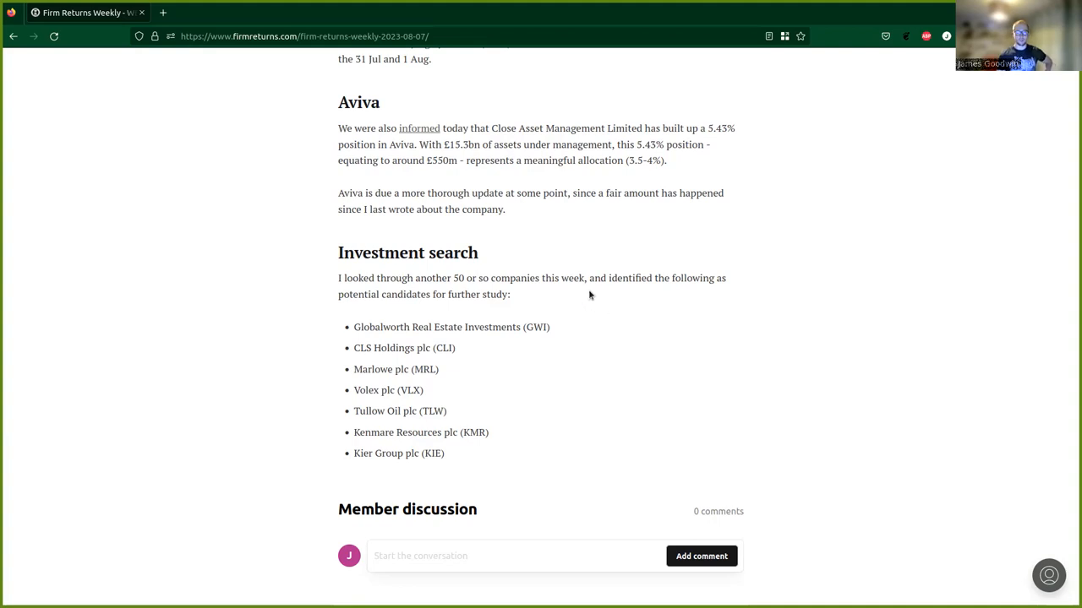
{"action": "mouse_move", "coordinate": [687, 304]}
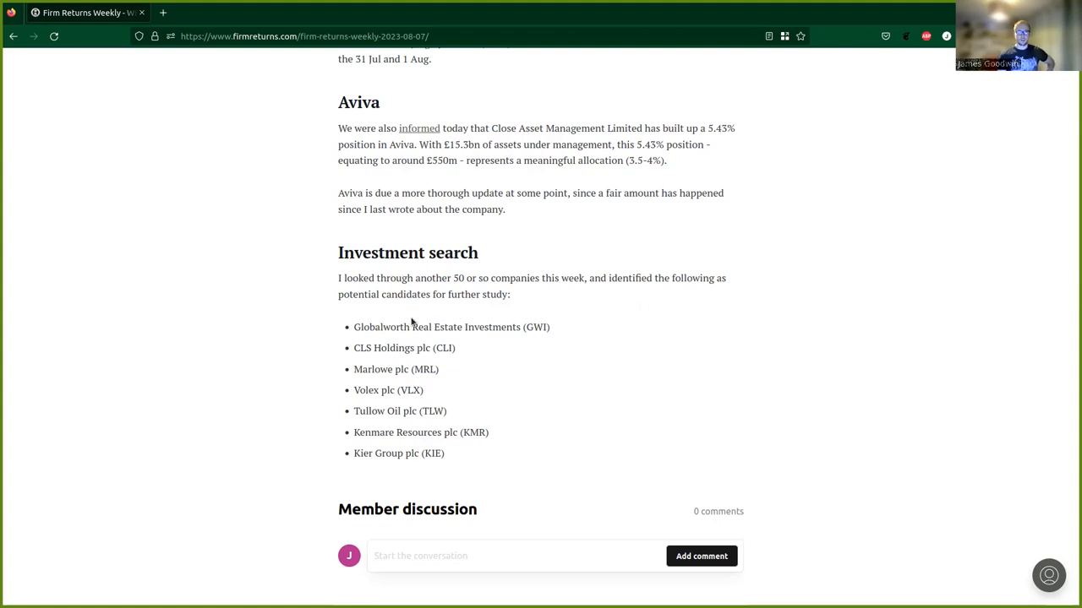
{"action": "mouse_move", "coordinate": [377, 340]}
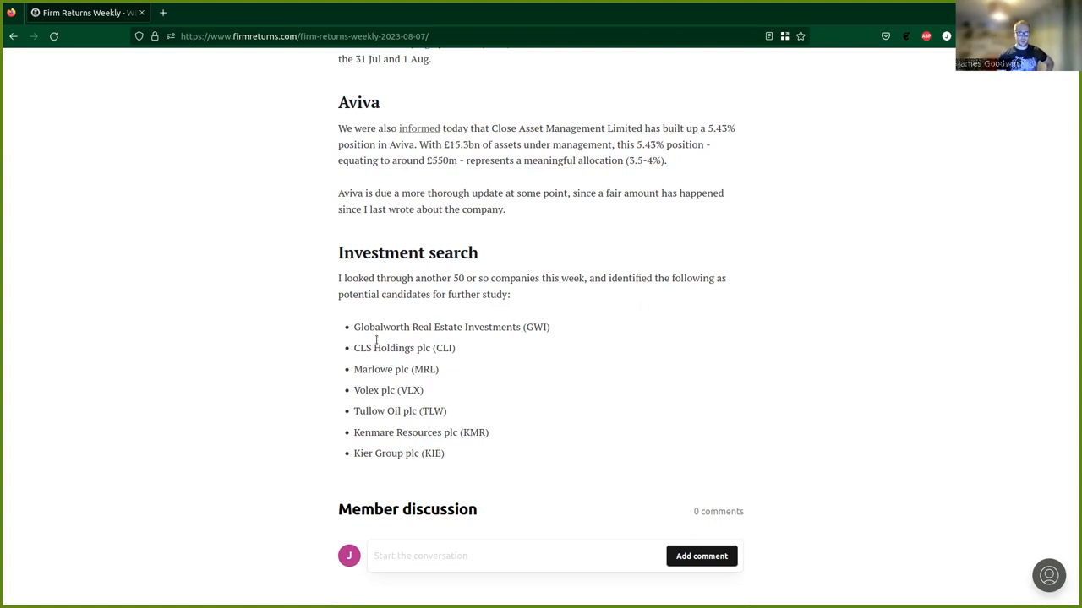
{"action": "mouse_move", "coordinate": [484, 344]}
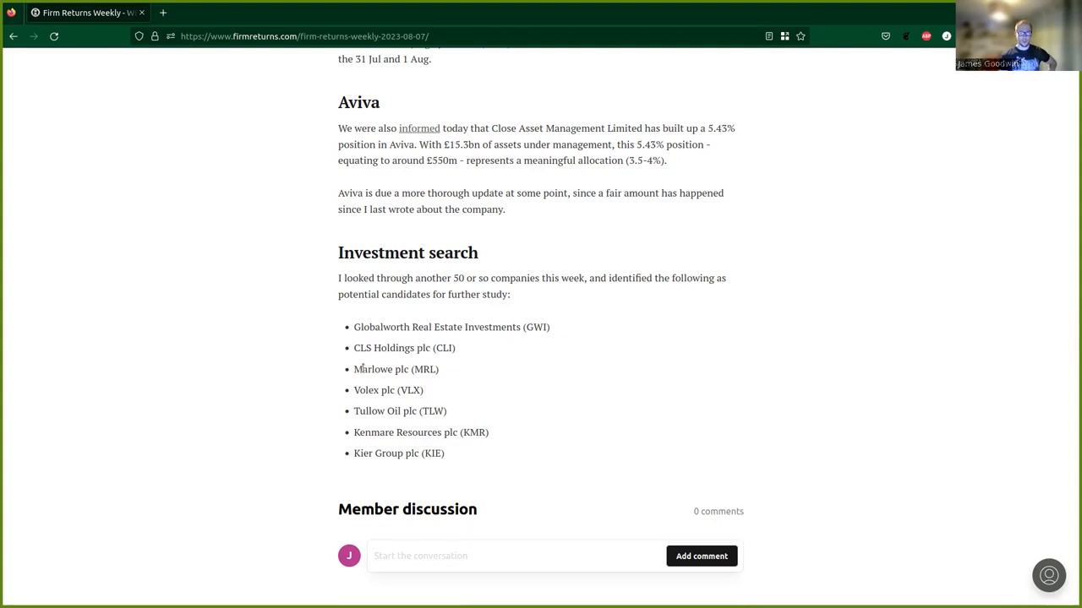
{"action": "mouse_move", "coordinate": [426, 353]}
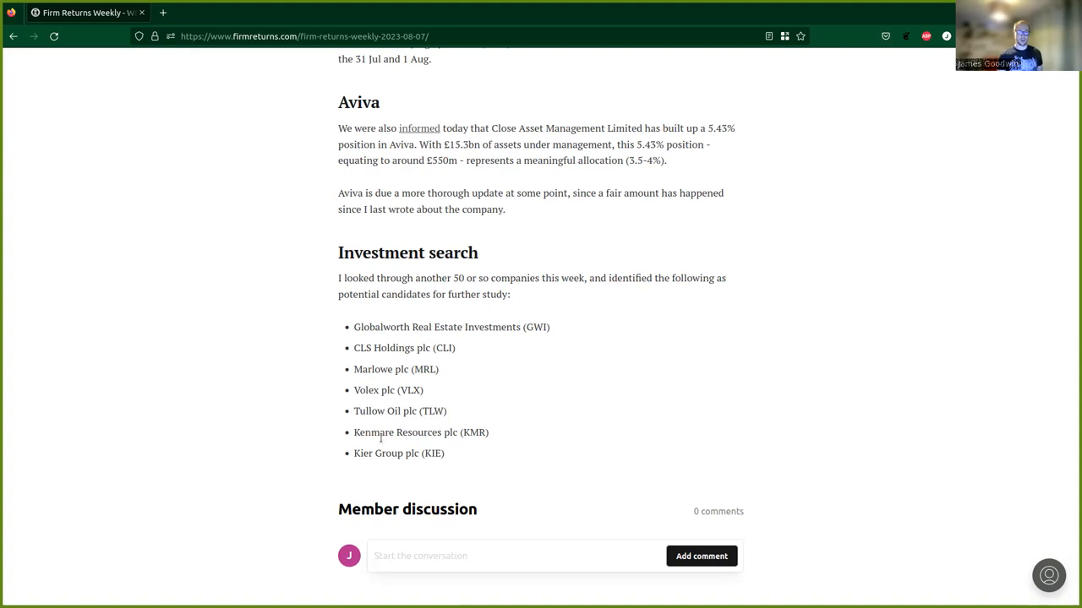
{"action": "mouse_move", "coordinate": [483, 453]}
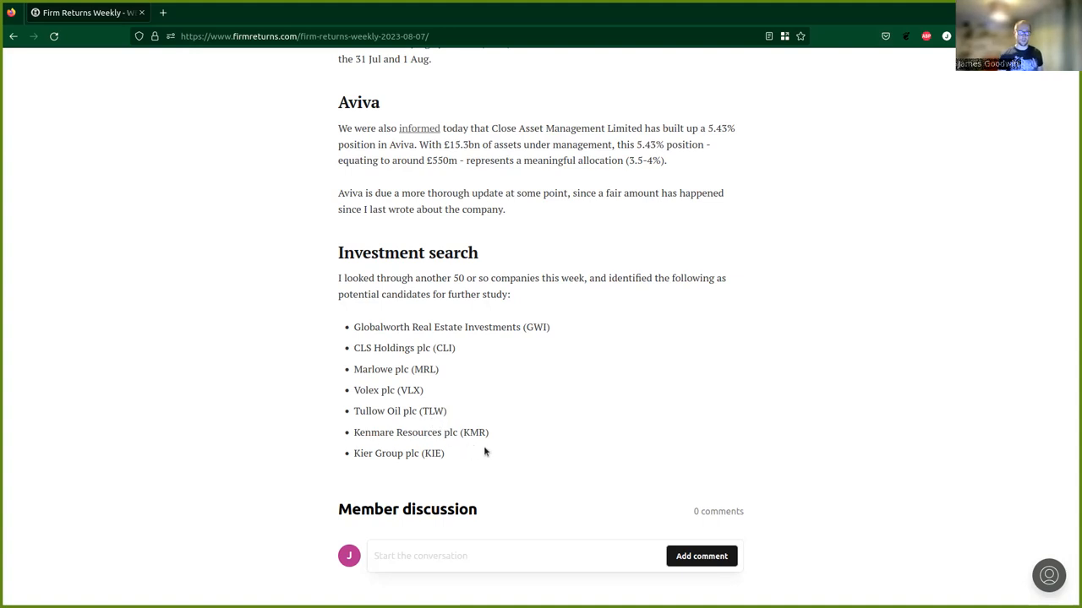
{"action": "mouse_move", "coordinate": [437, 466]}
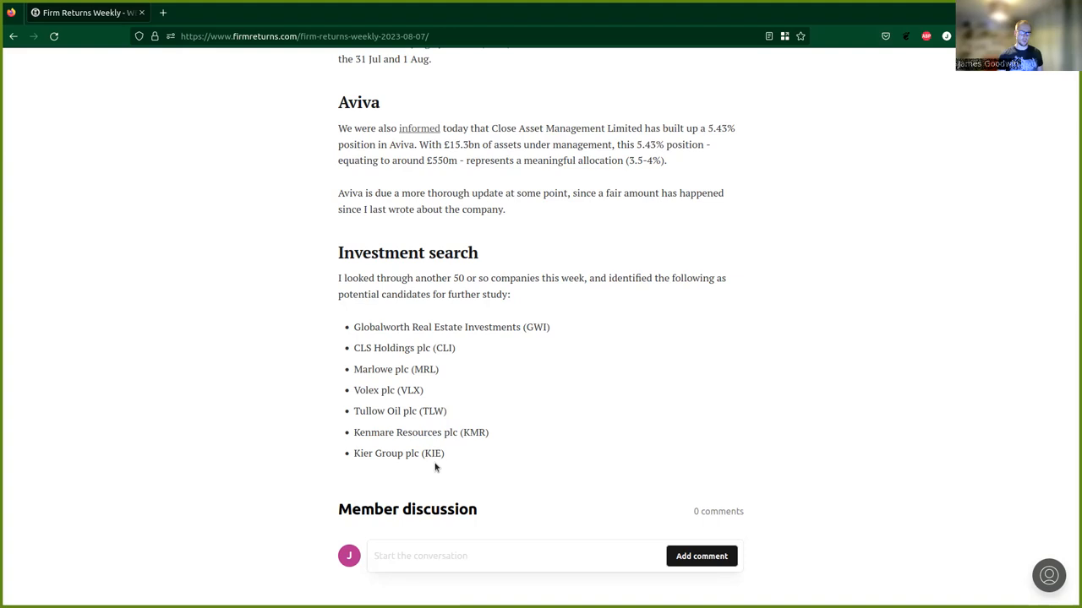
{"action": "mouse_move", "coordinate": [470, 467]}
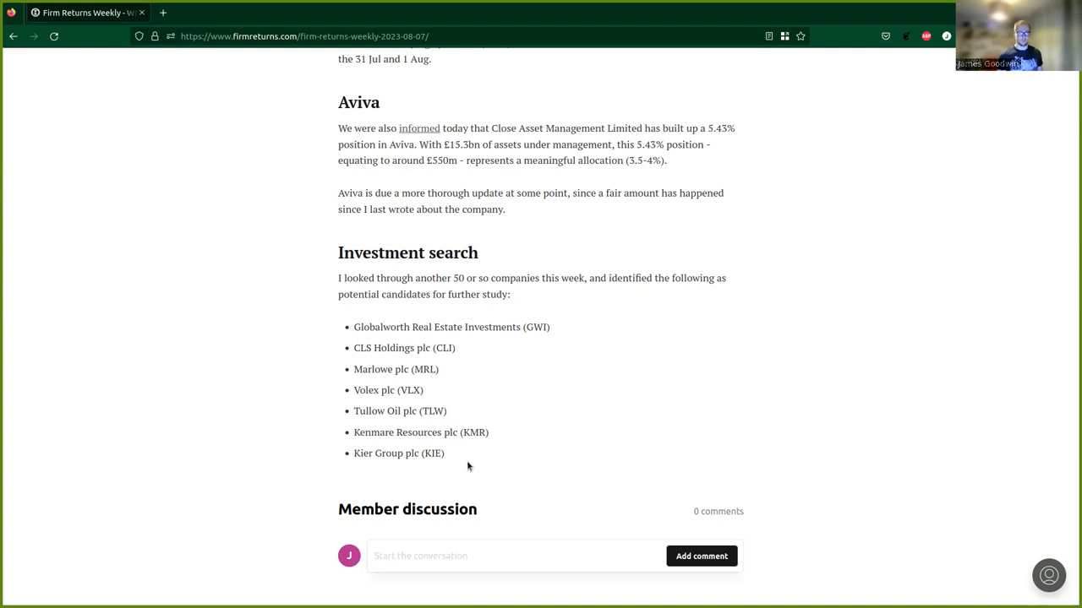
{"action": "scroll", "scroll_direction": "down", "scroll_amount": 3}
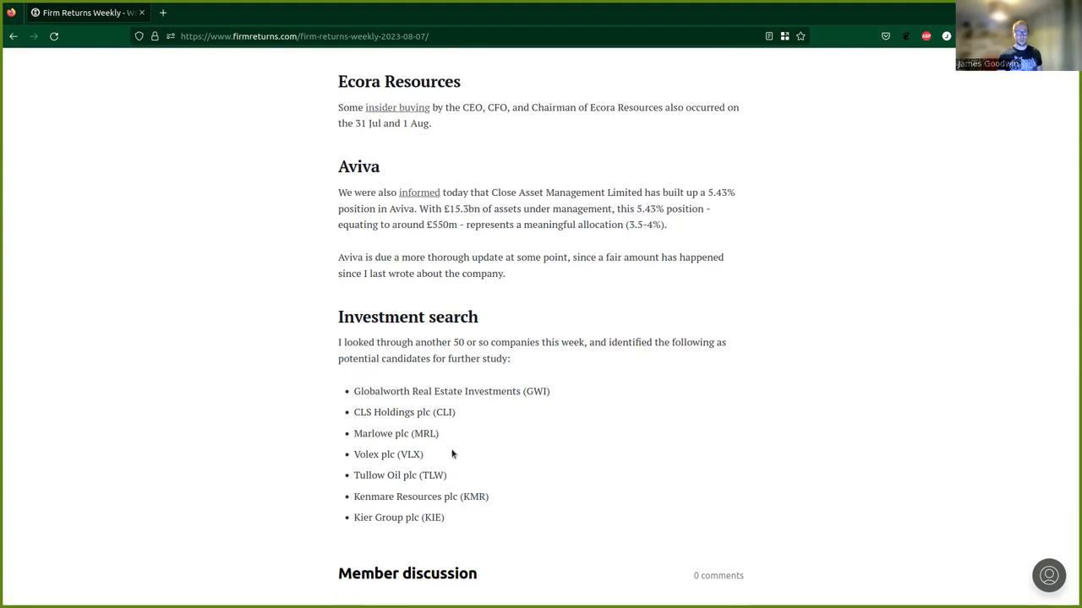
{"action": "scroll", "scroll_direction": "down", "scroll_amount": 3}
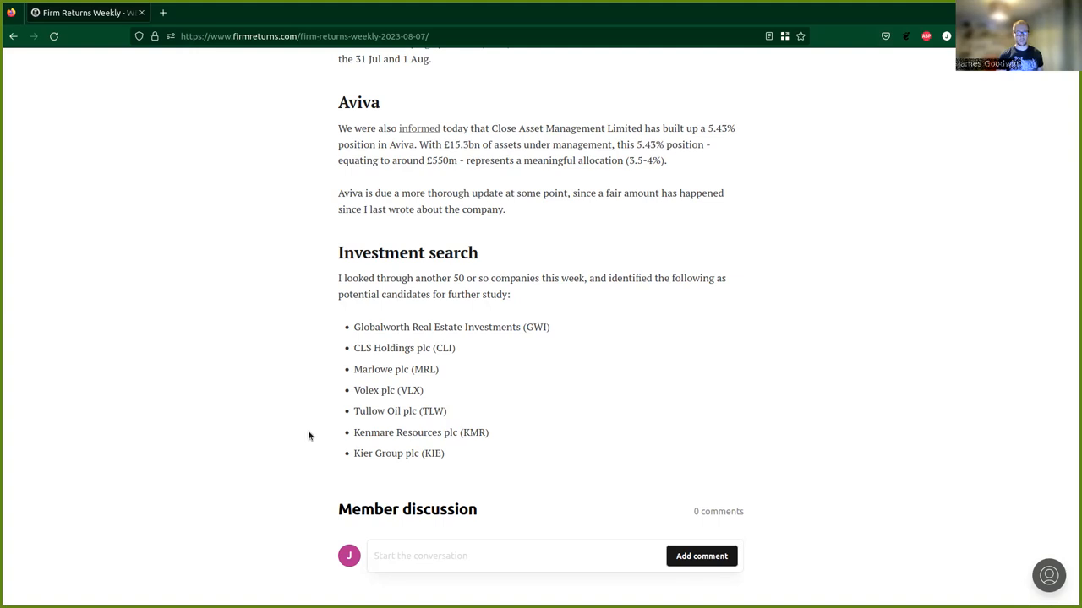
{"action": "mouse_move", "coordinate": [294, 388]}
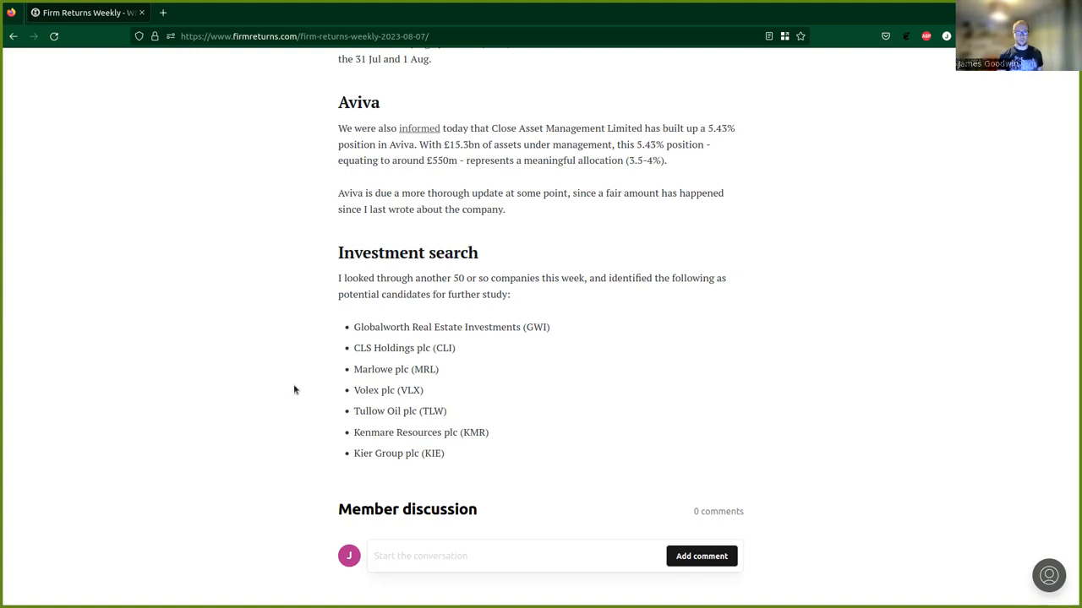
{"action": "mouse_move", "coordinate": [377, 436]}
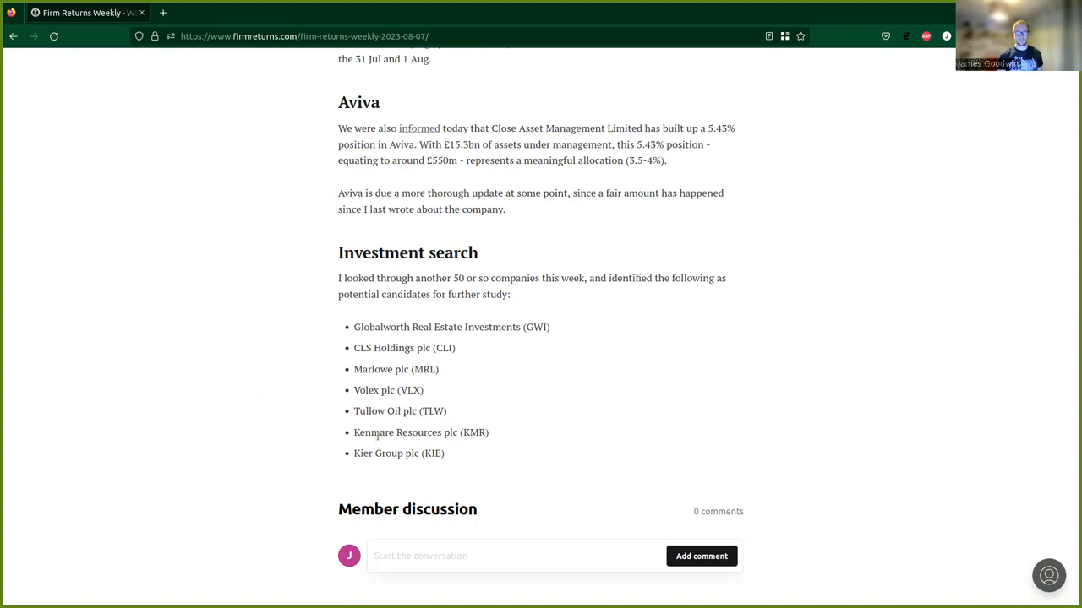
{"action": "mouse_move", "coordinate": [575, 395]}
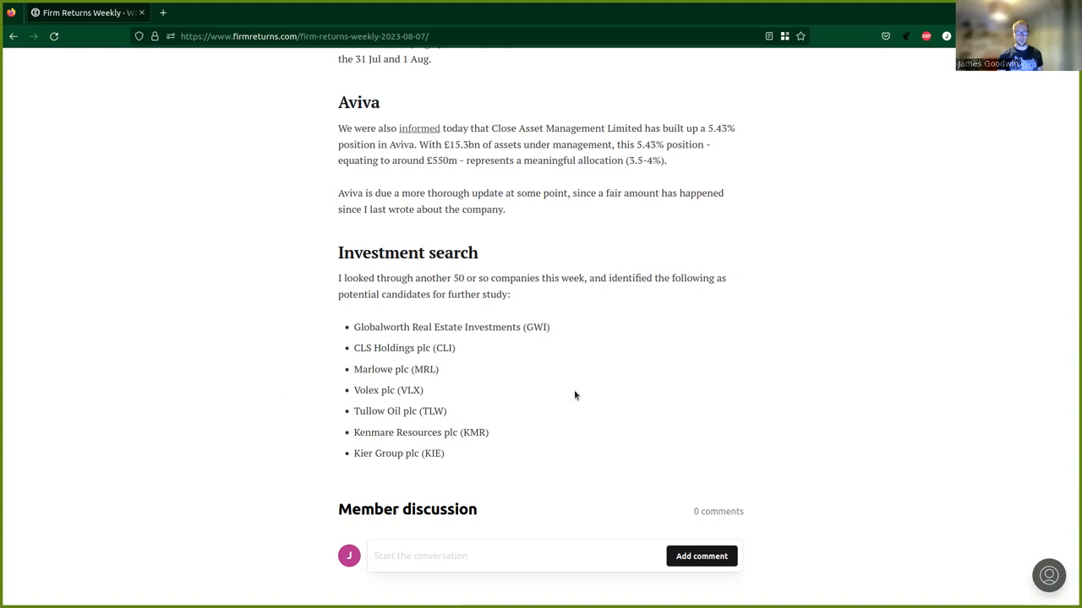
{"action": "mouse_move", "coordinate": [400, 308]}
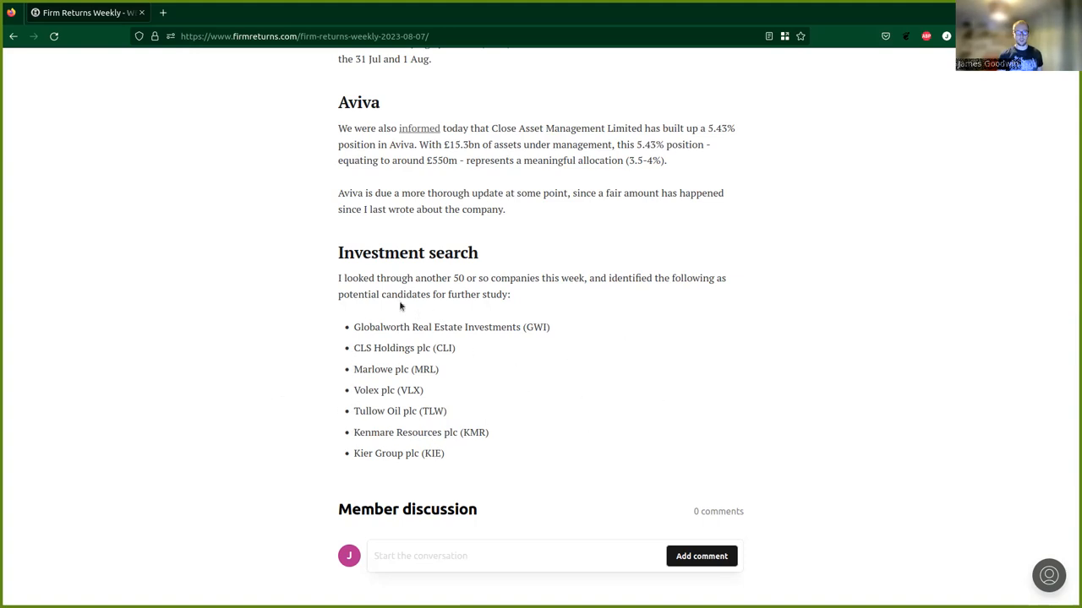
{"action": "mouse_move", "coordinate": [449, 423]}
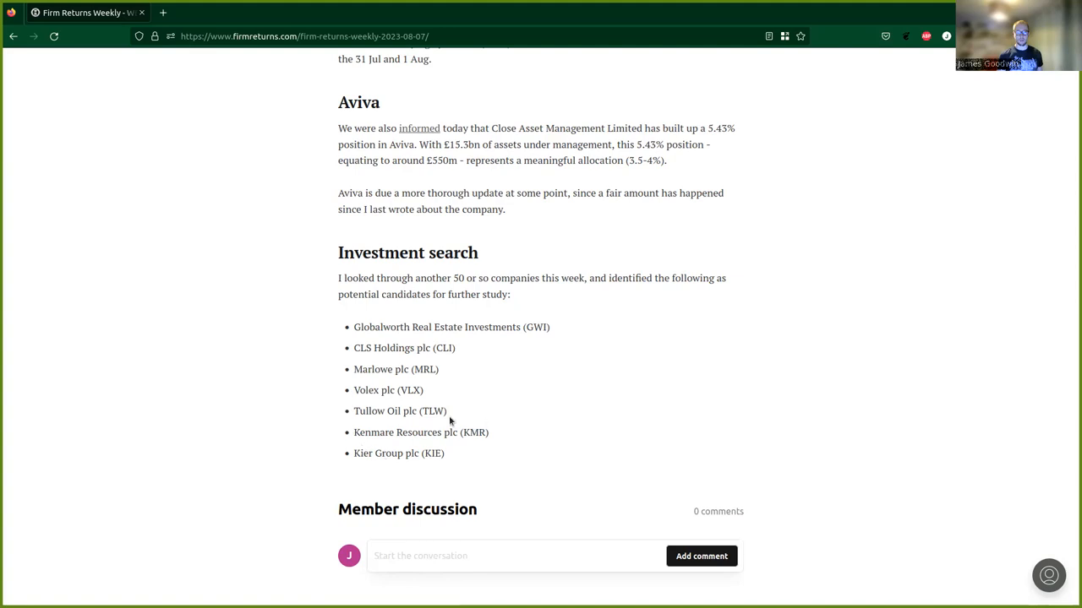
{"action": "mouse_move", "coordinate": [280, 368]}
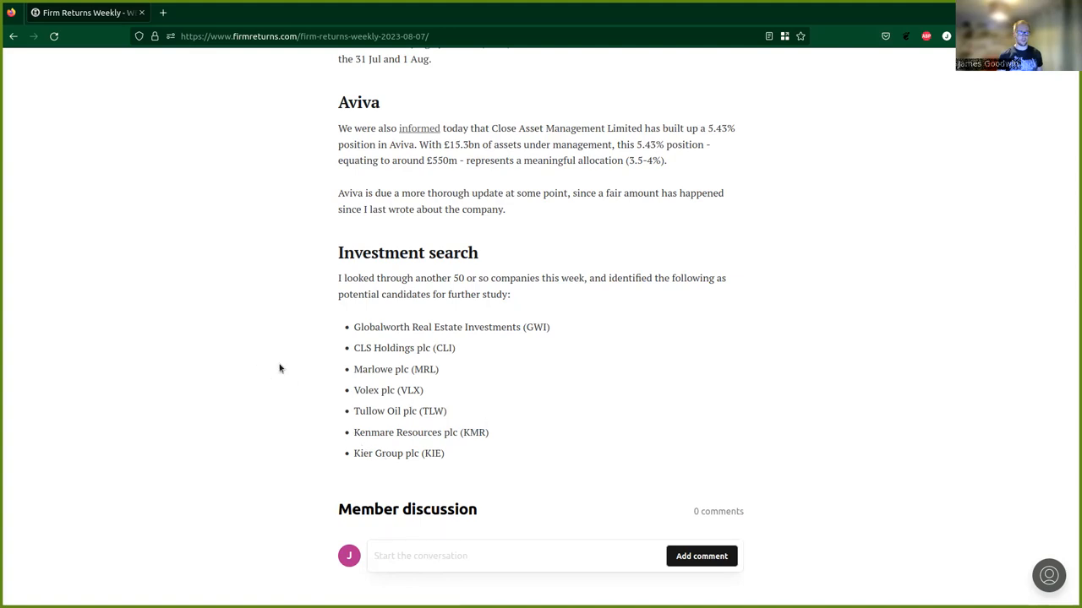
{"action": "mouse_move", "coordinate": [338, 415]}
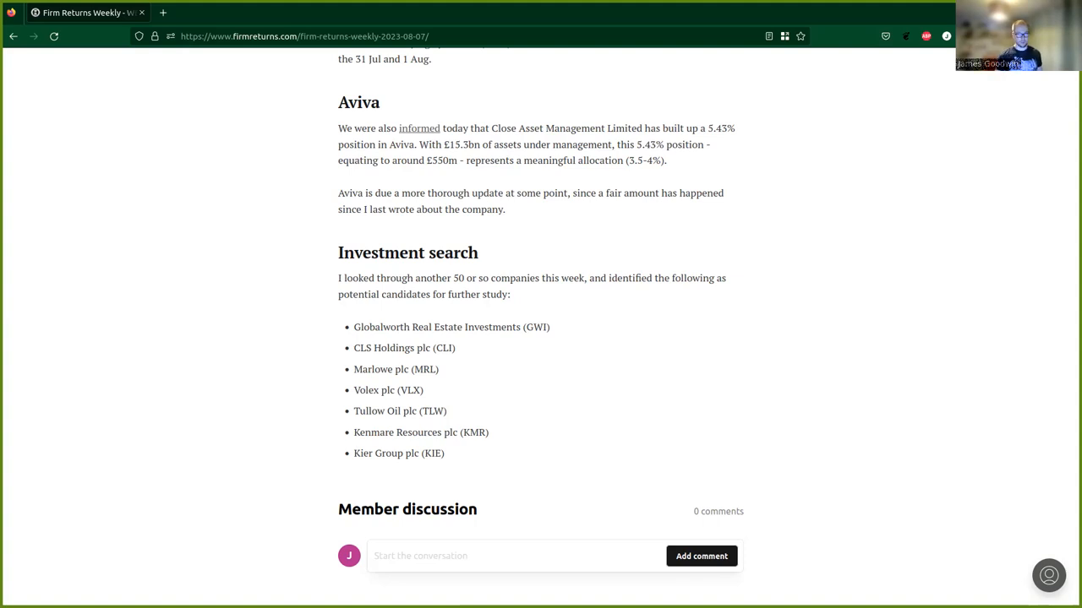
{"action": "mouse_move", "coordinate": [17, 174]}
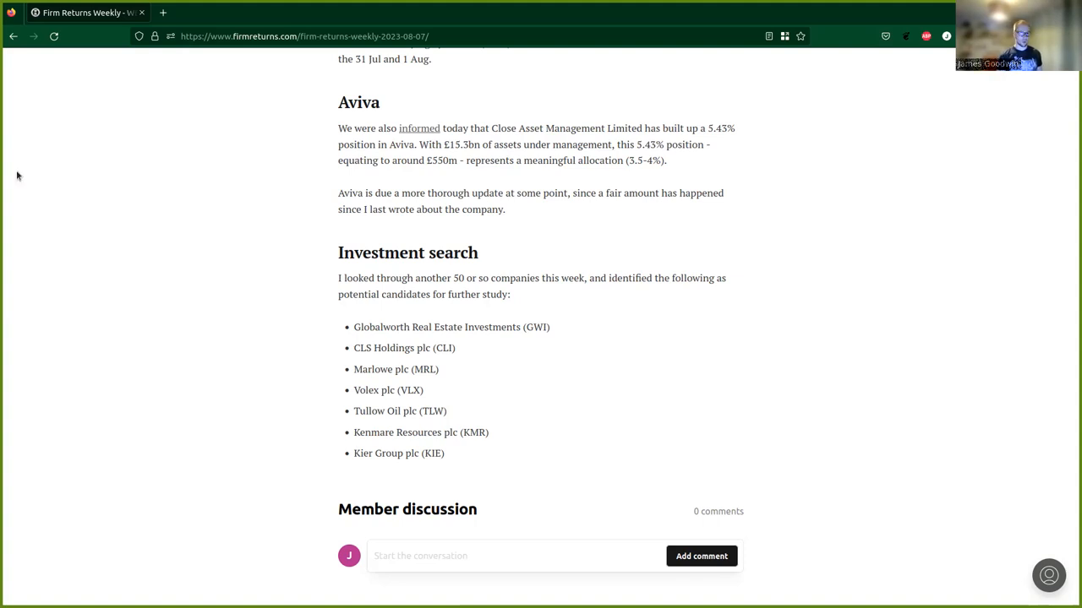
{"action": "mouse_move", "coordinate": [446, 311]}
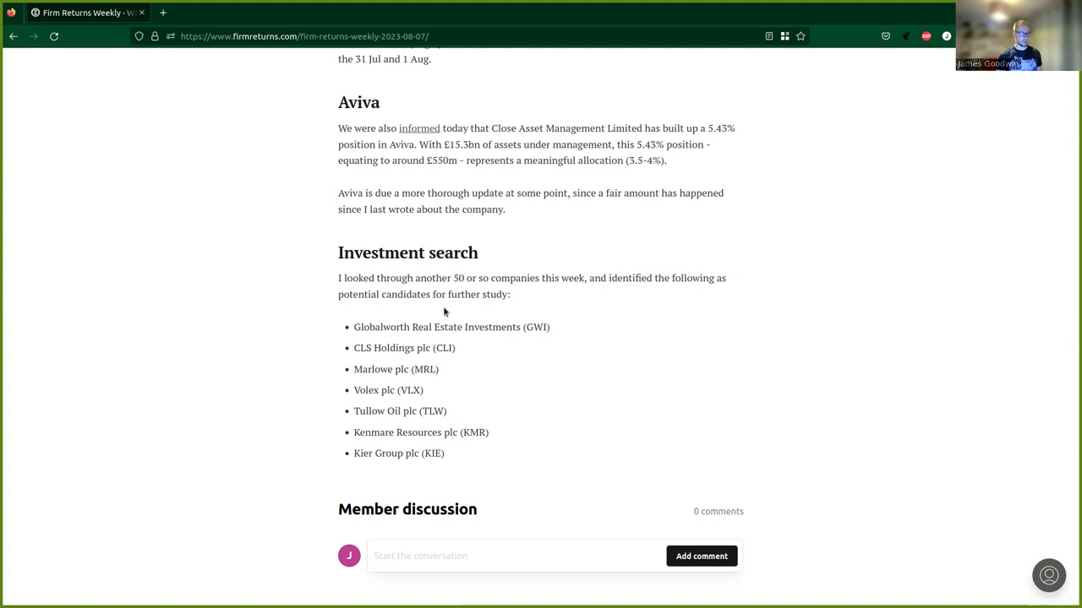
{"action": "mouse_move", "coordinate": [446, 311]}
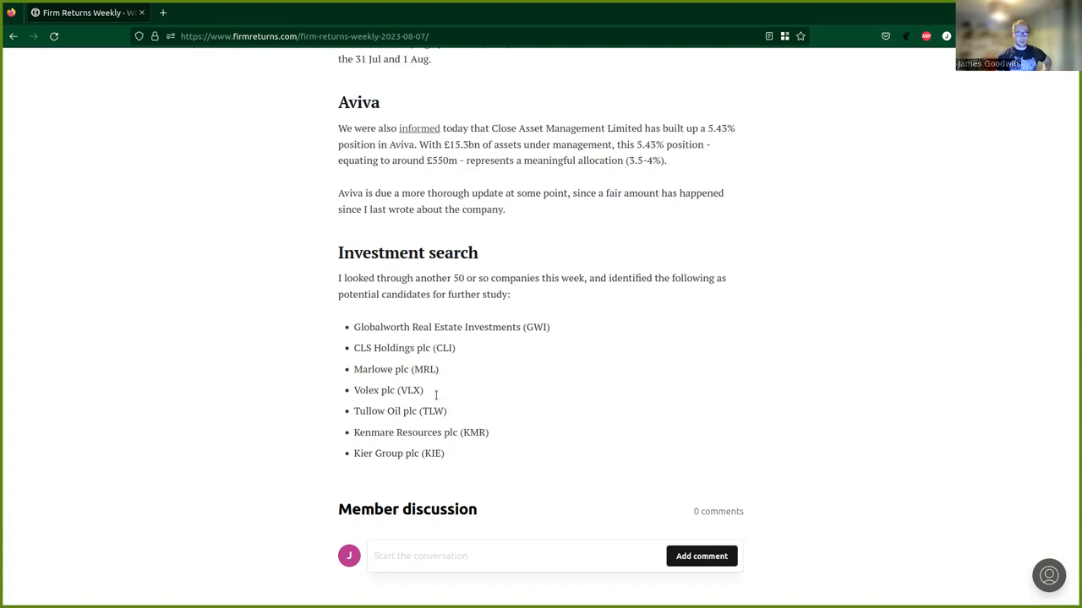
{"action": "mouse_move", "coordinate": [448, 456]}
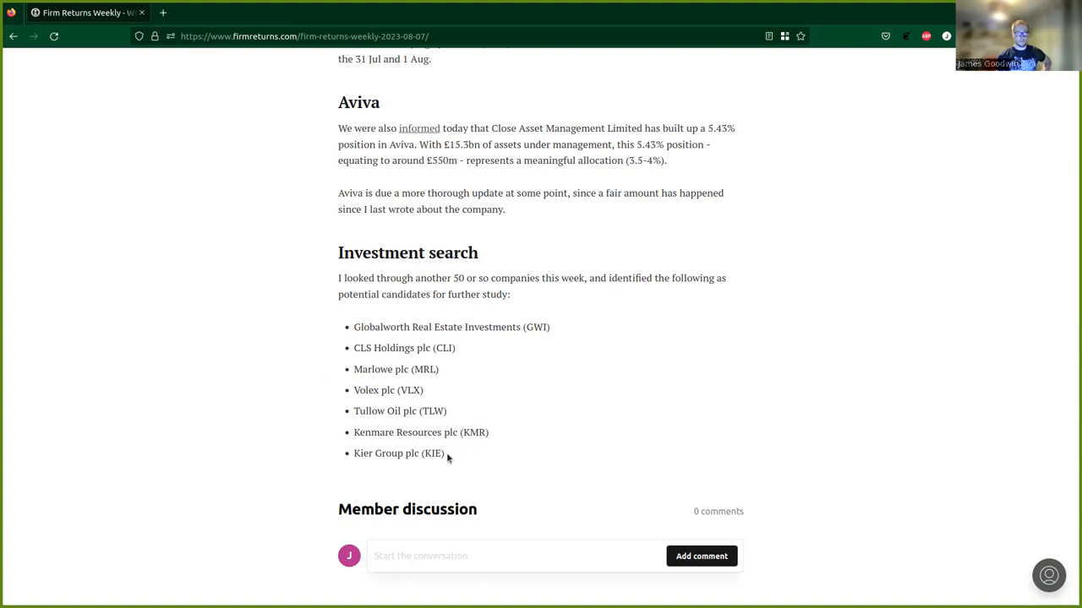
{"action": "mouse_move", "coordinate": [565, 132]}
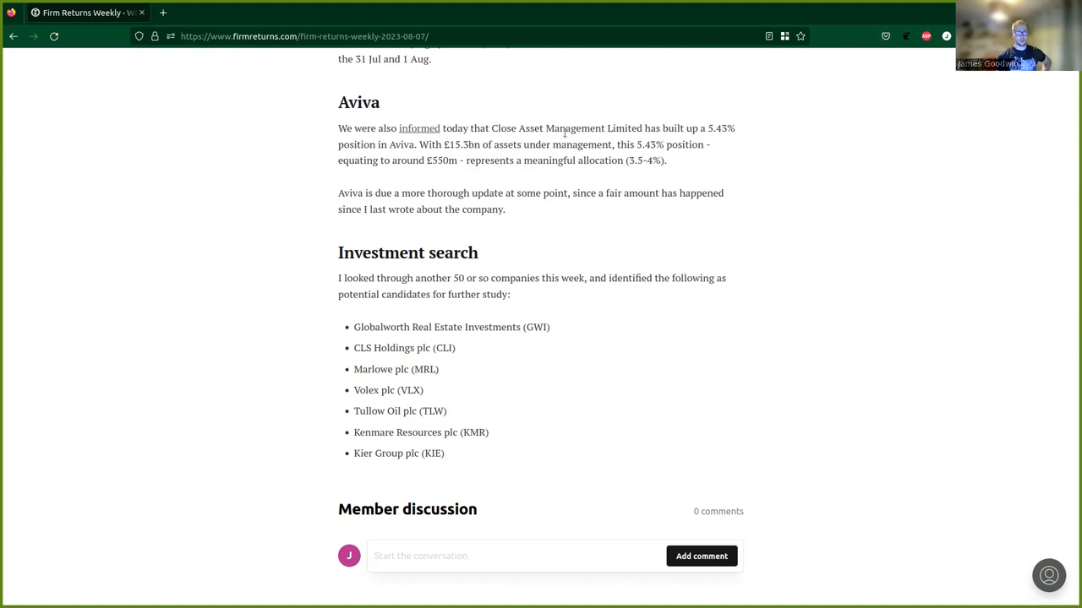
{"action": "mouse_move", "coordinate": [580, 35]}
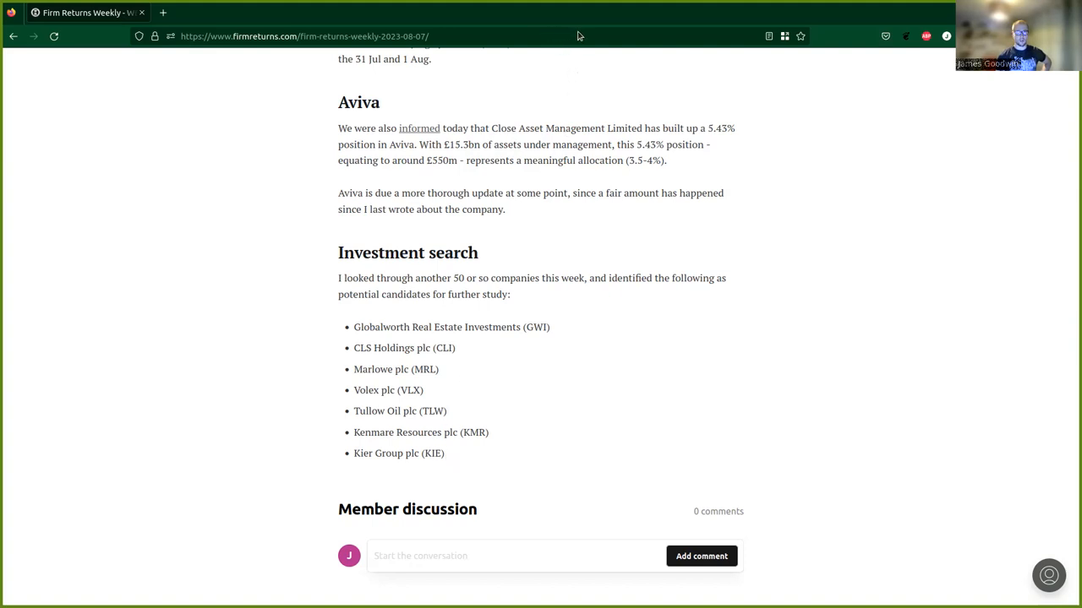
{"action": "mouse_move", "coordinate": [616, 56]}
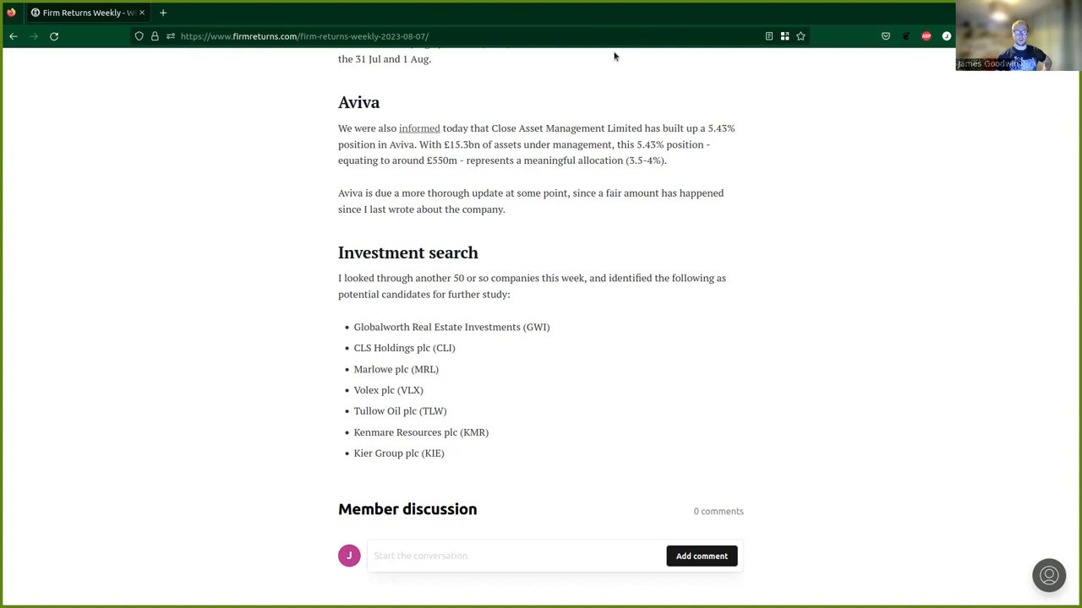